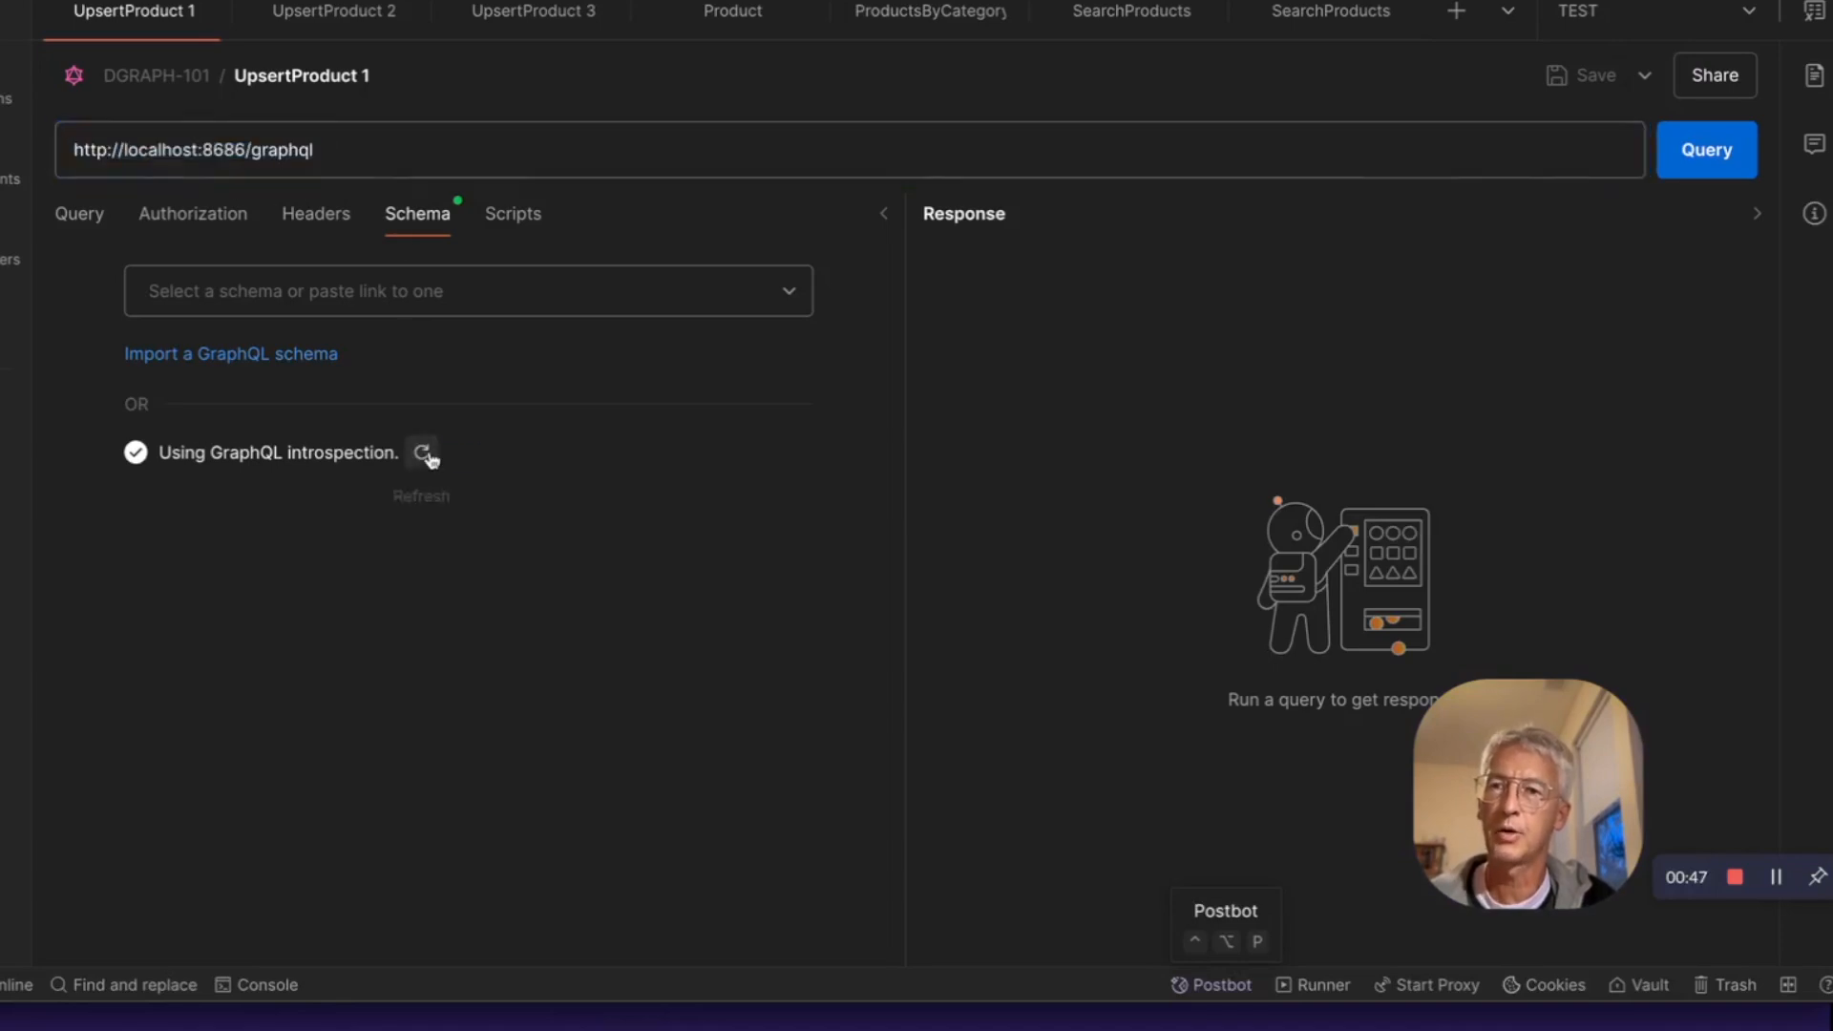
Step: Reload the API schema via introspection and briefly expand searchProducts in the schema explorer
left_click(78, 213)
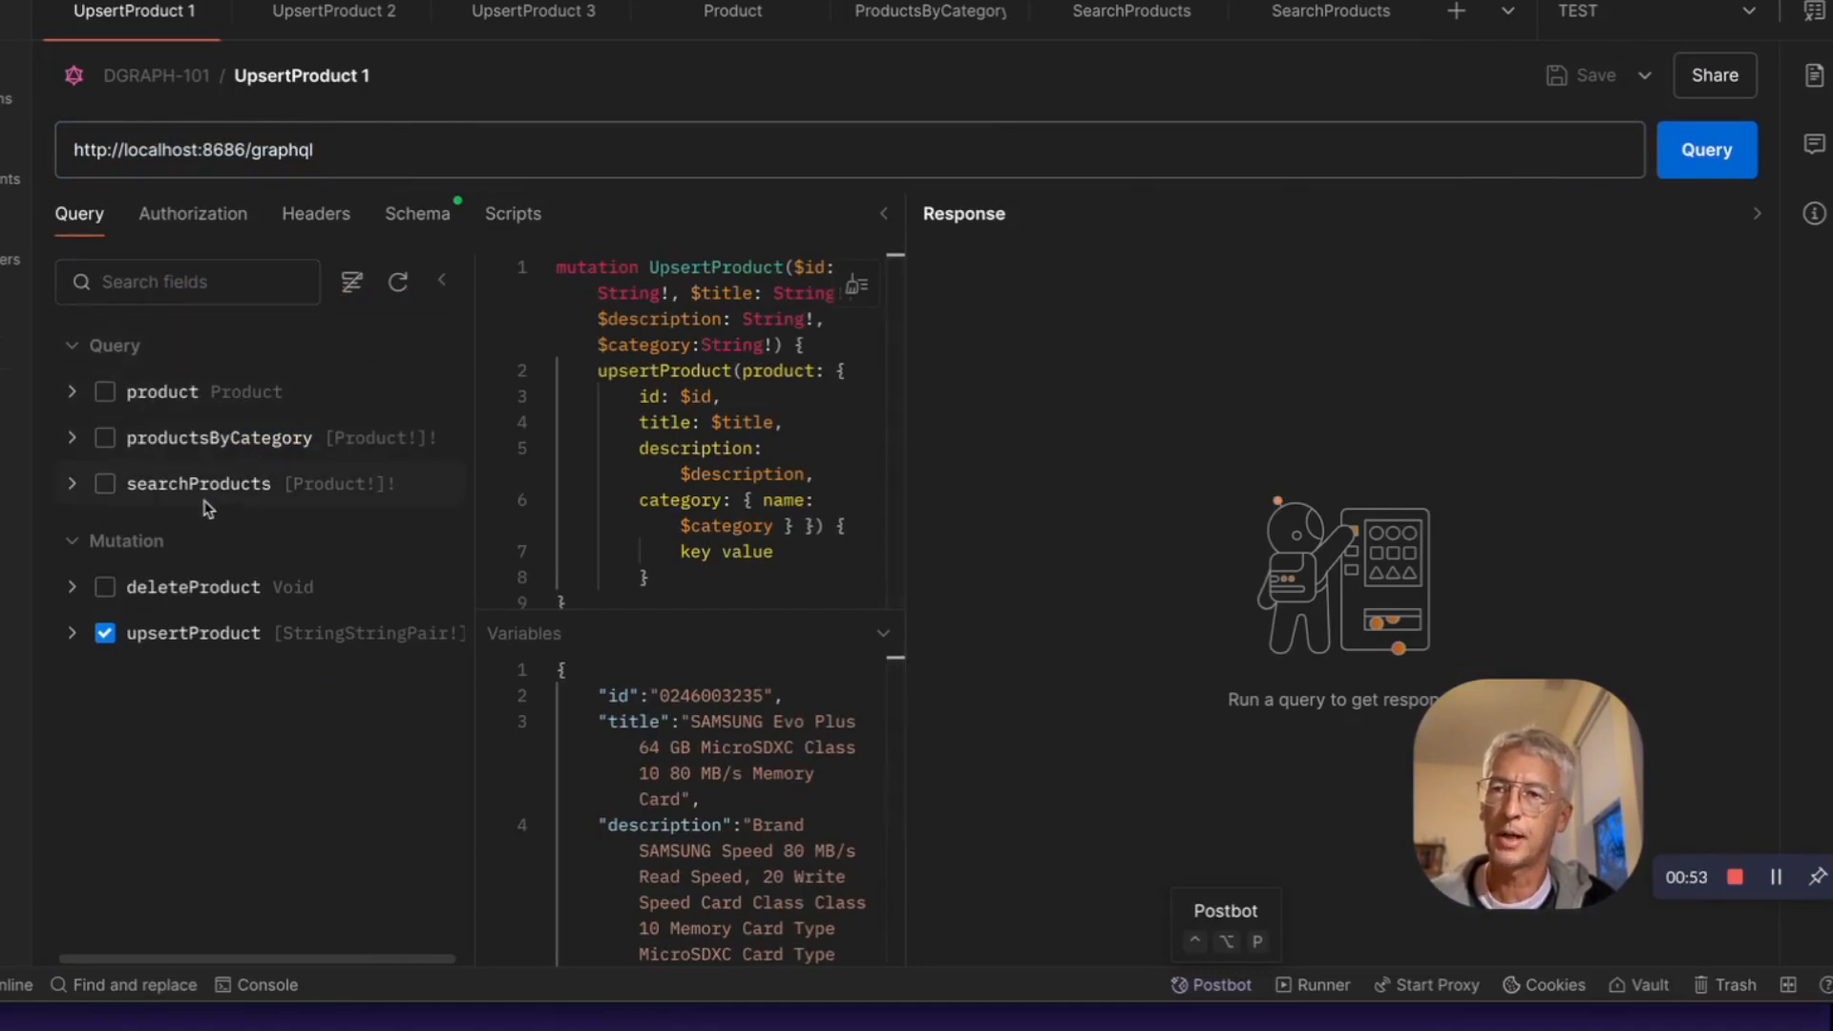
left_click(71, 483)
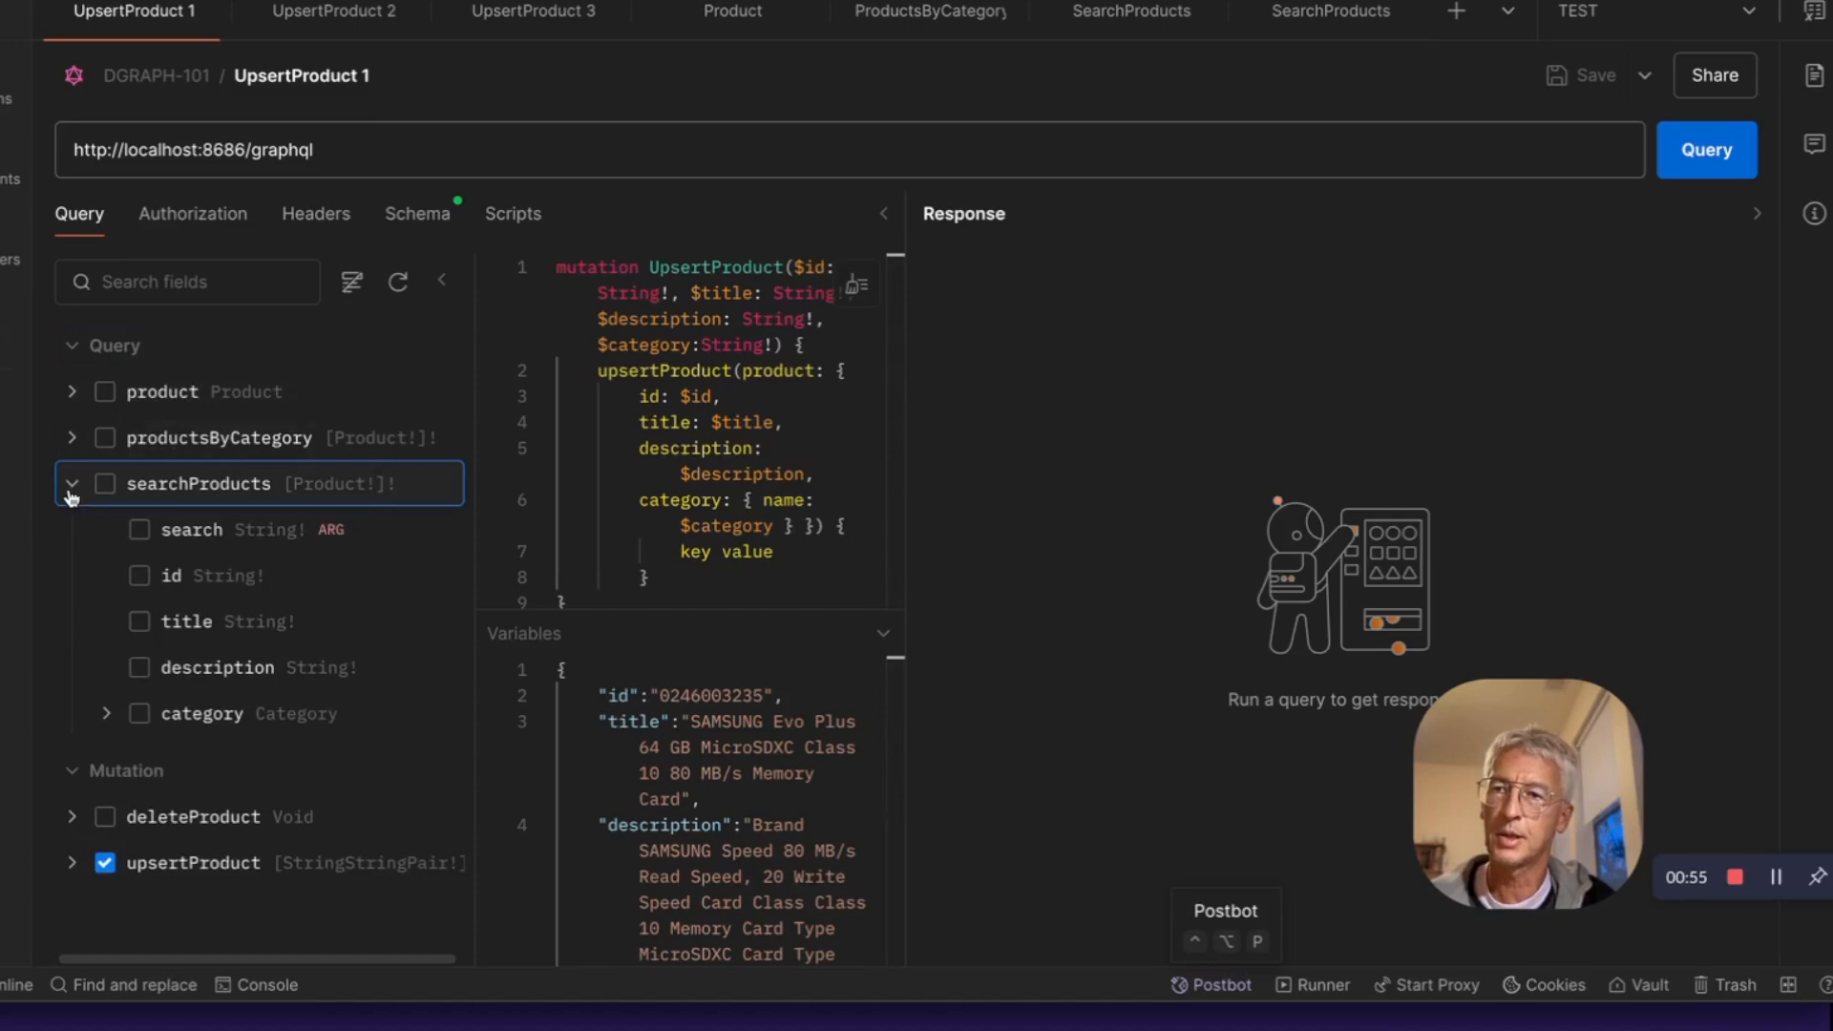
left_click(72, 484)
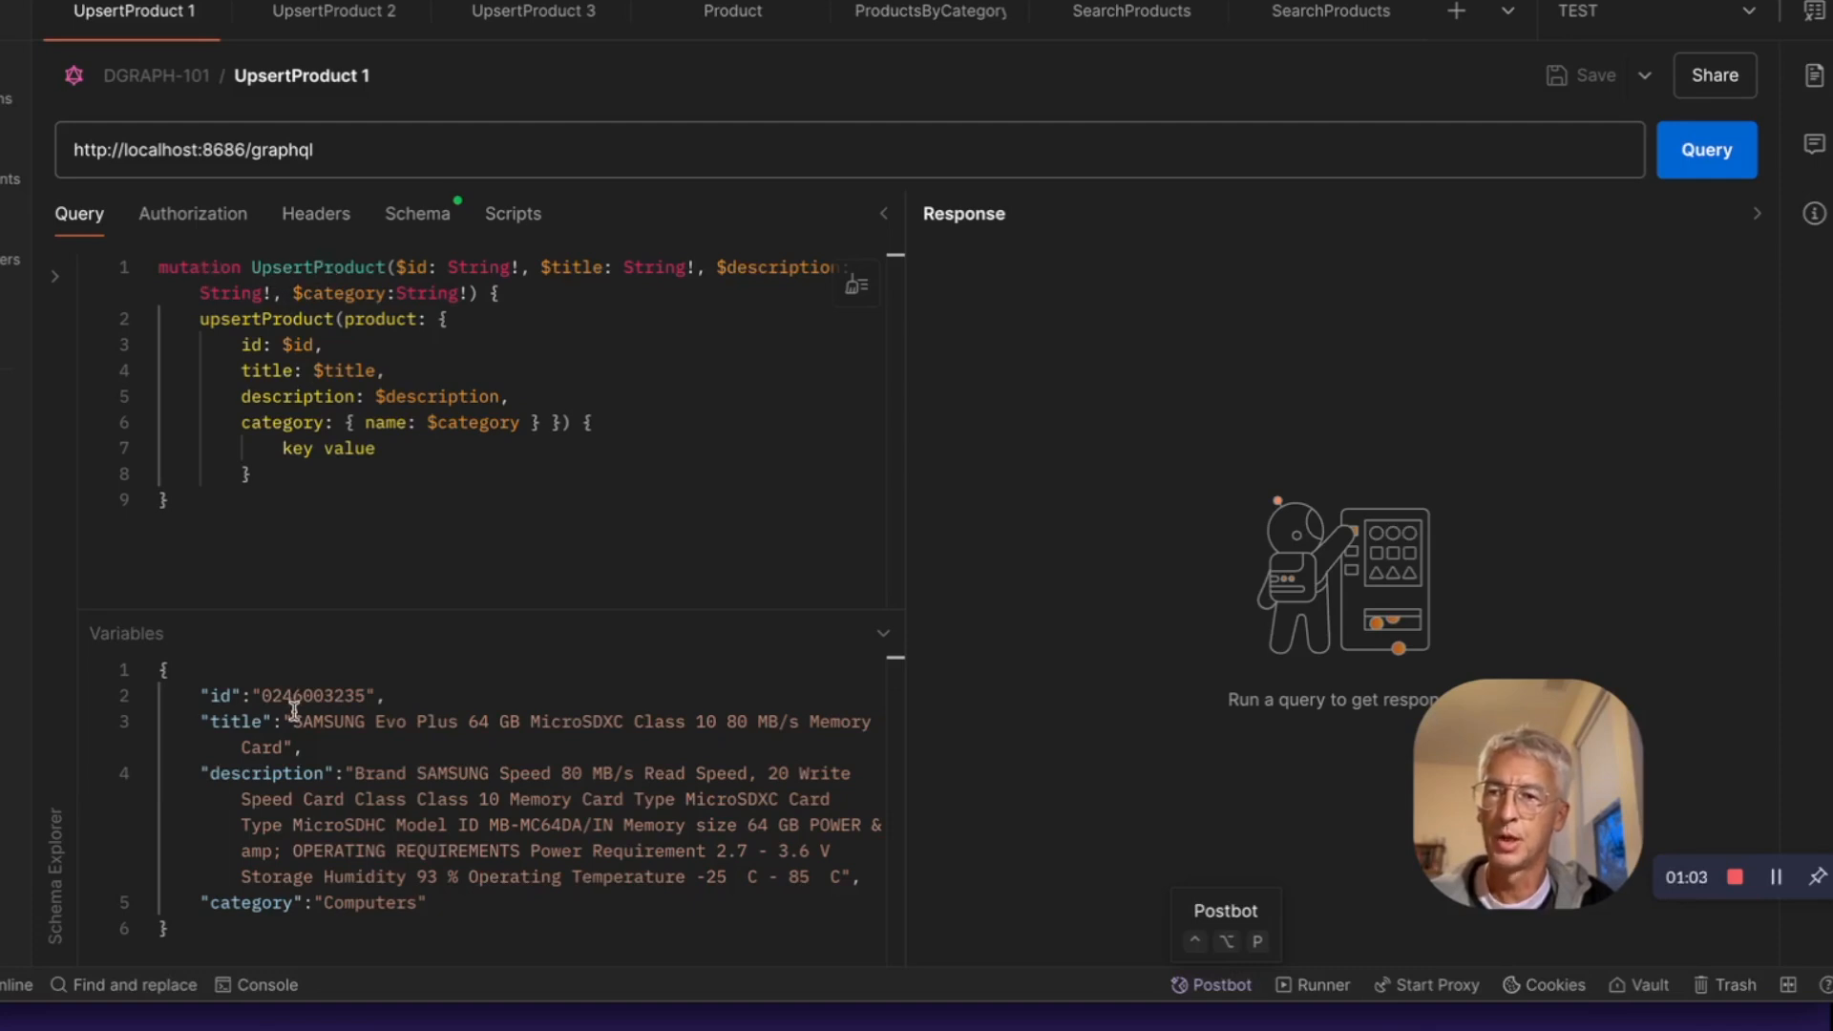
Step: Upsert the Samsung memory card, Microsoft keyboard and headphones, checking the returned category keys
double_click(316, 695)
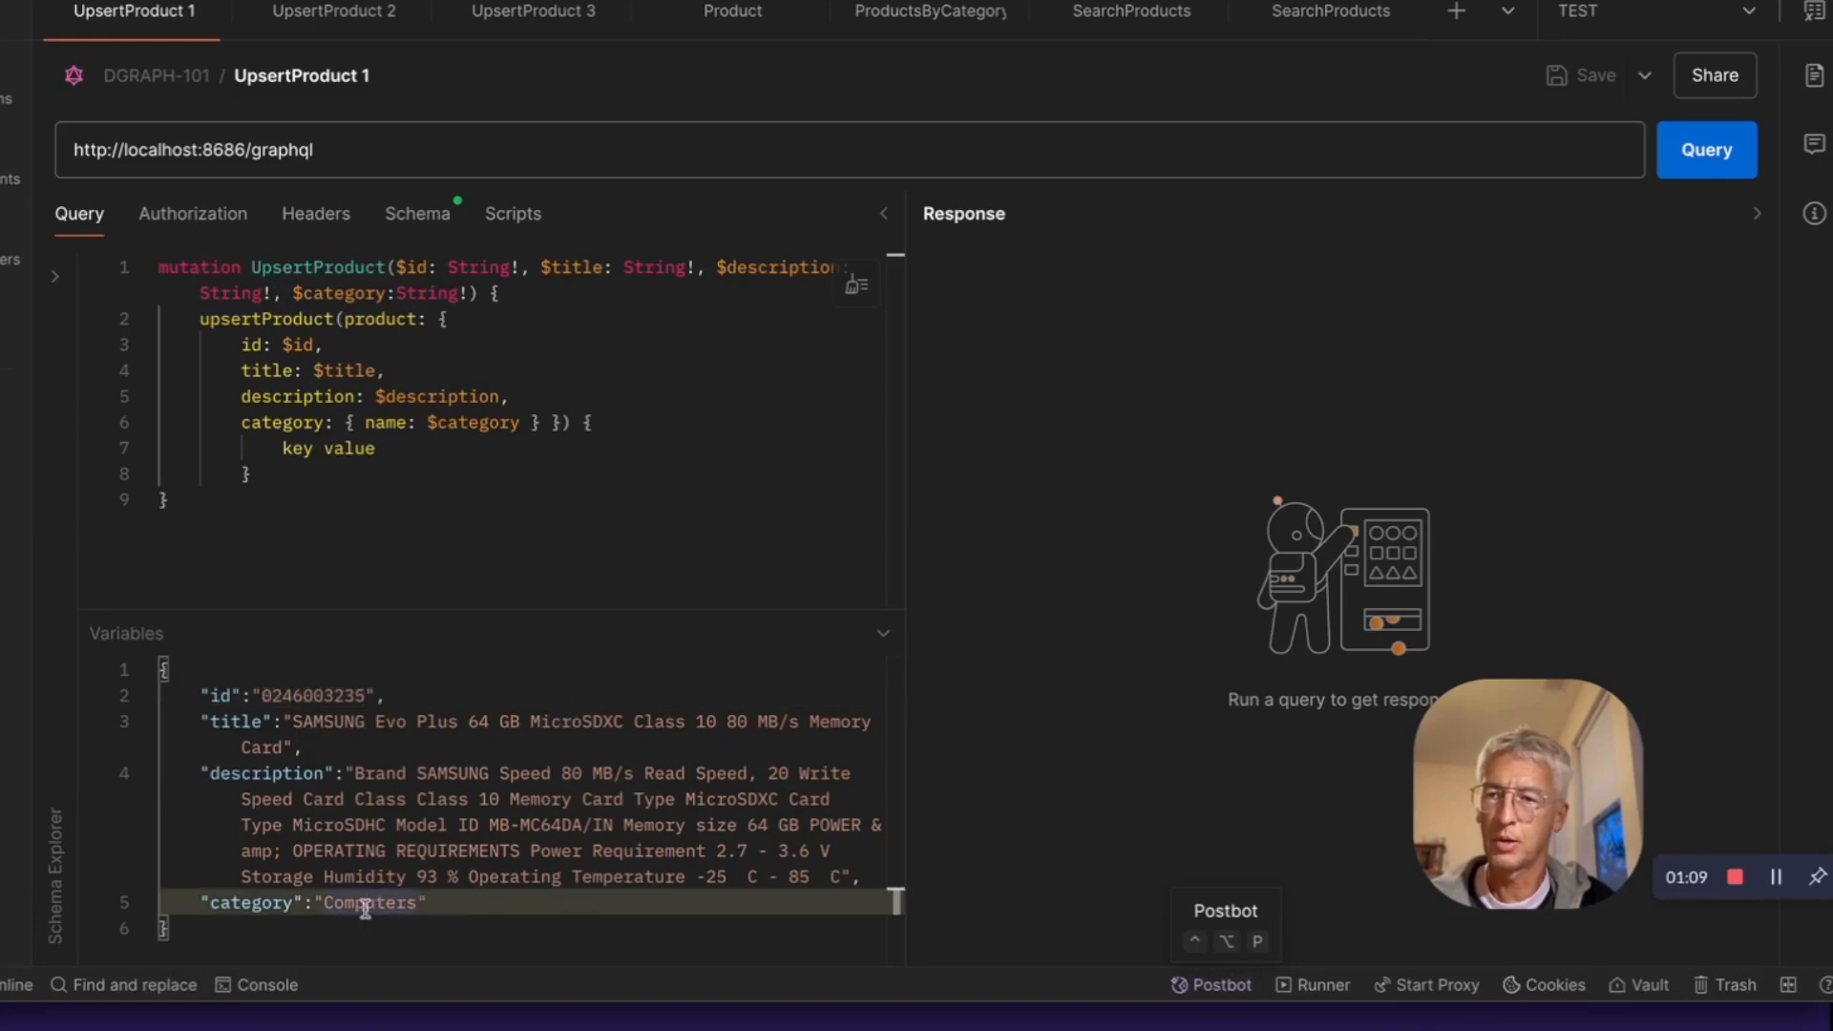
left_click(1706, 150)
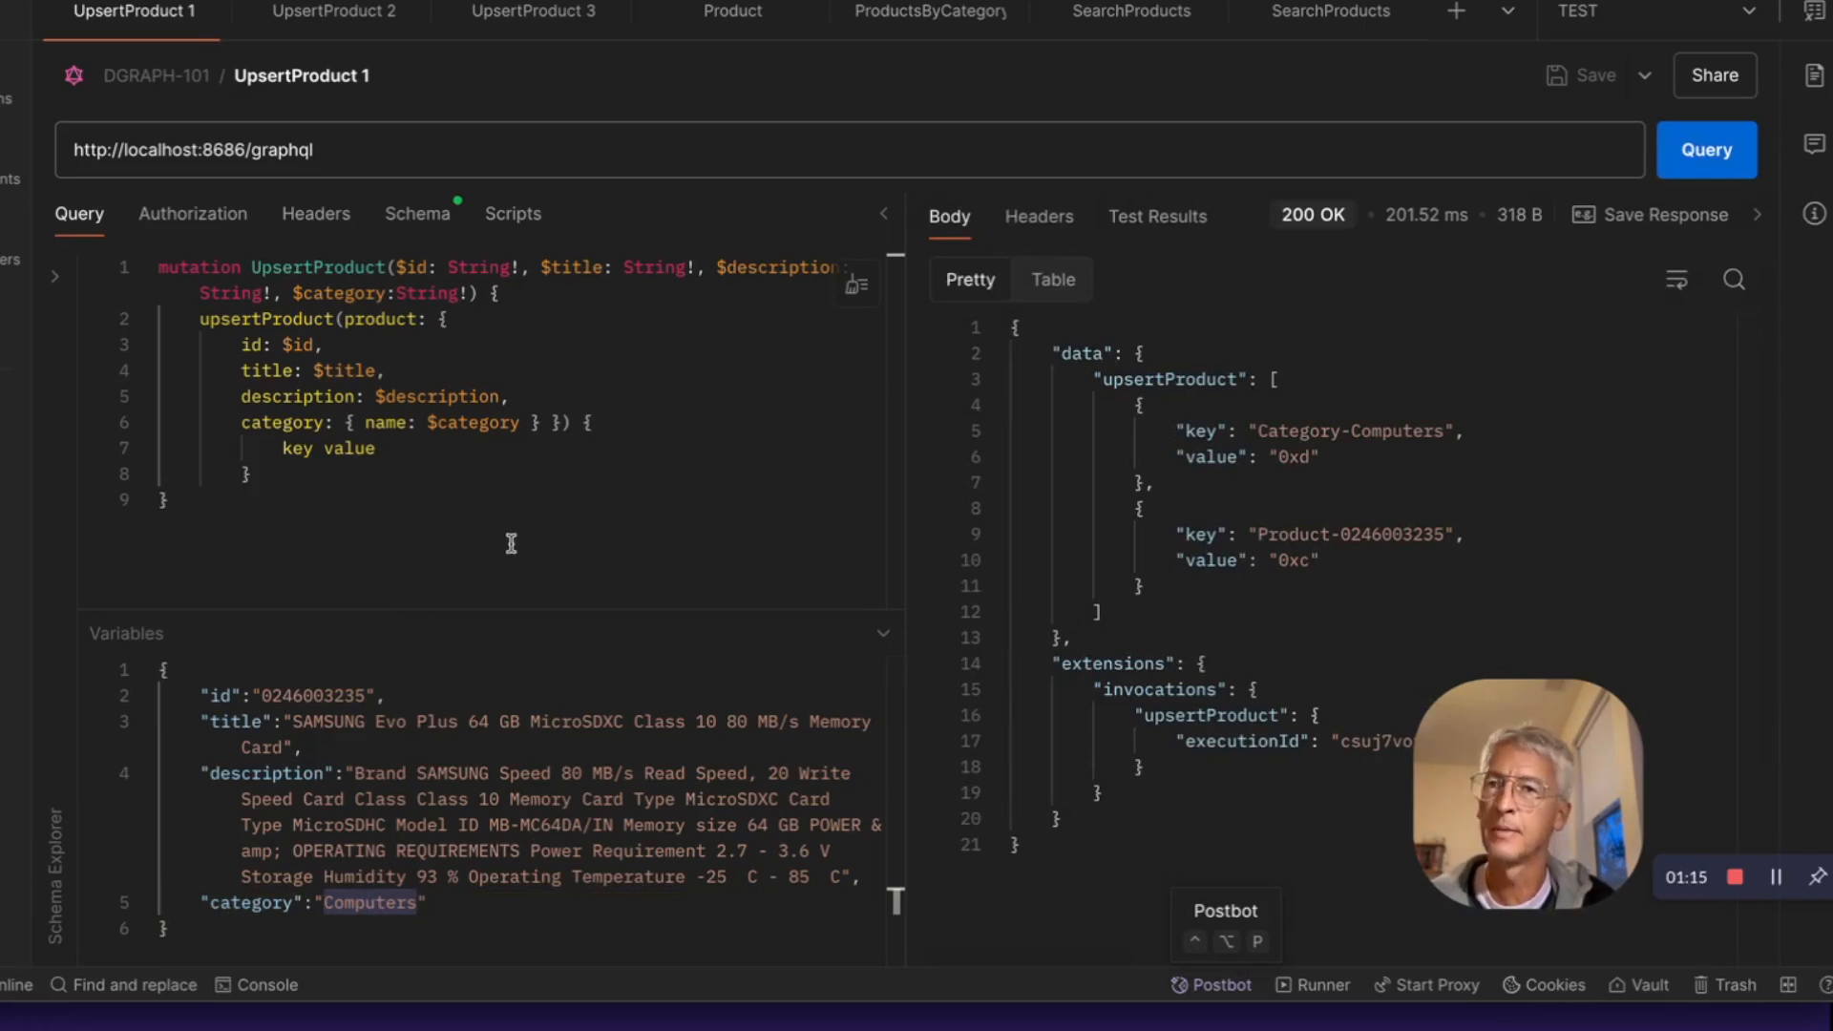
mouse_move(489, 335)
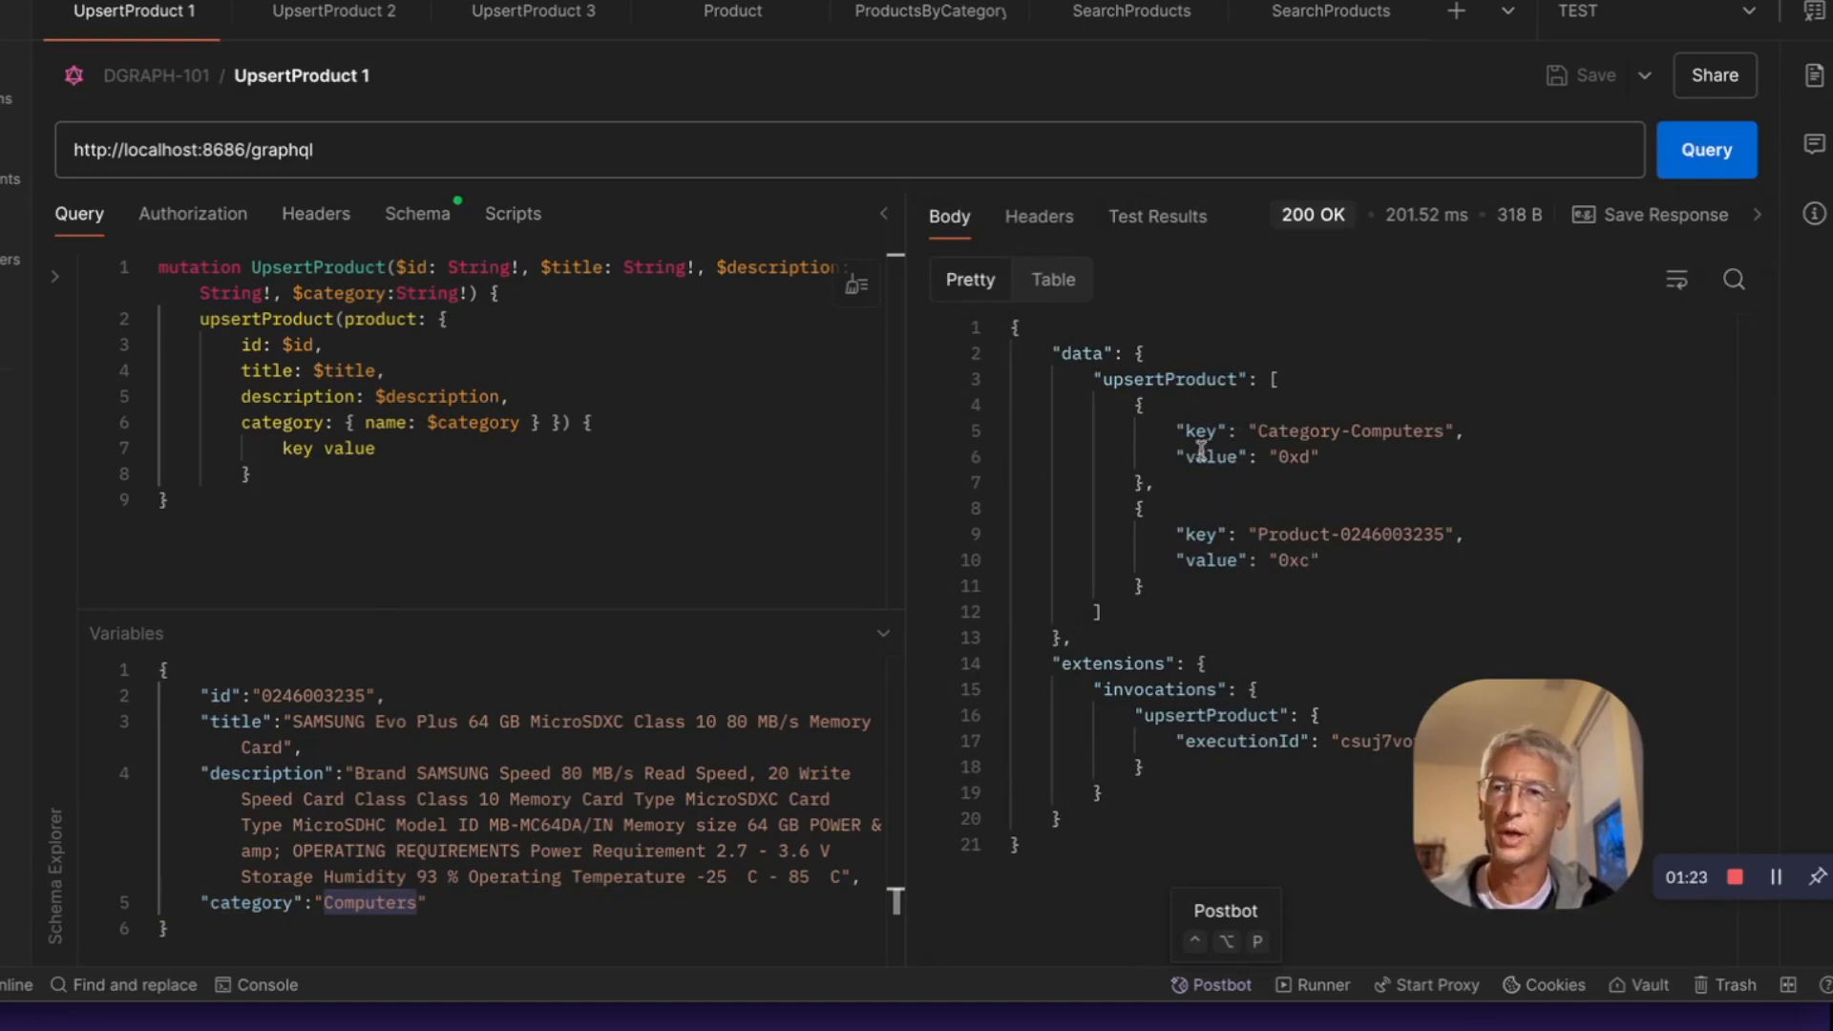
left_click(332, 12)
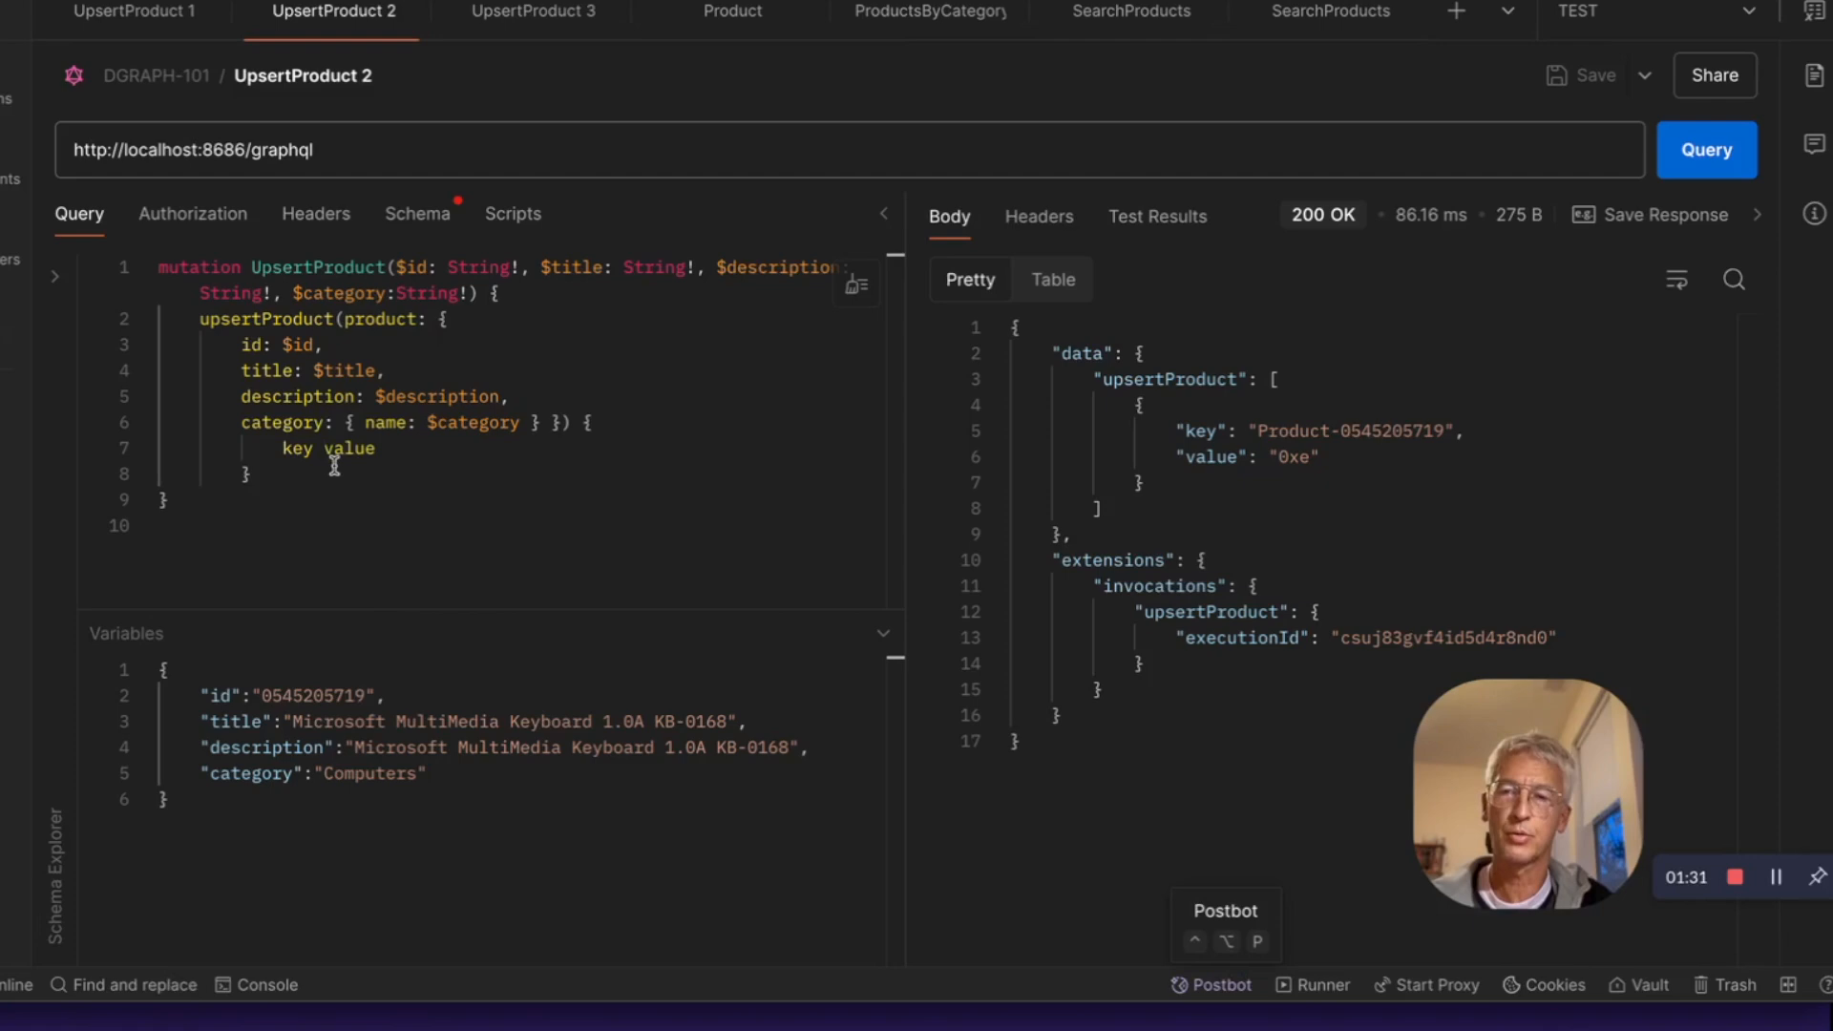
left_click(532, 15)
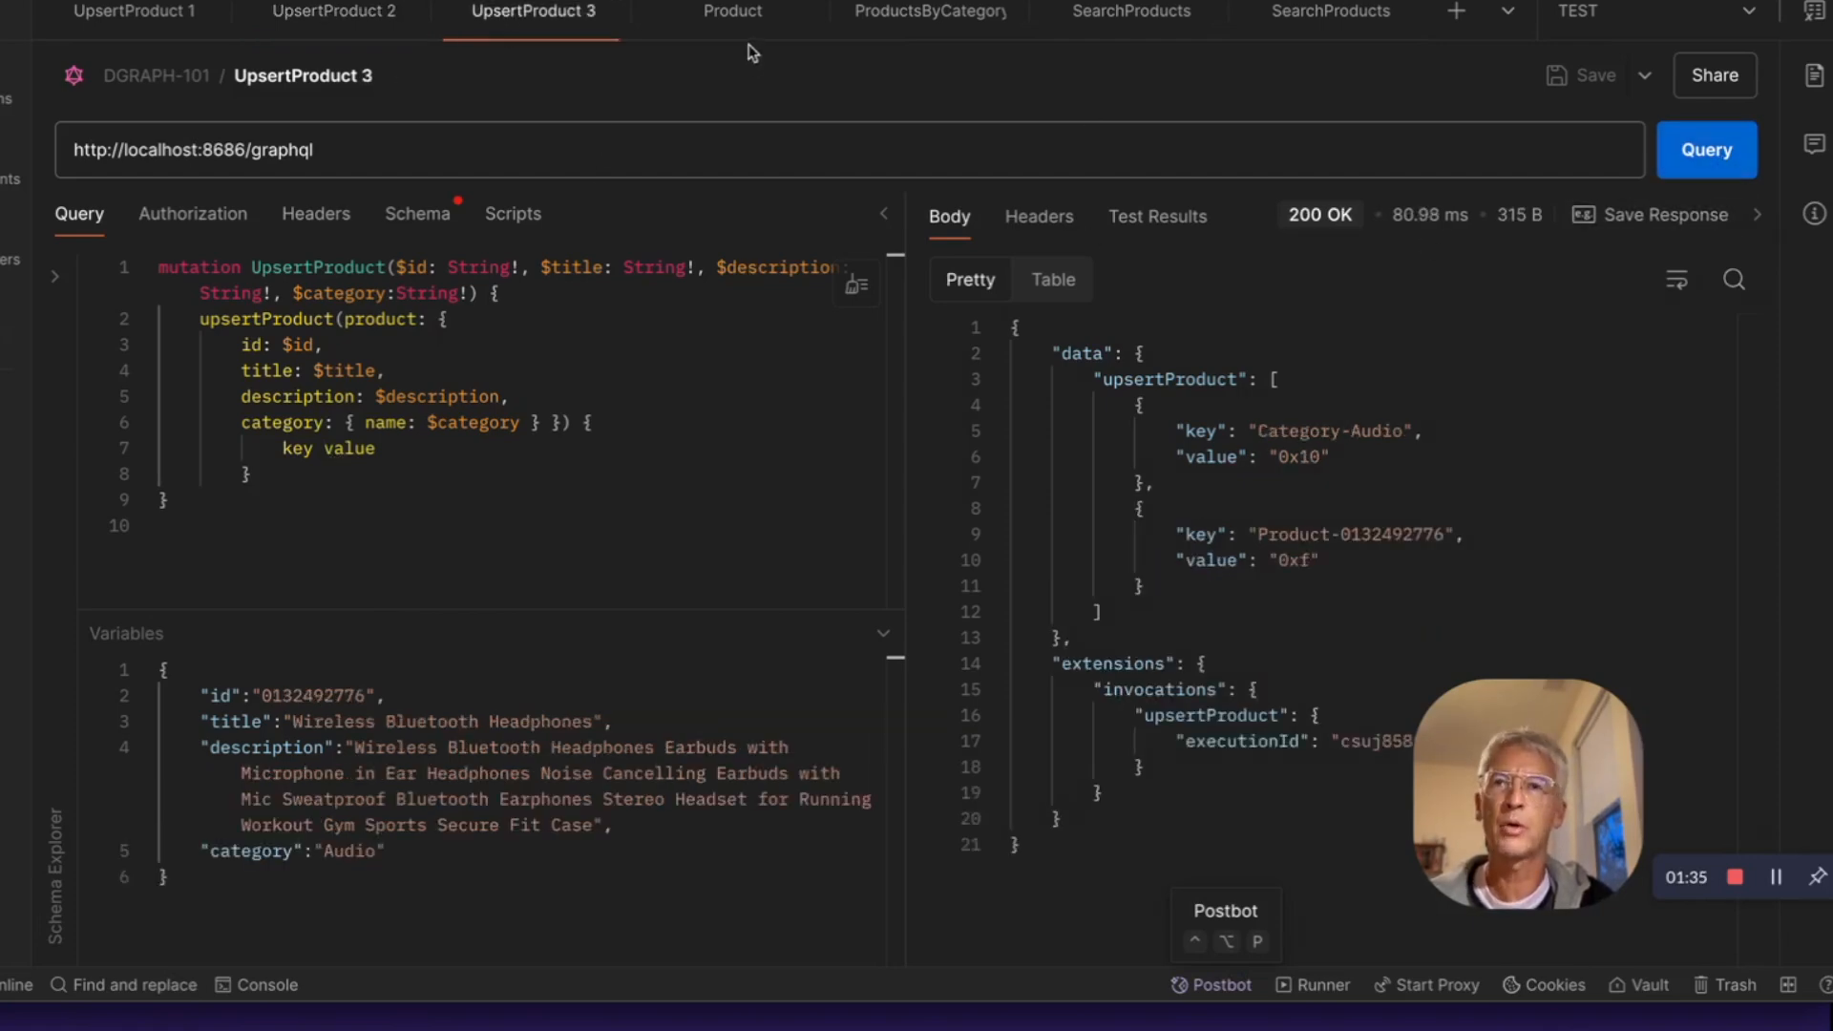
left_click(732, 12)
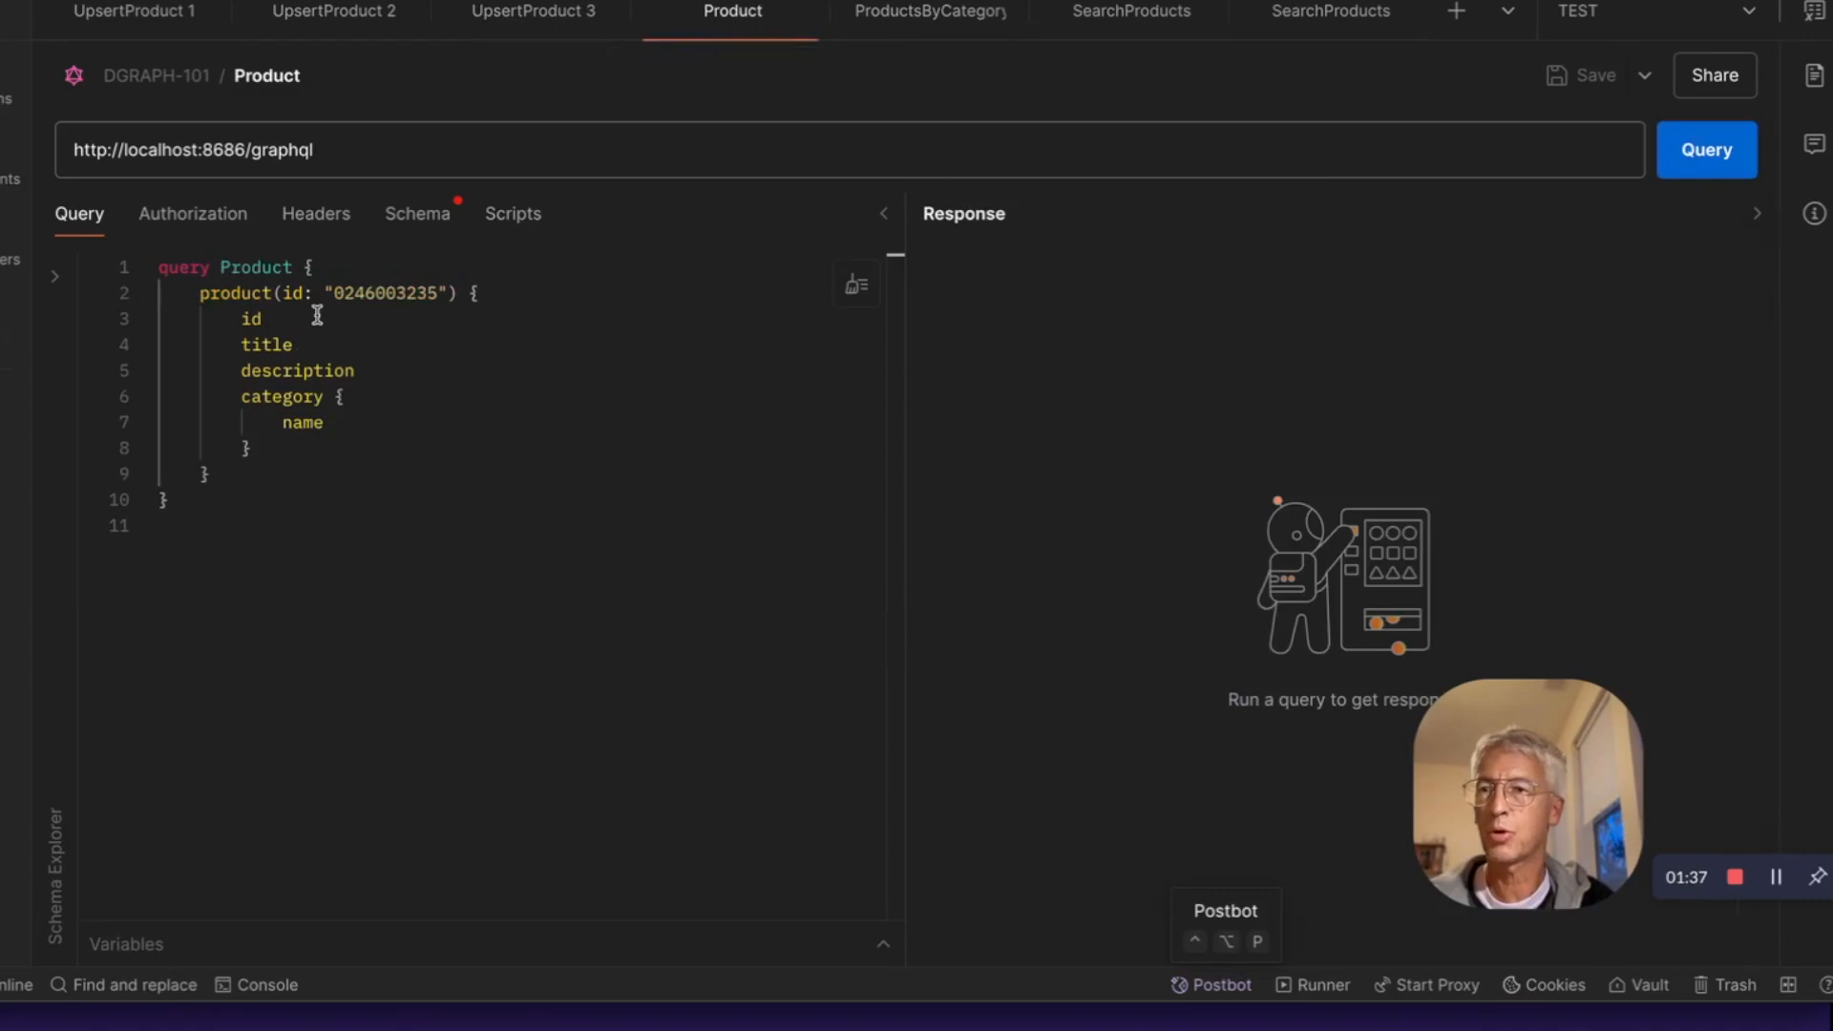
left_click(1703, 150)
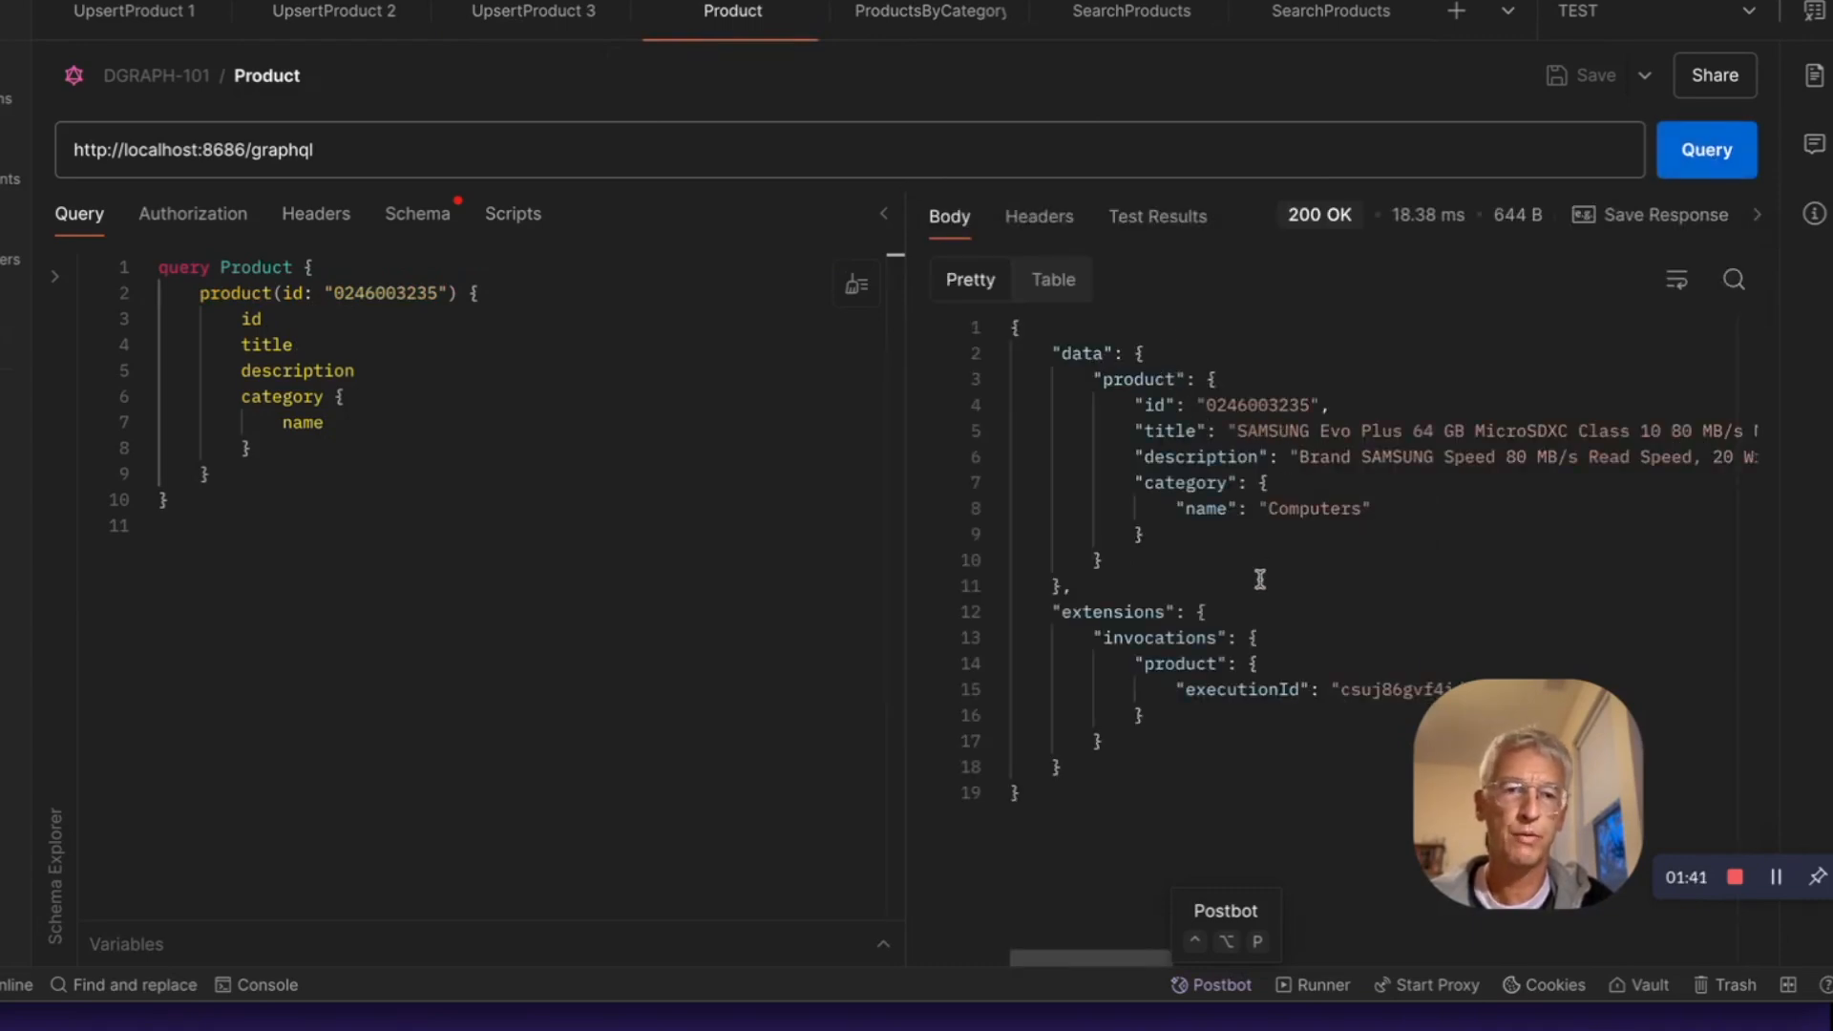
left_click(928, 13)
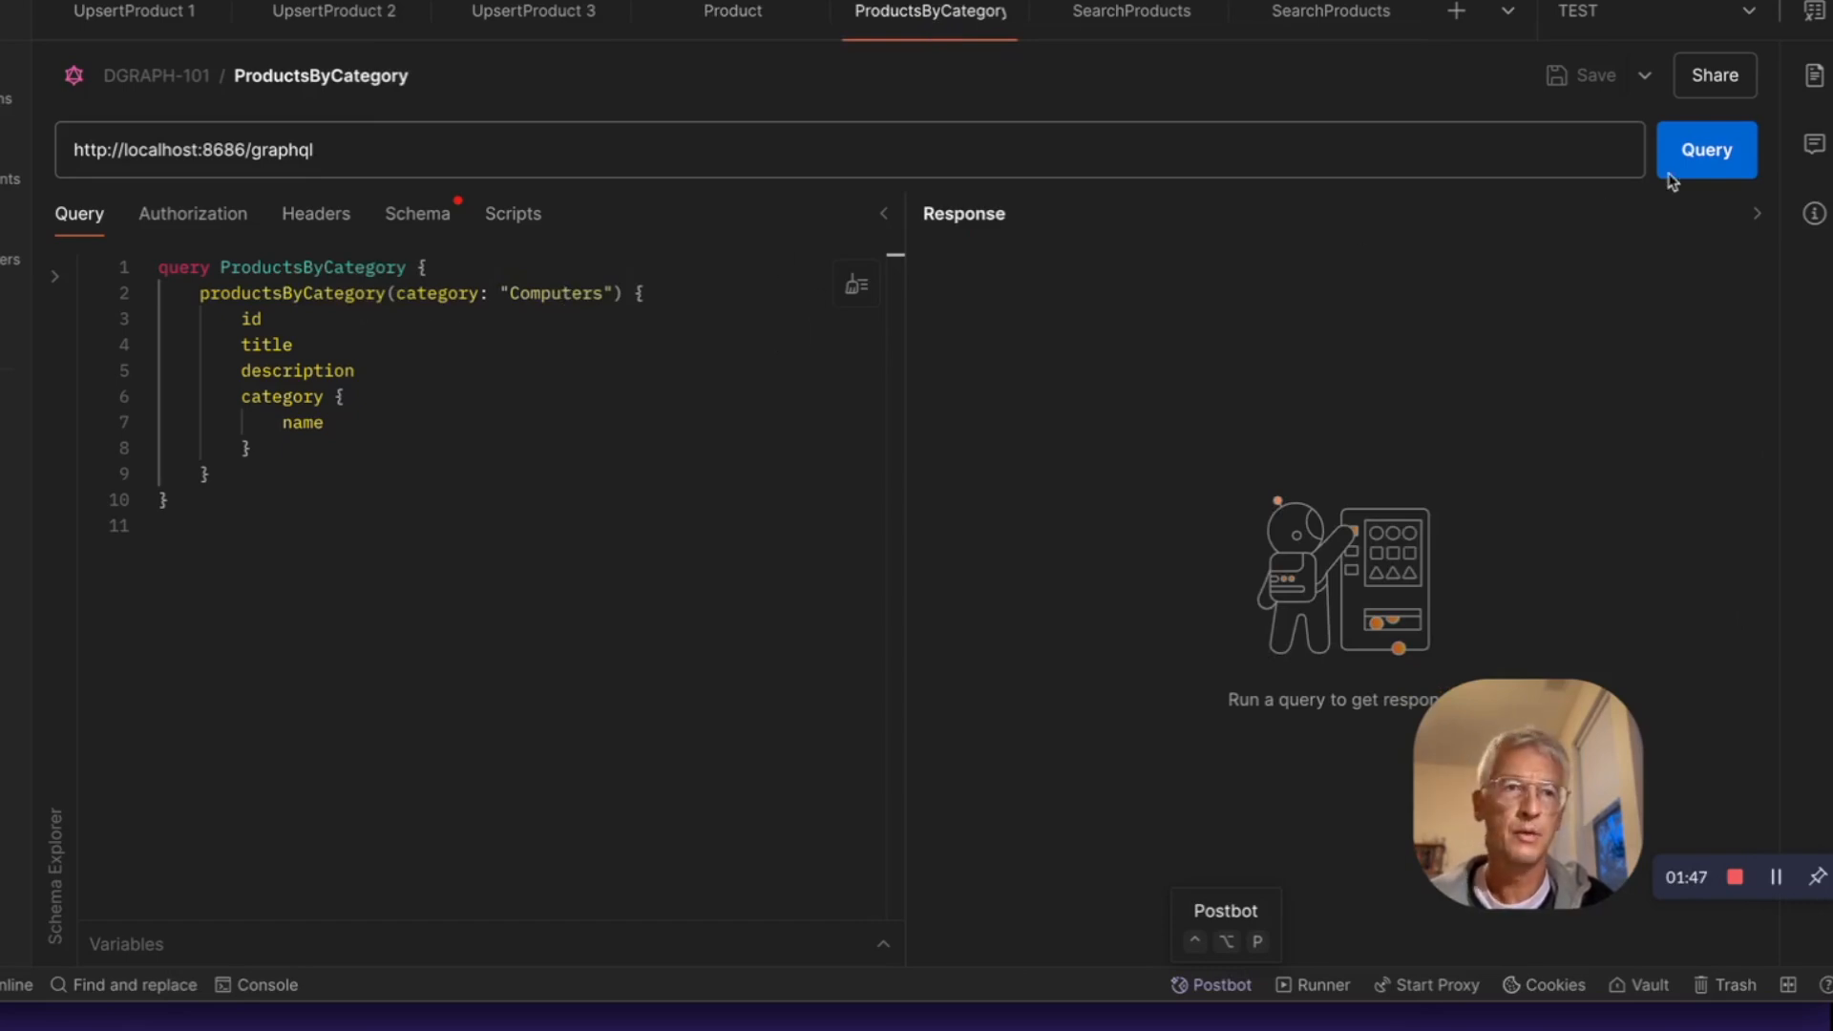
left_click(1706, 150)
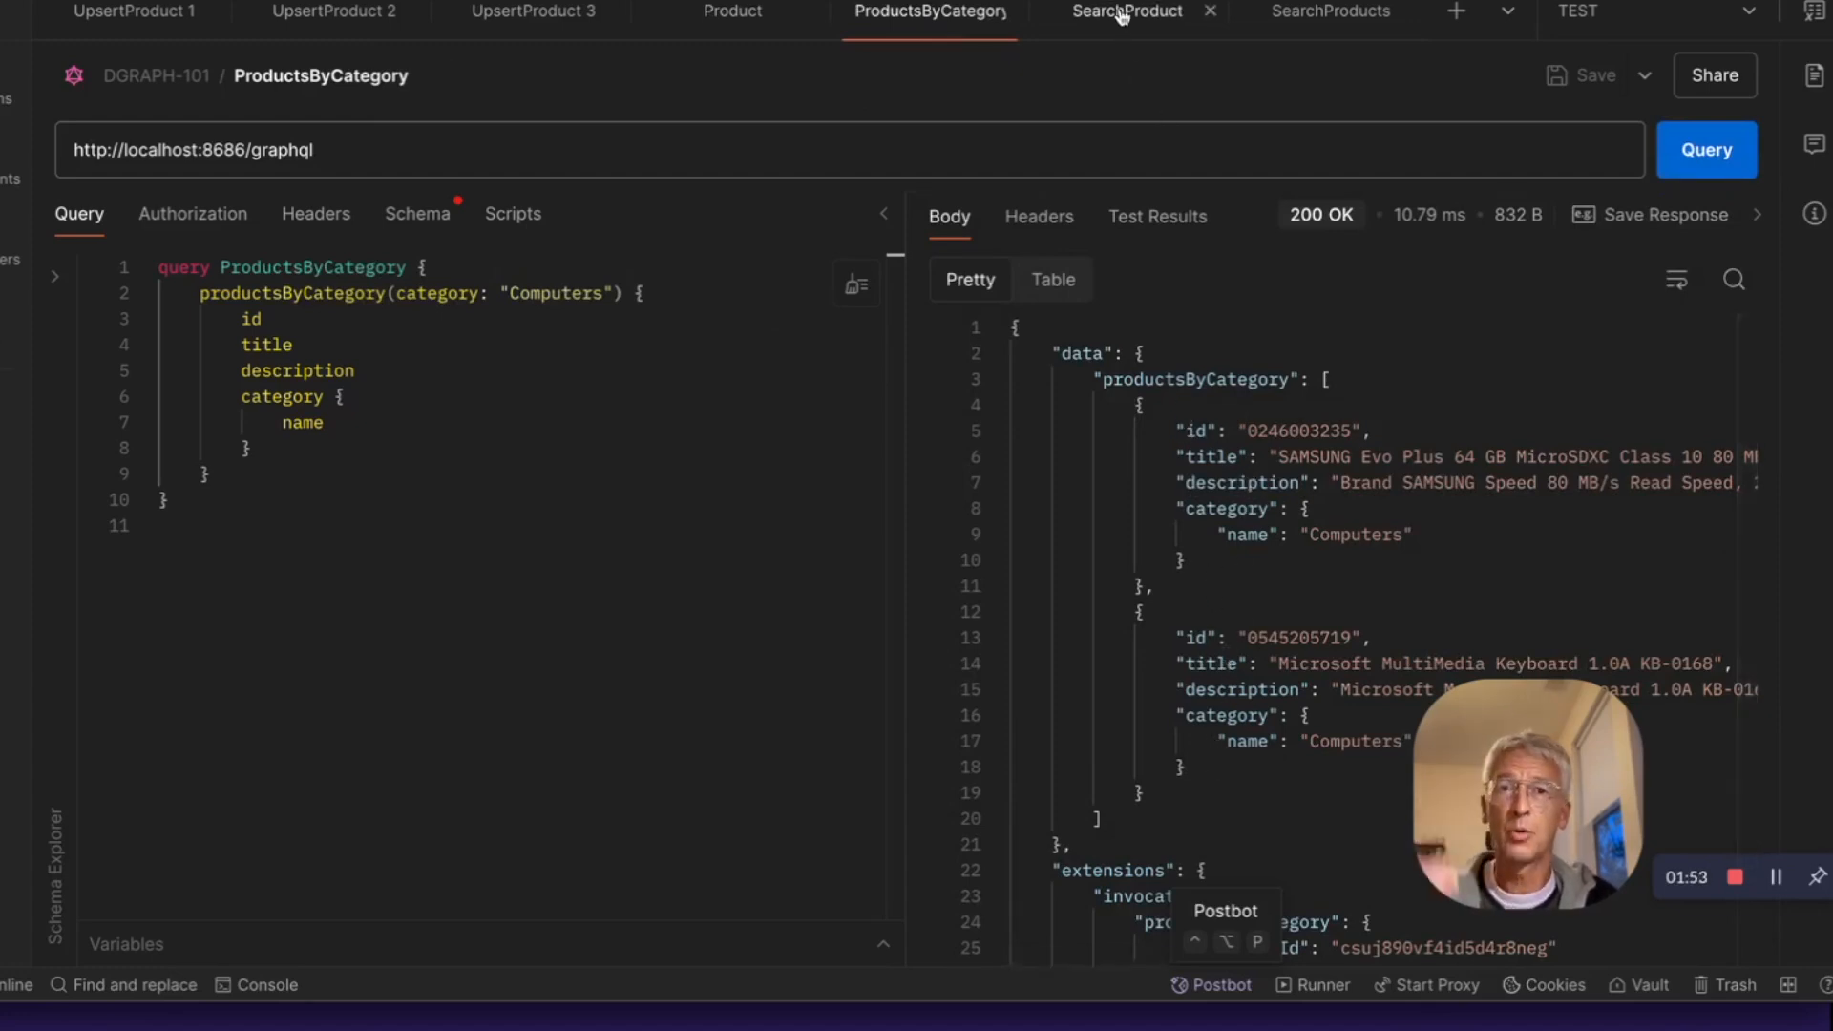
Step: Run the 'memory stick' and 'input device for computer' similarity searches
left_click(1129, 14)
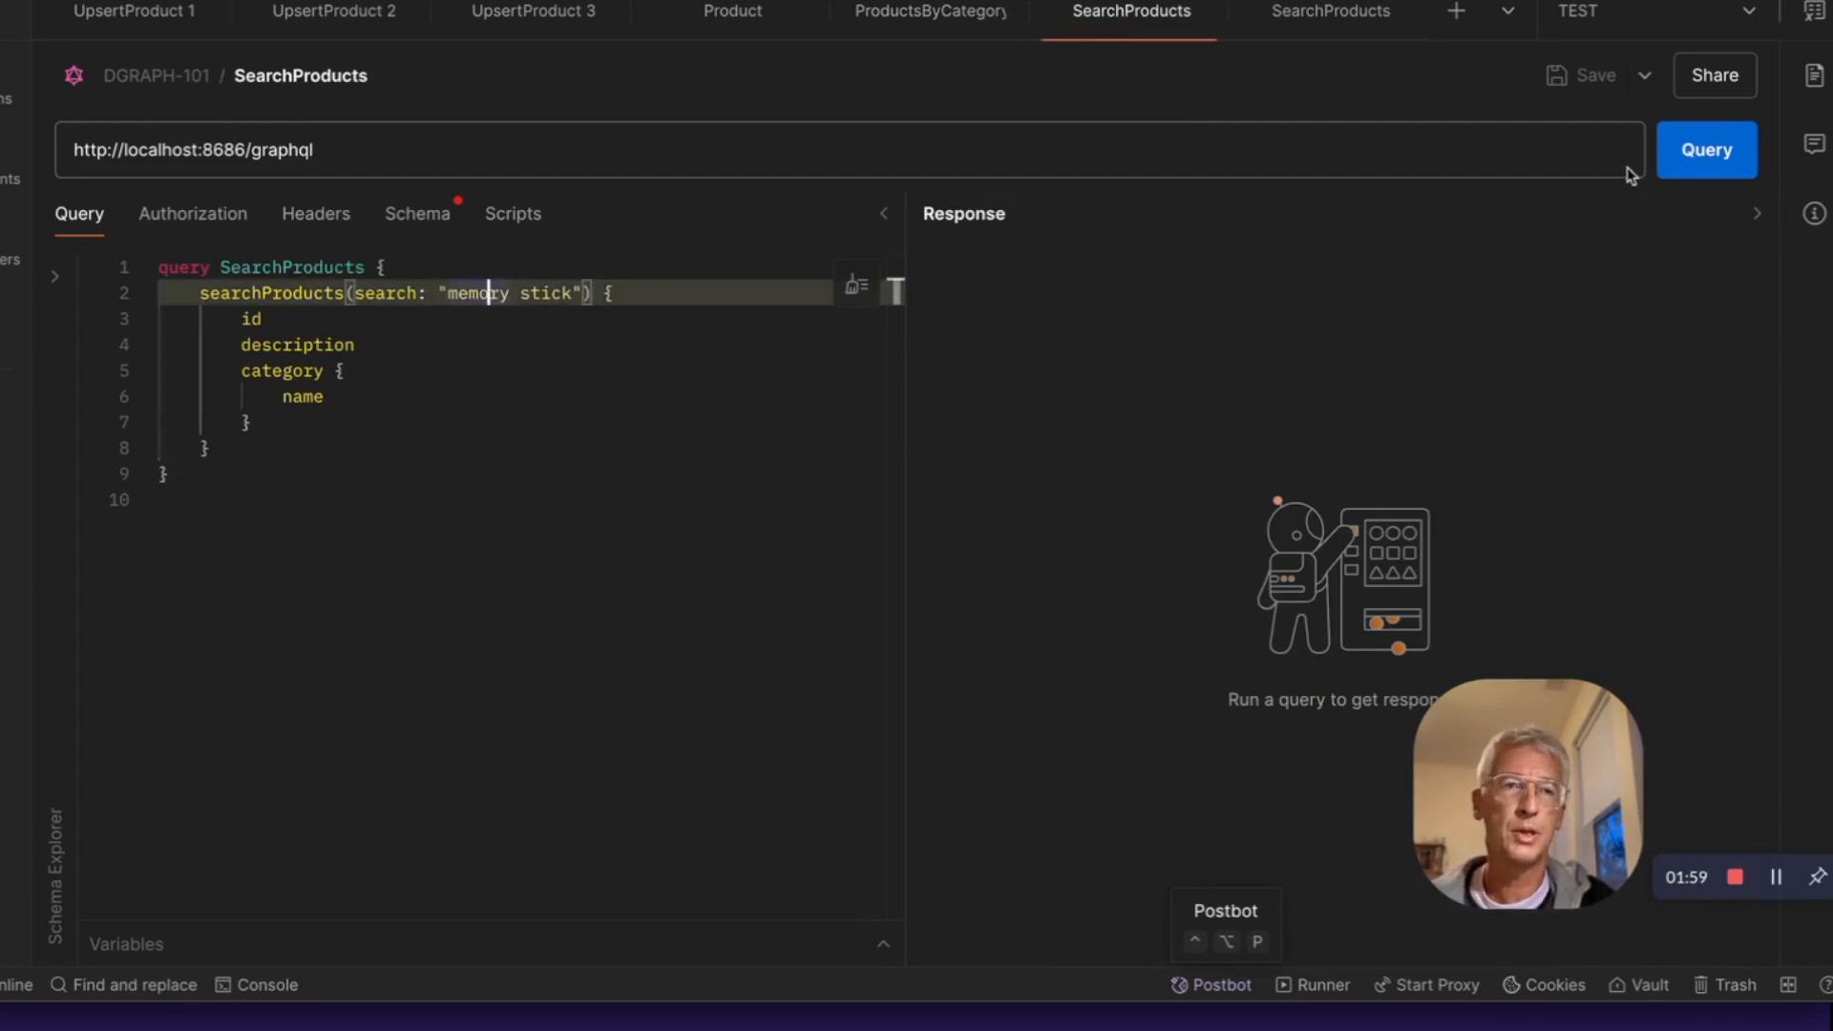
left_click(1706, 150)
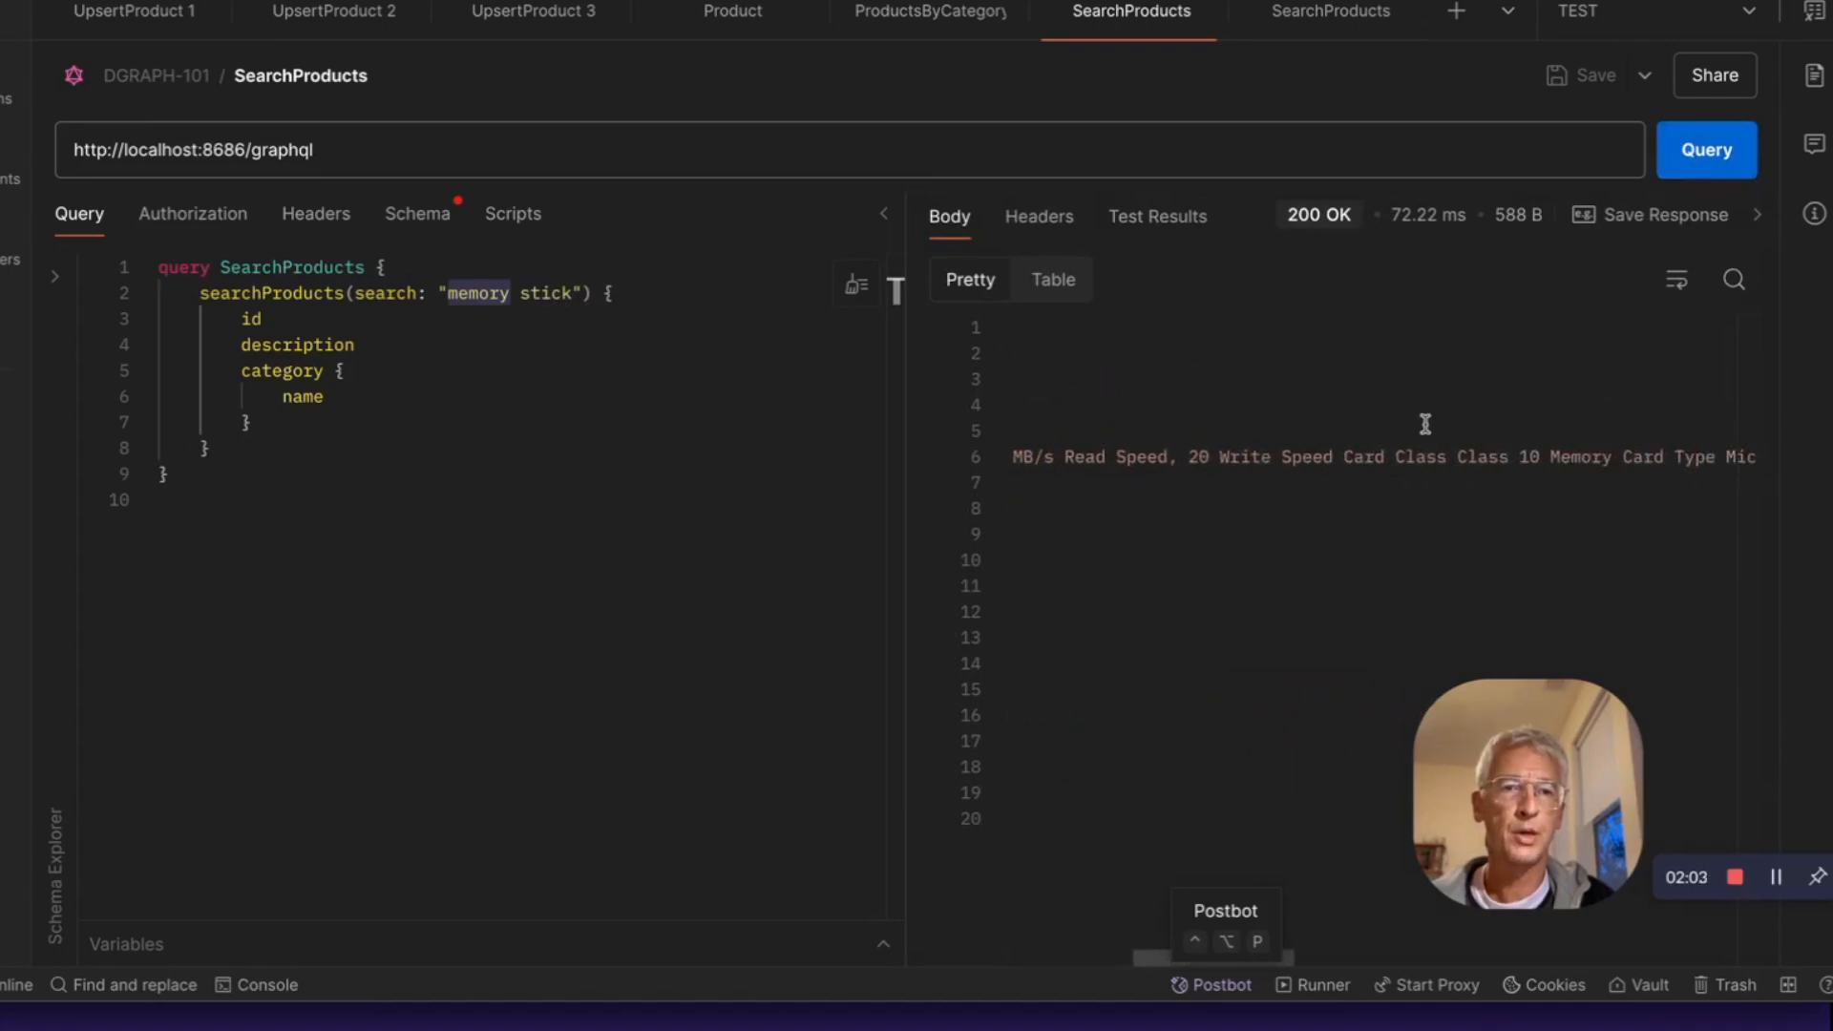
left_click(1704, 149)
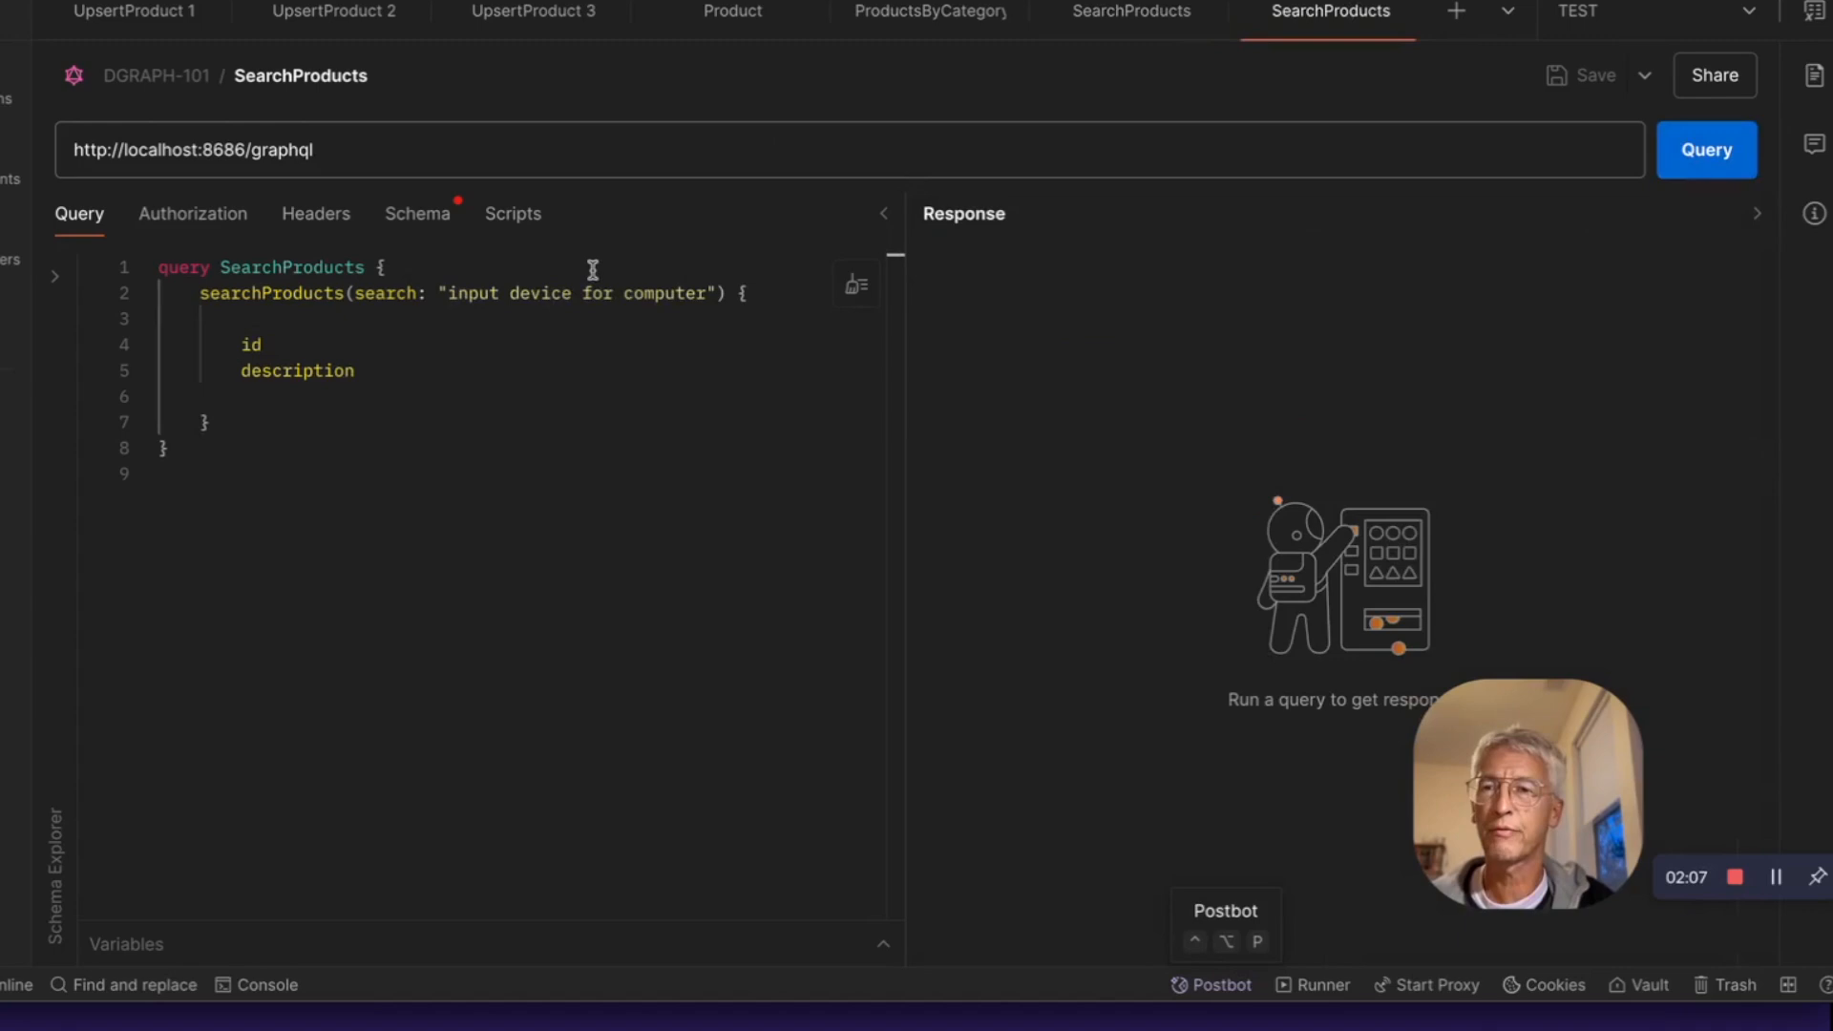
mouse_move(687, 293)
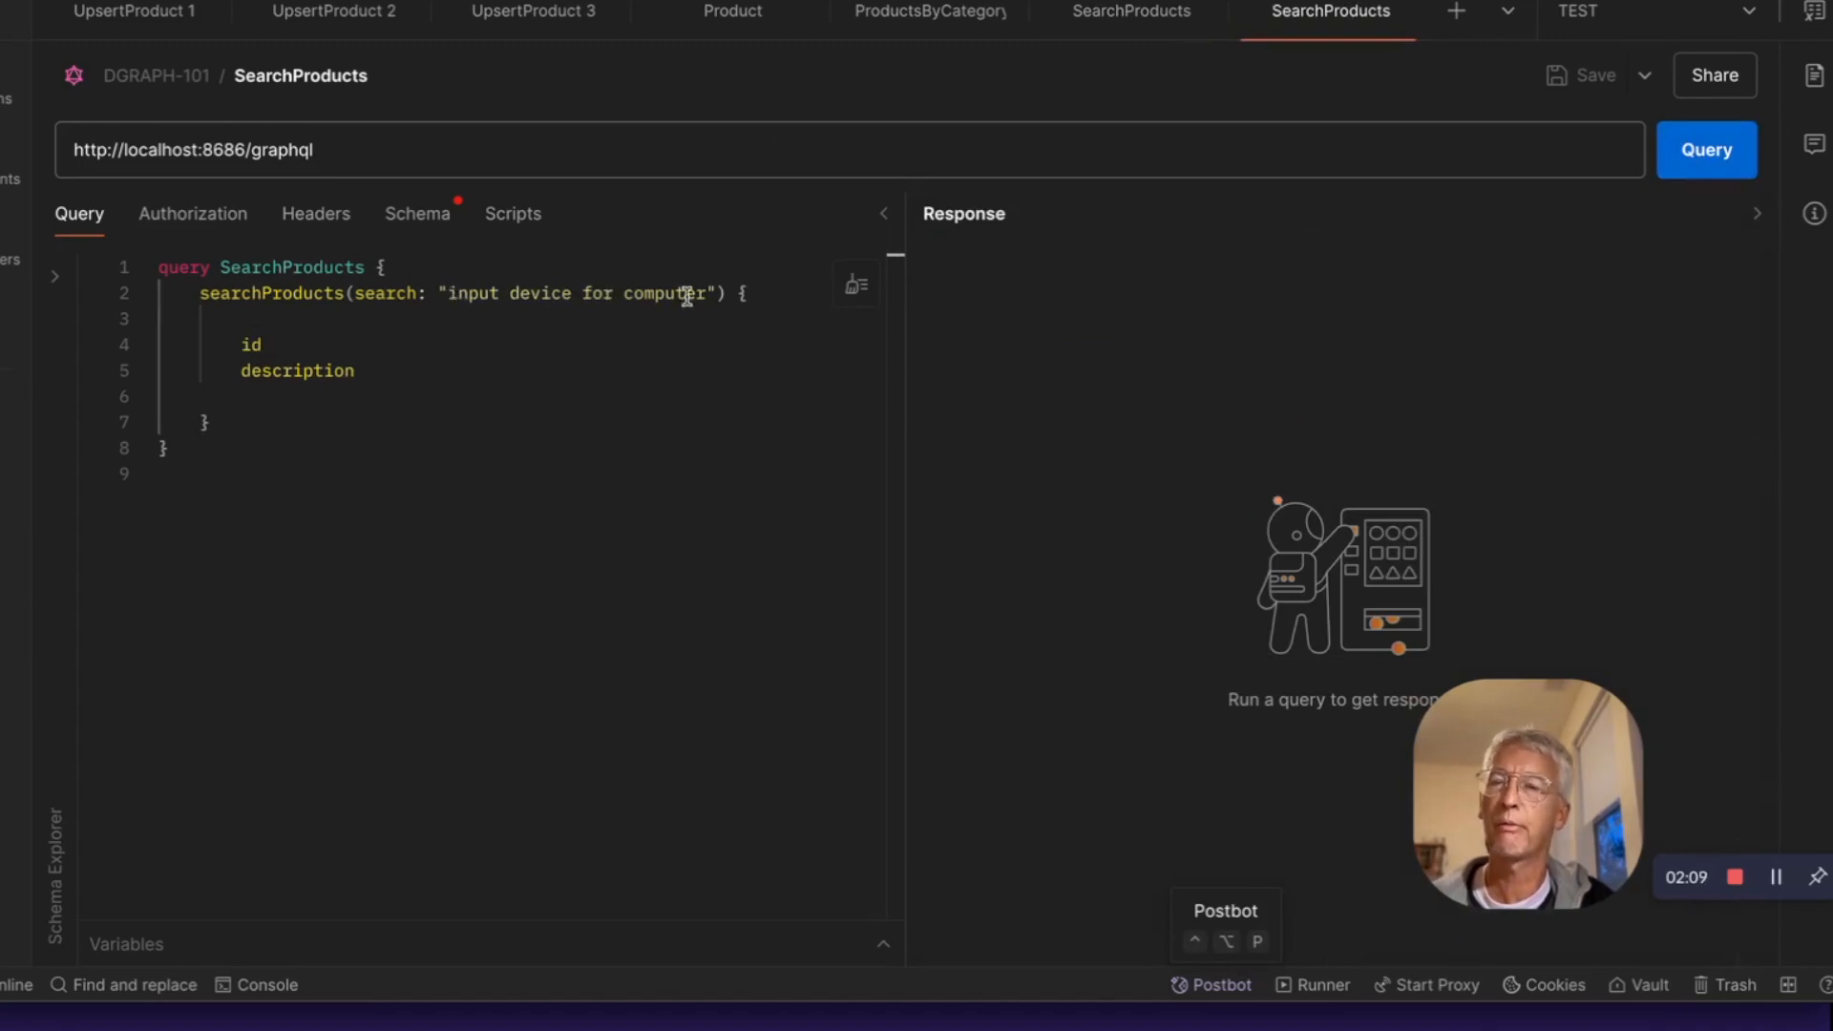
left_click(1706, 150)
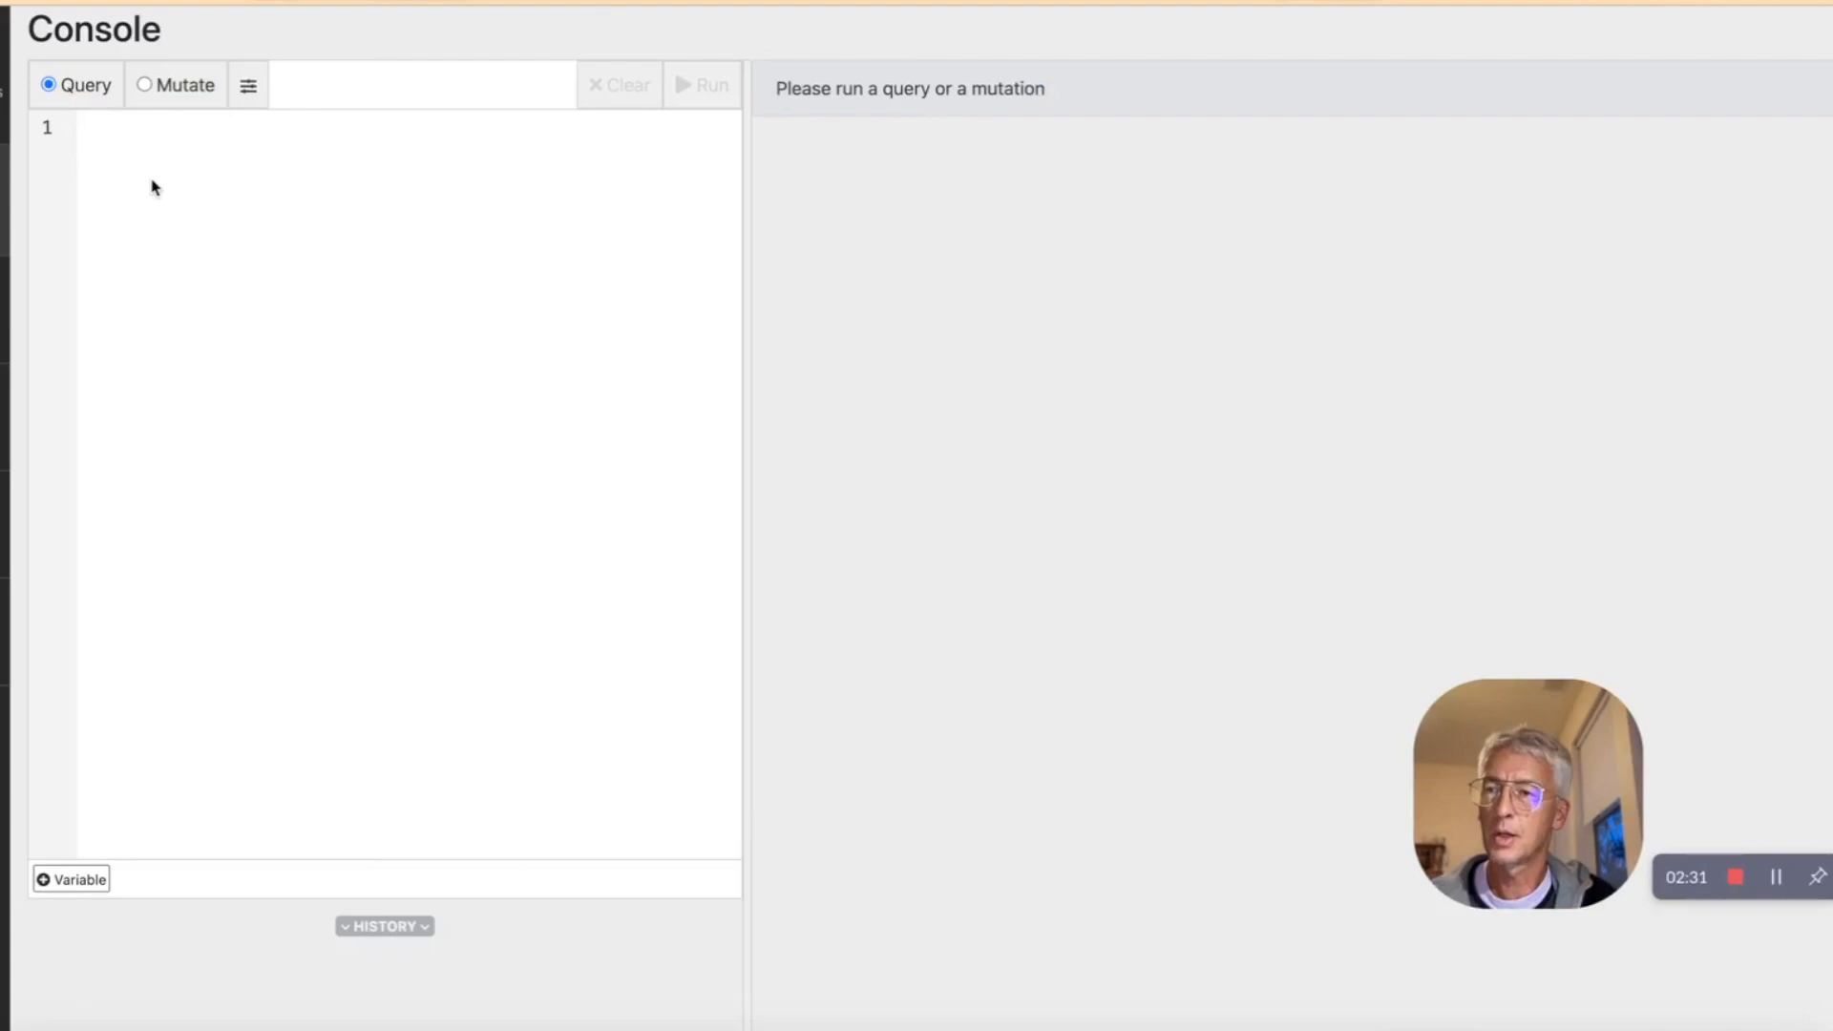
Step: Run the func:type(Product) query in Ratel and inspect a product node's embedding
type("{")
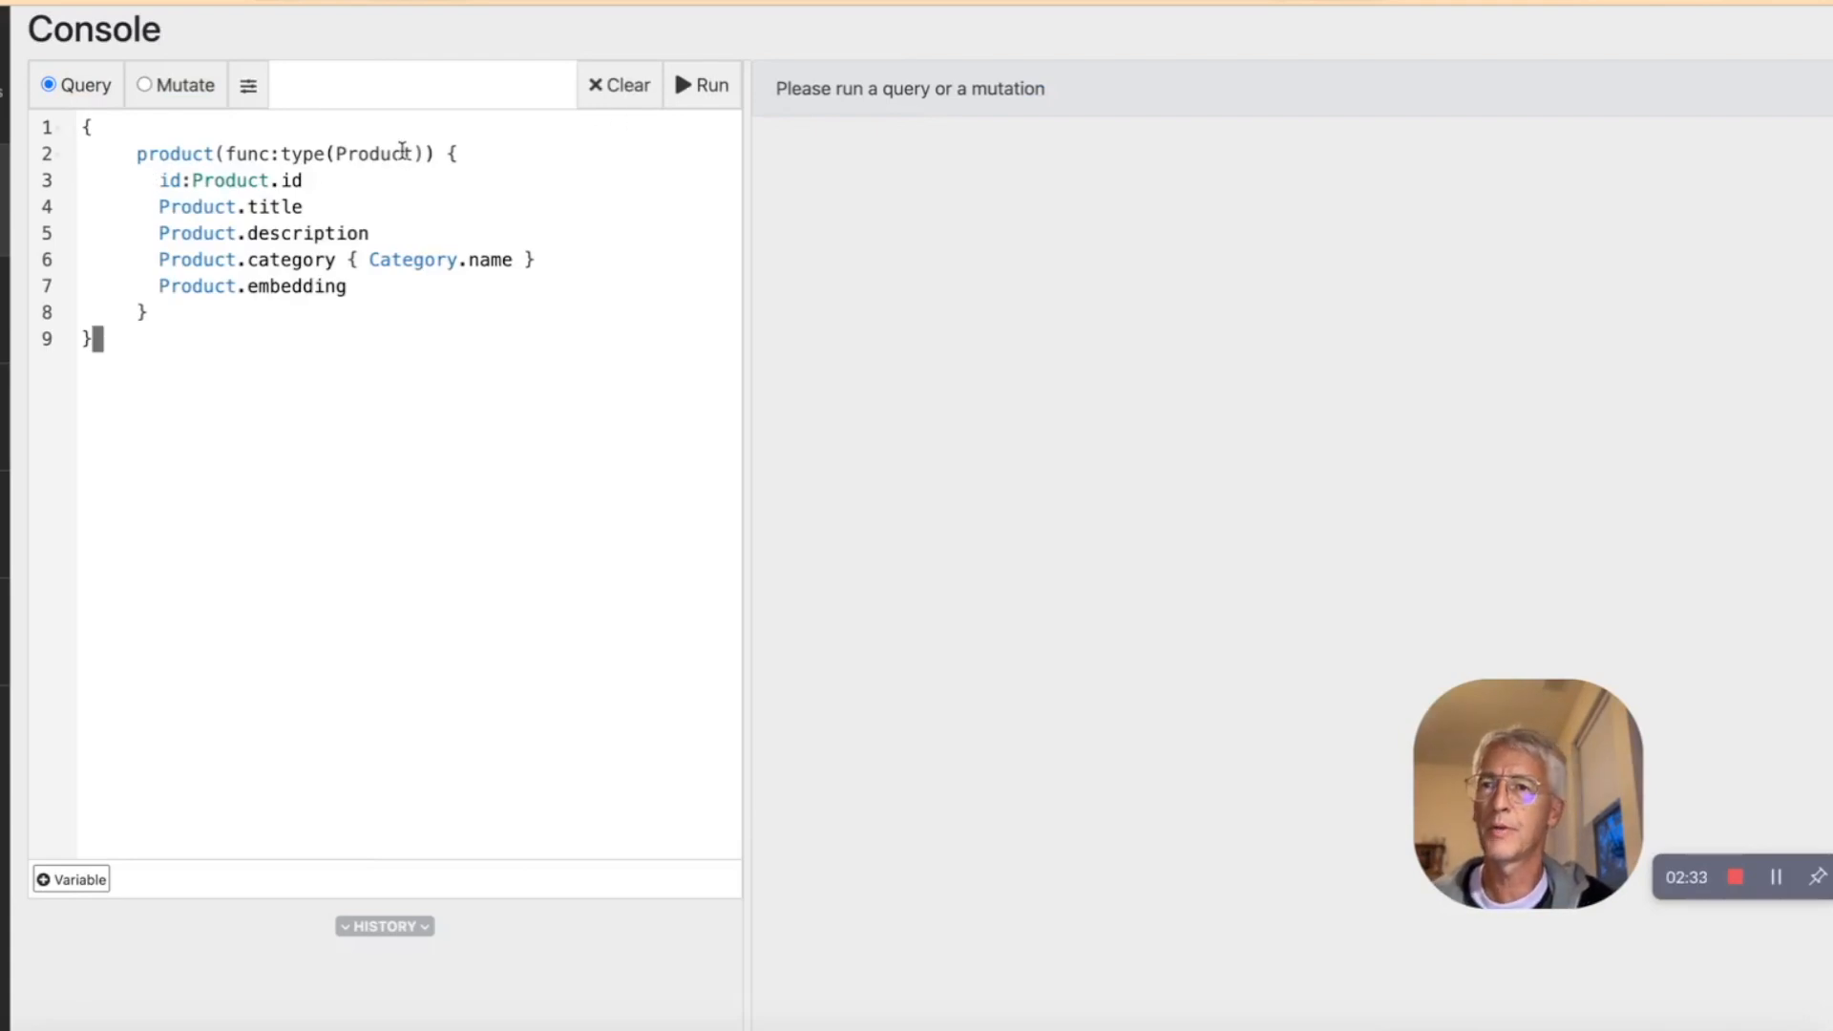
left_click(702, 84)
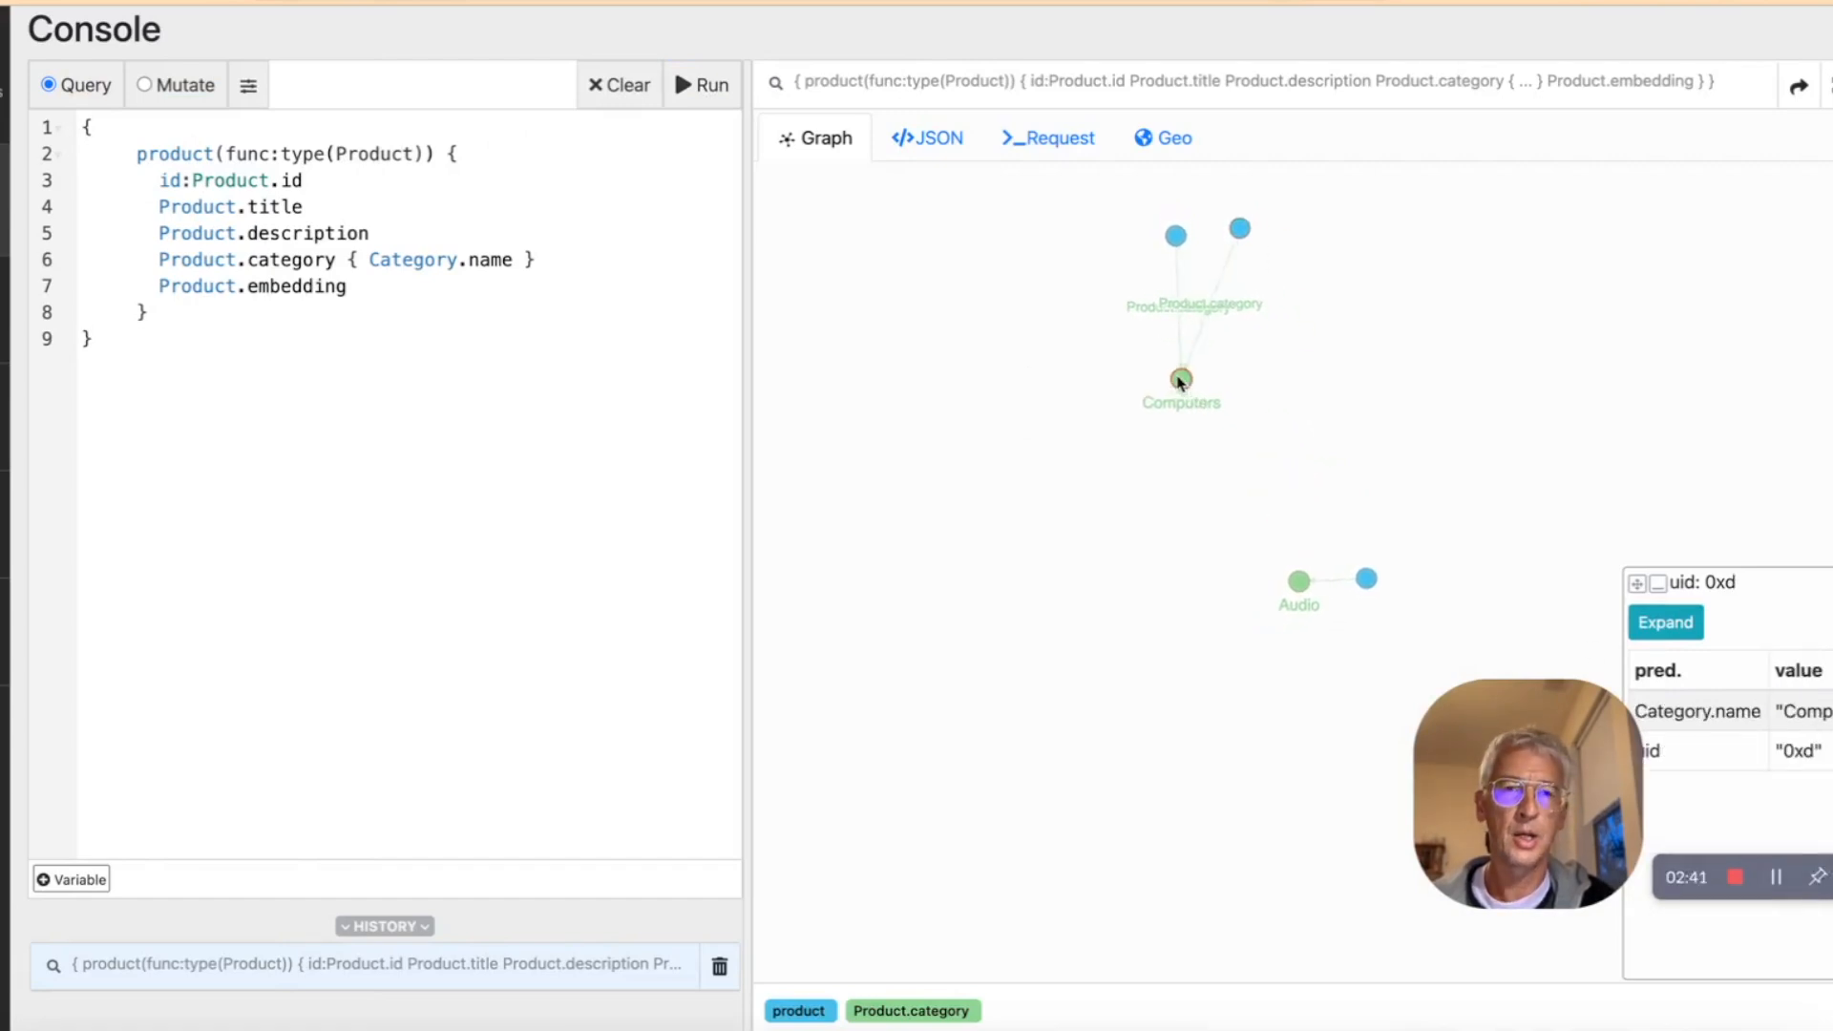
left_click(1175, 235)
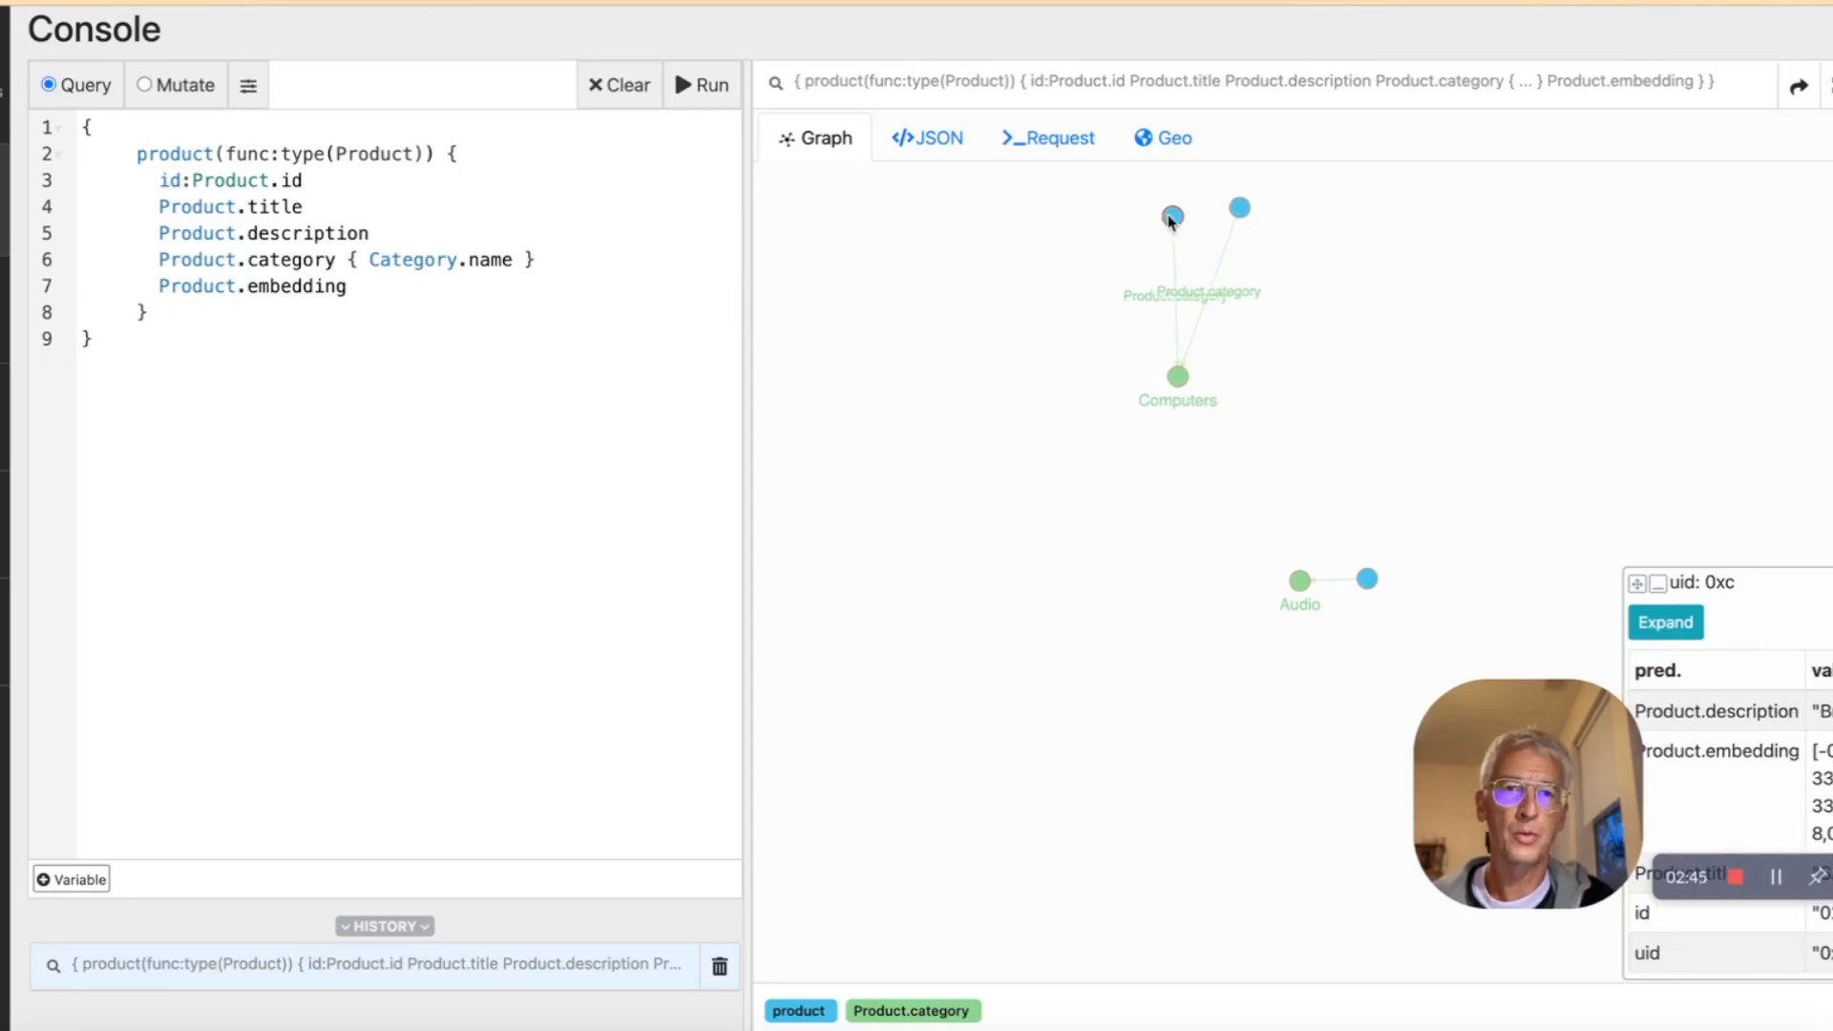
mouse_move(1303, 603)
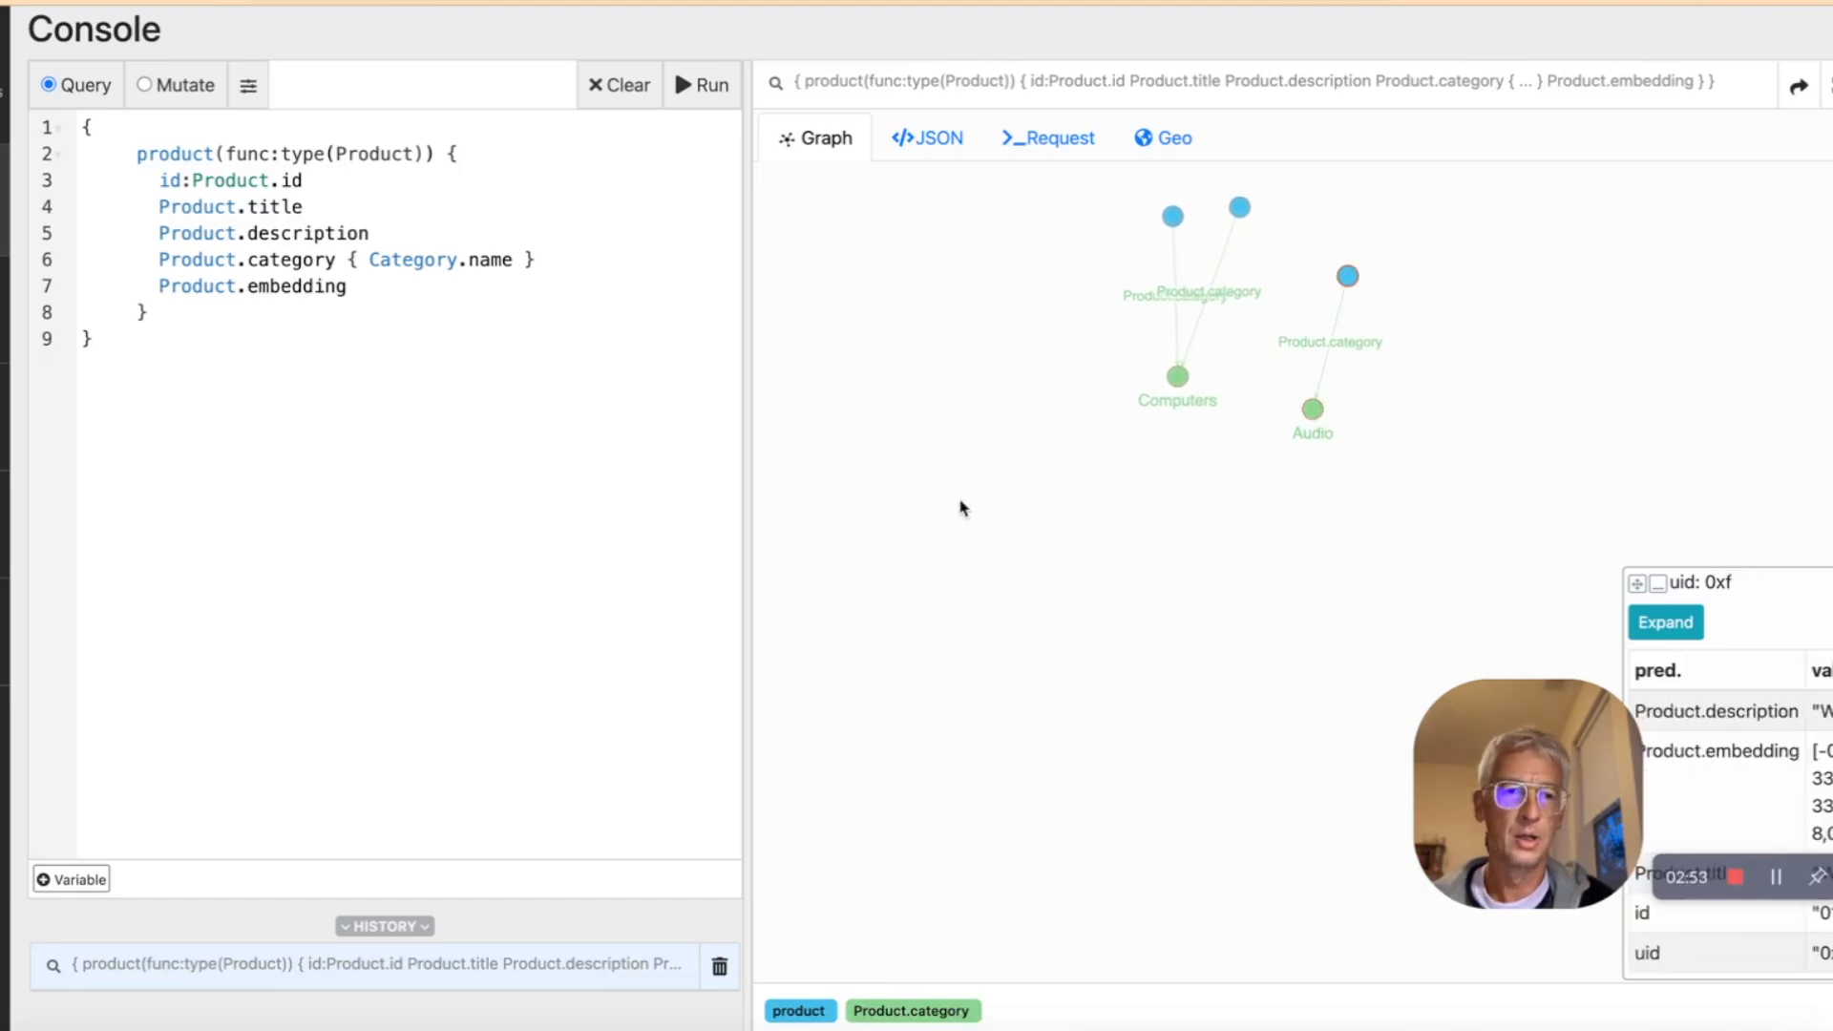
mouse_move(802, 828)
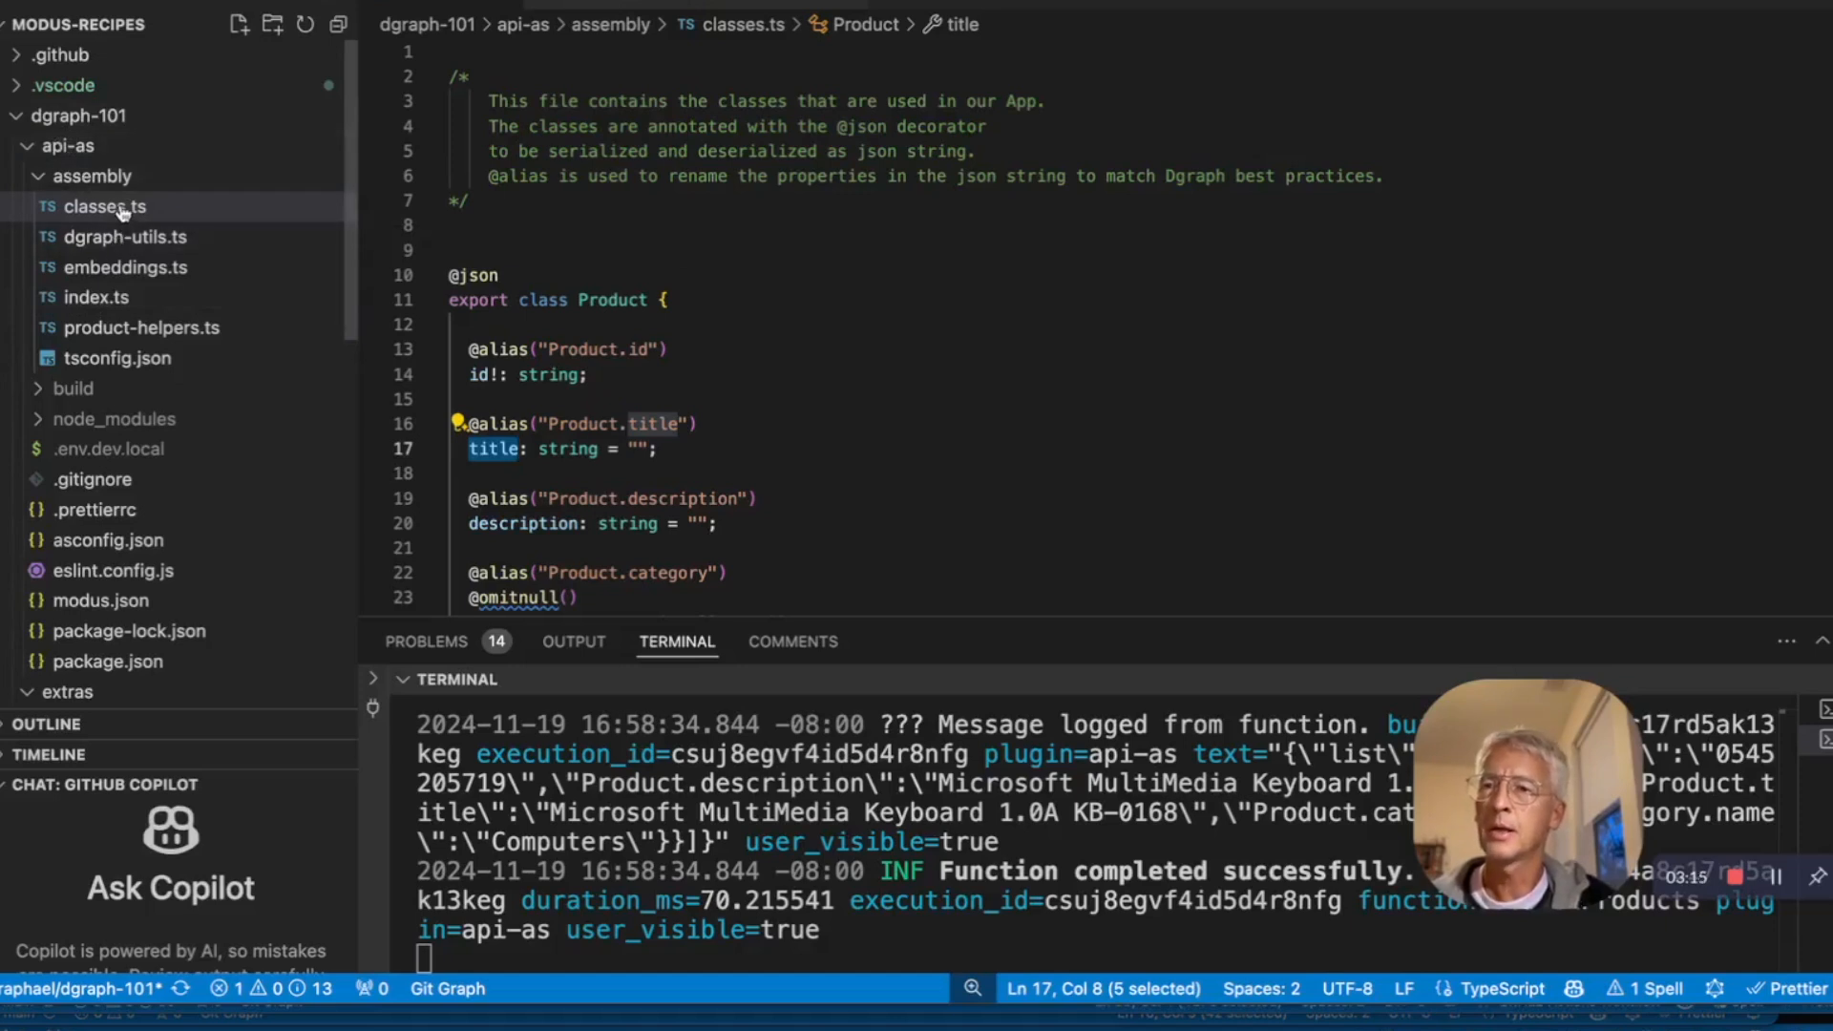
mouse_move(104, 207)
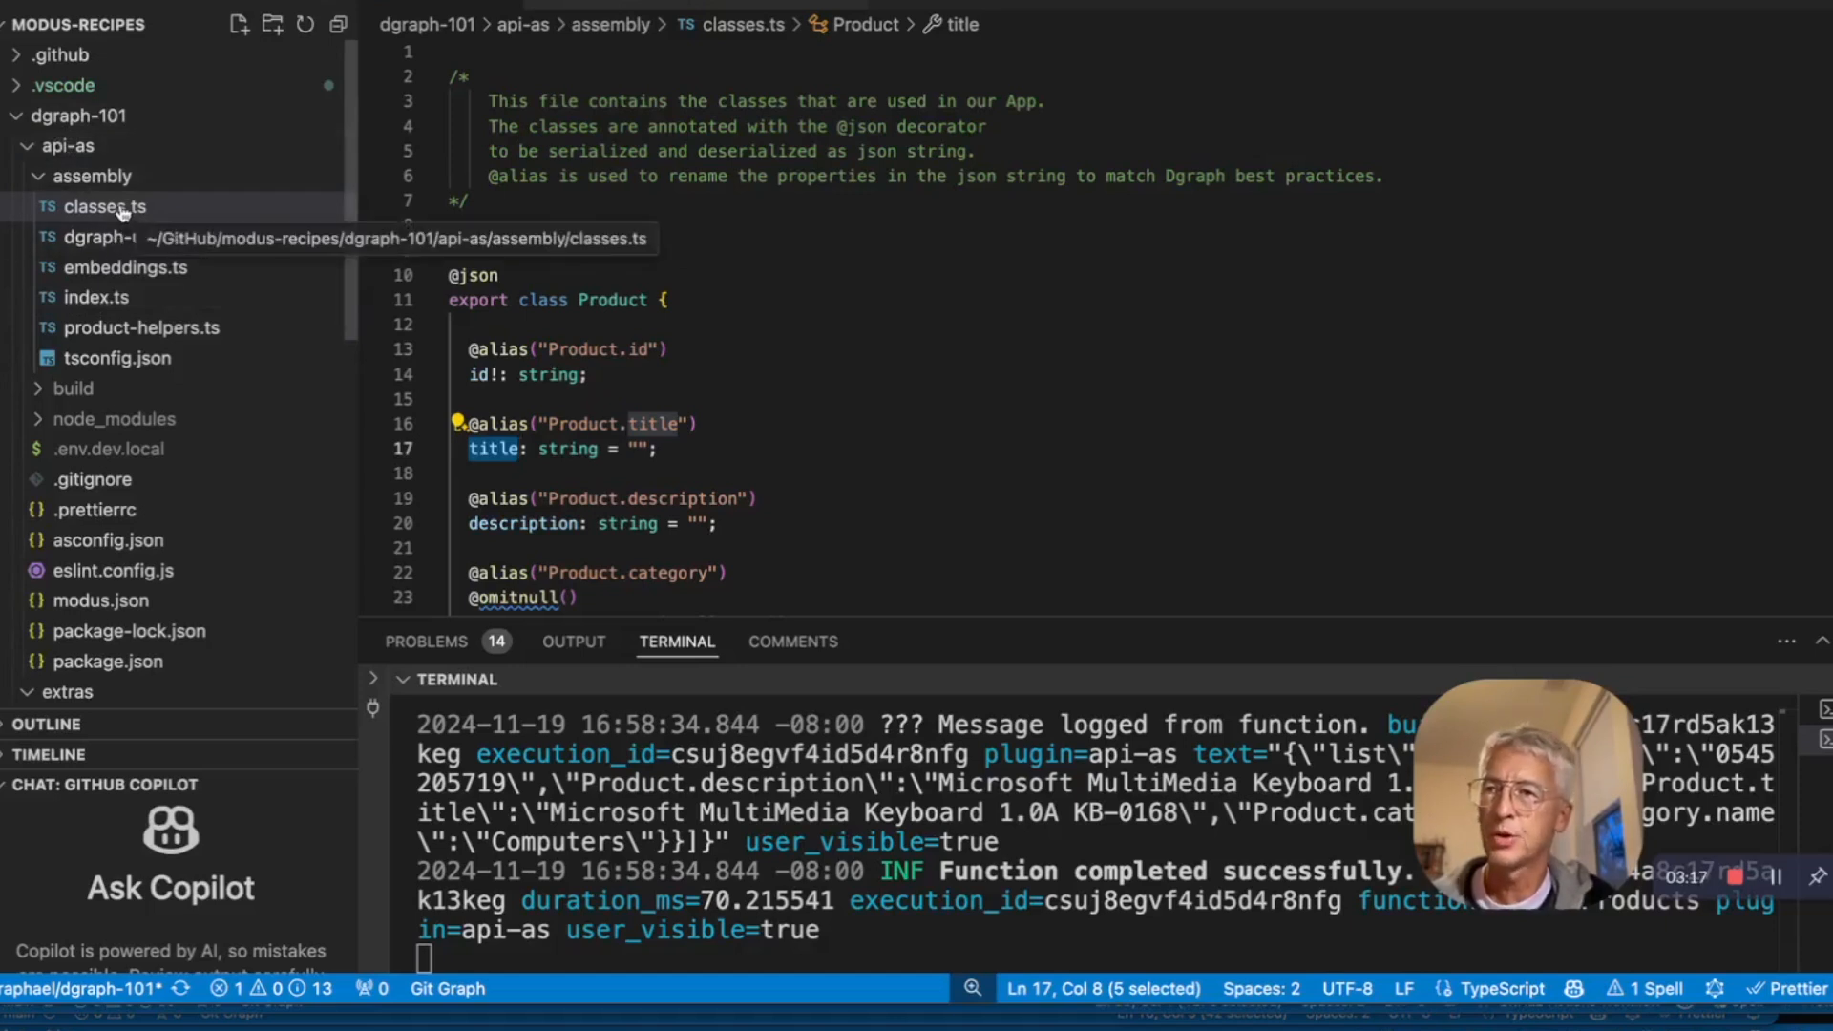
Step: Review classes.ts's Product and Category classes, highlighting the title property and its Product.title alias
left_click(105, 207)
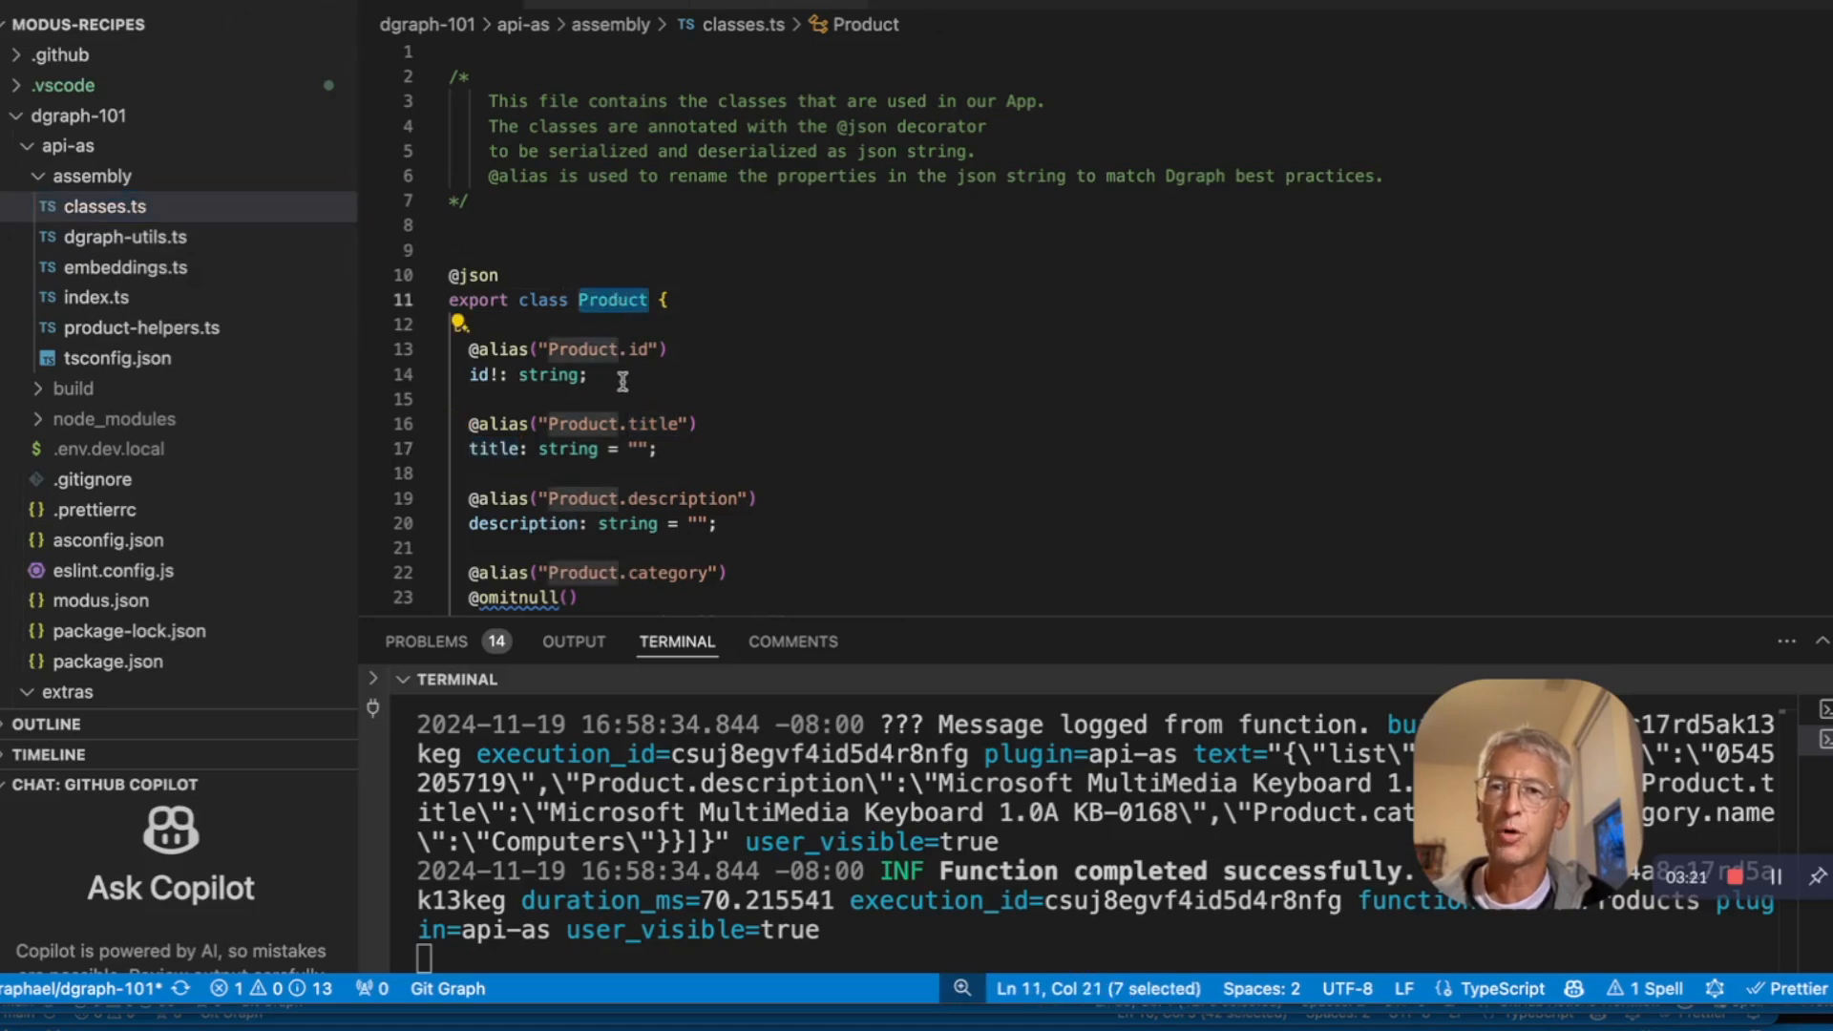
scroll("down", 3)
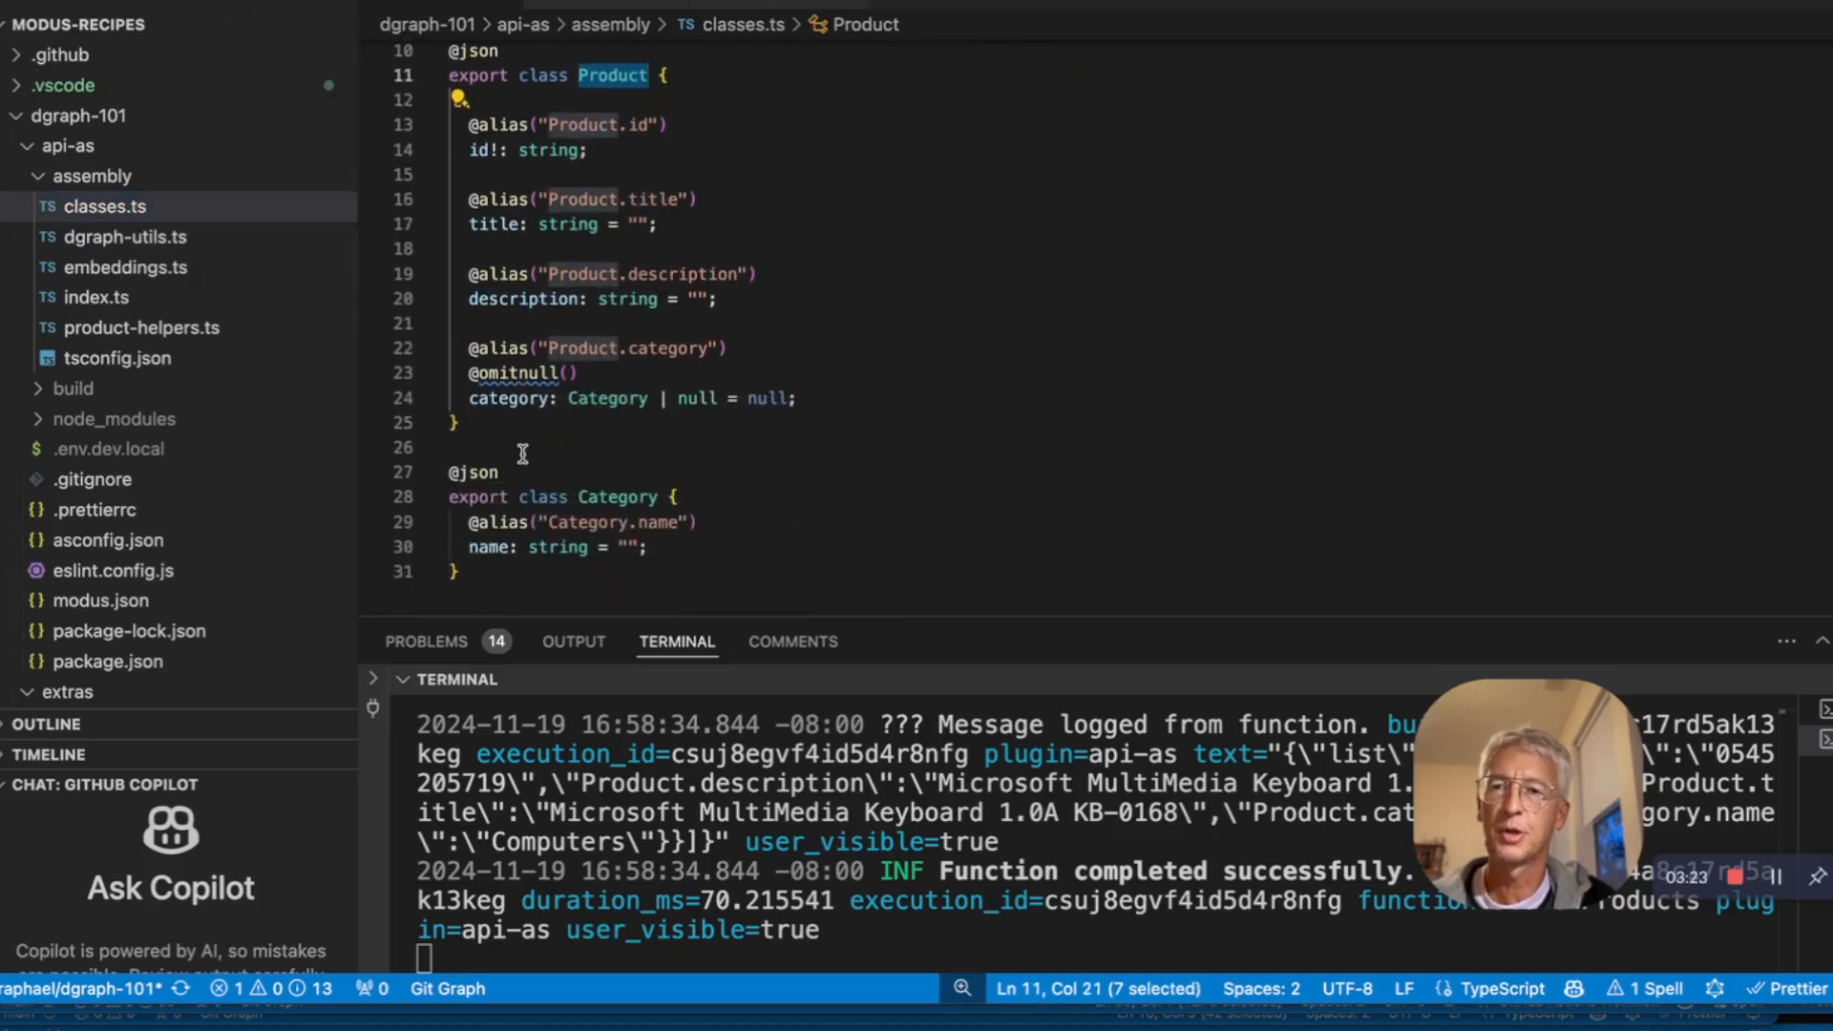
mouse_move(605, 397)
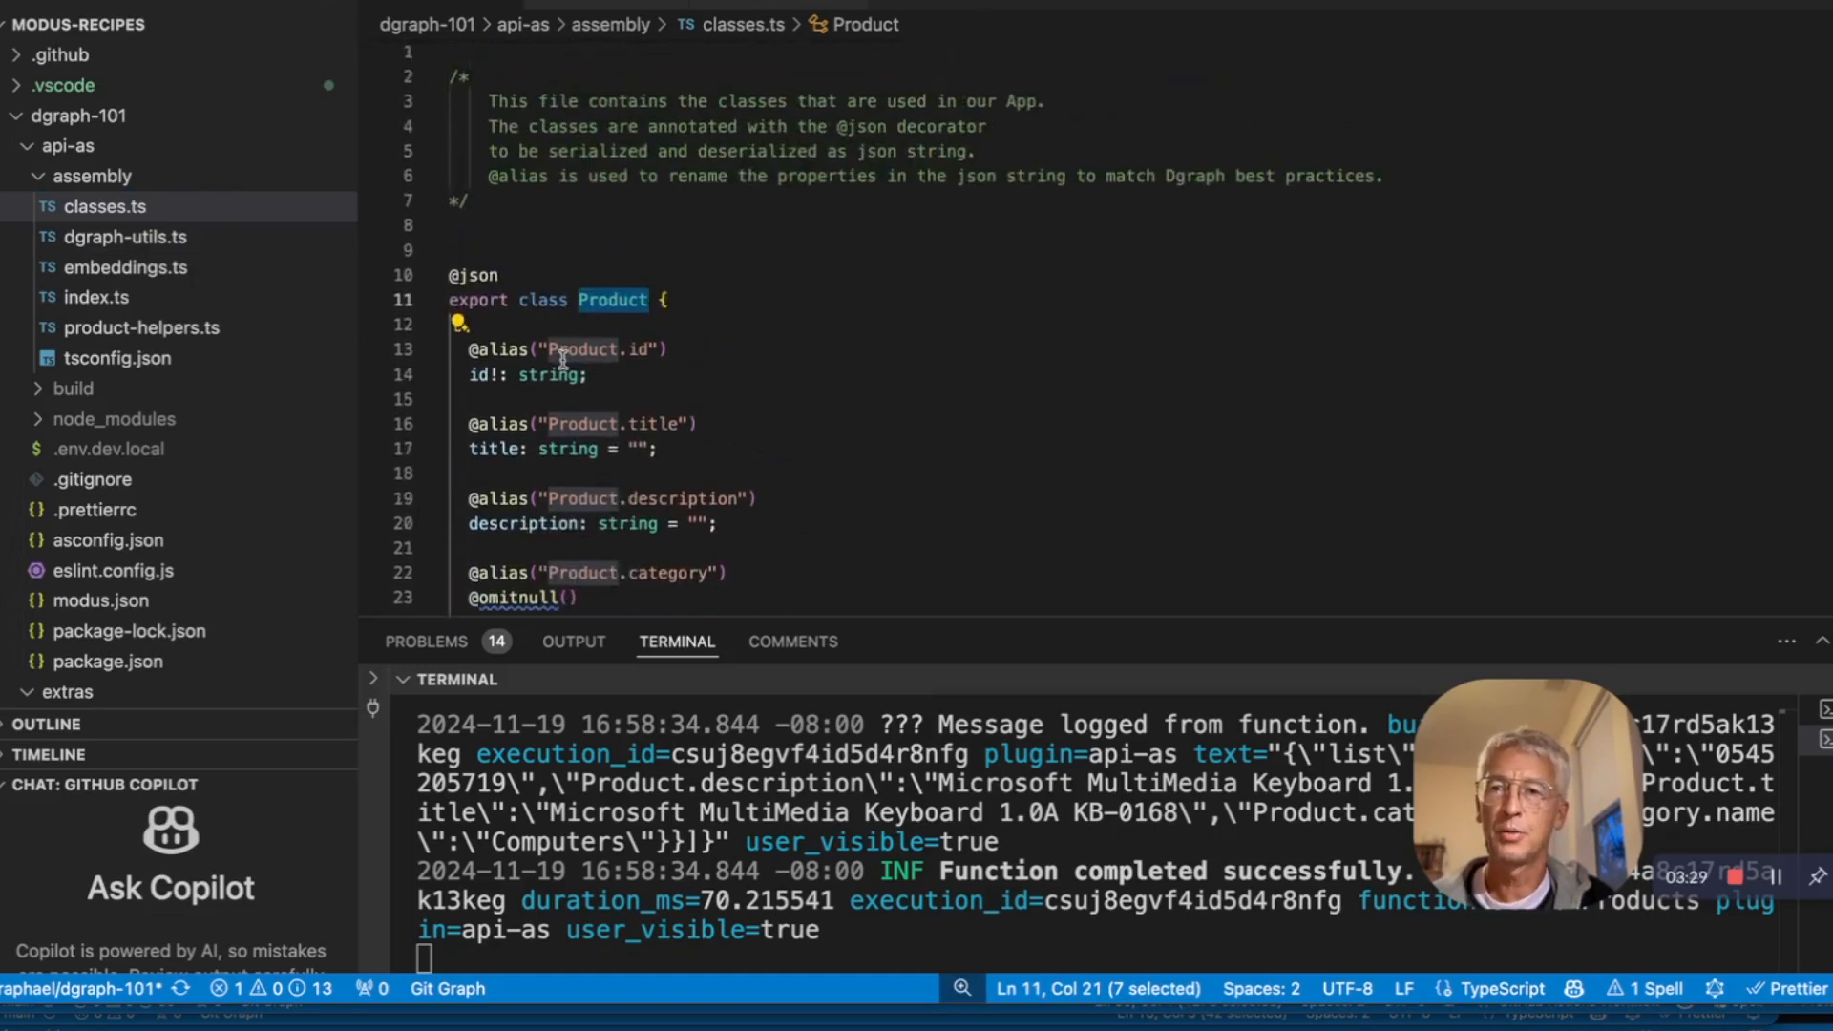
scroll("down", 3)
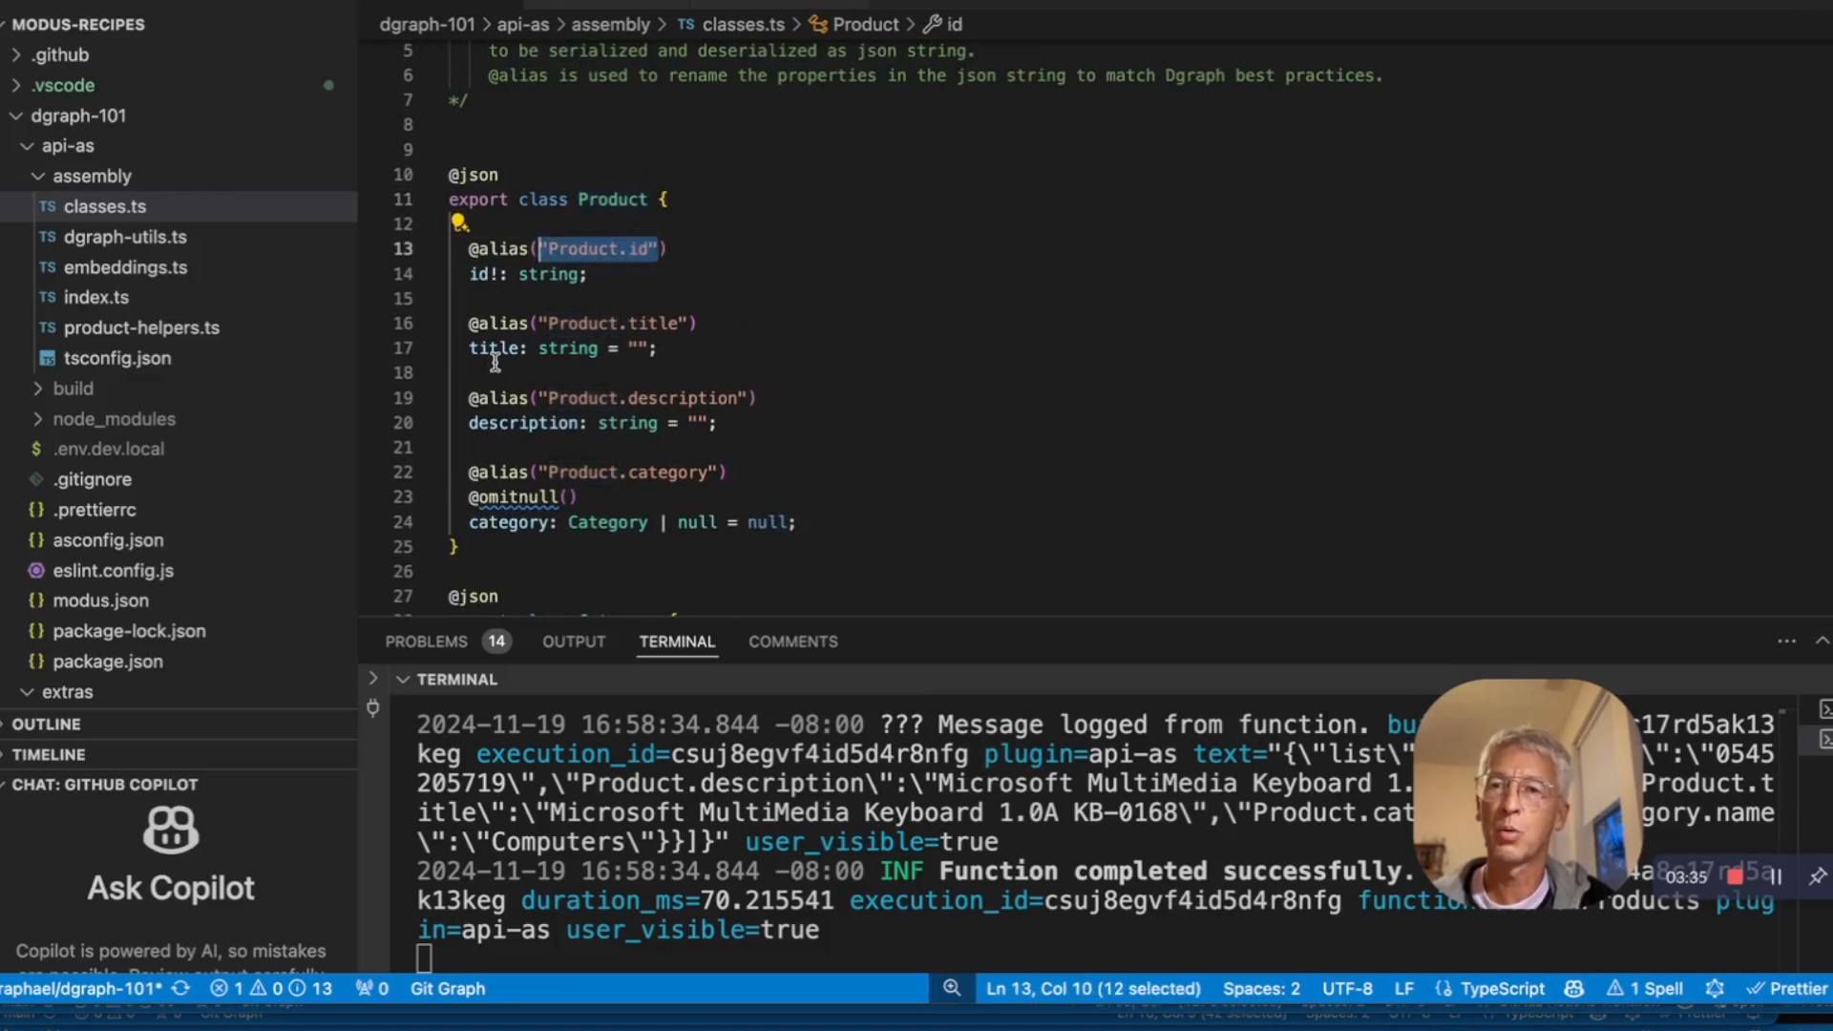
double_click(494, 348)
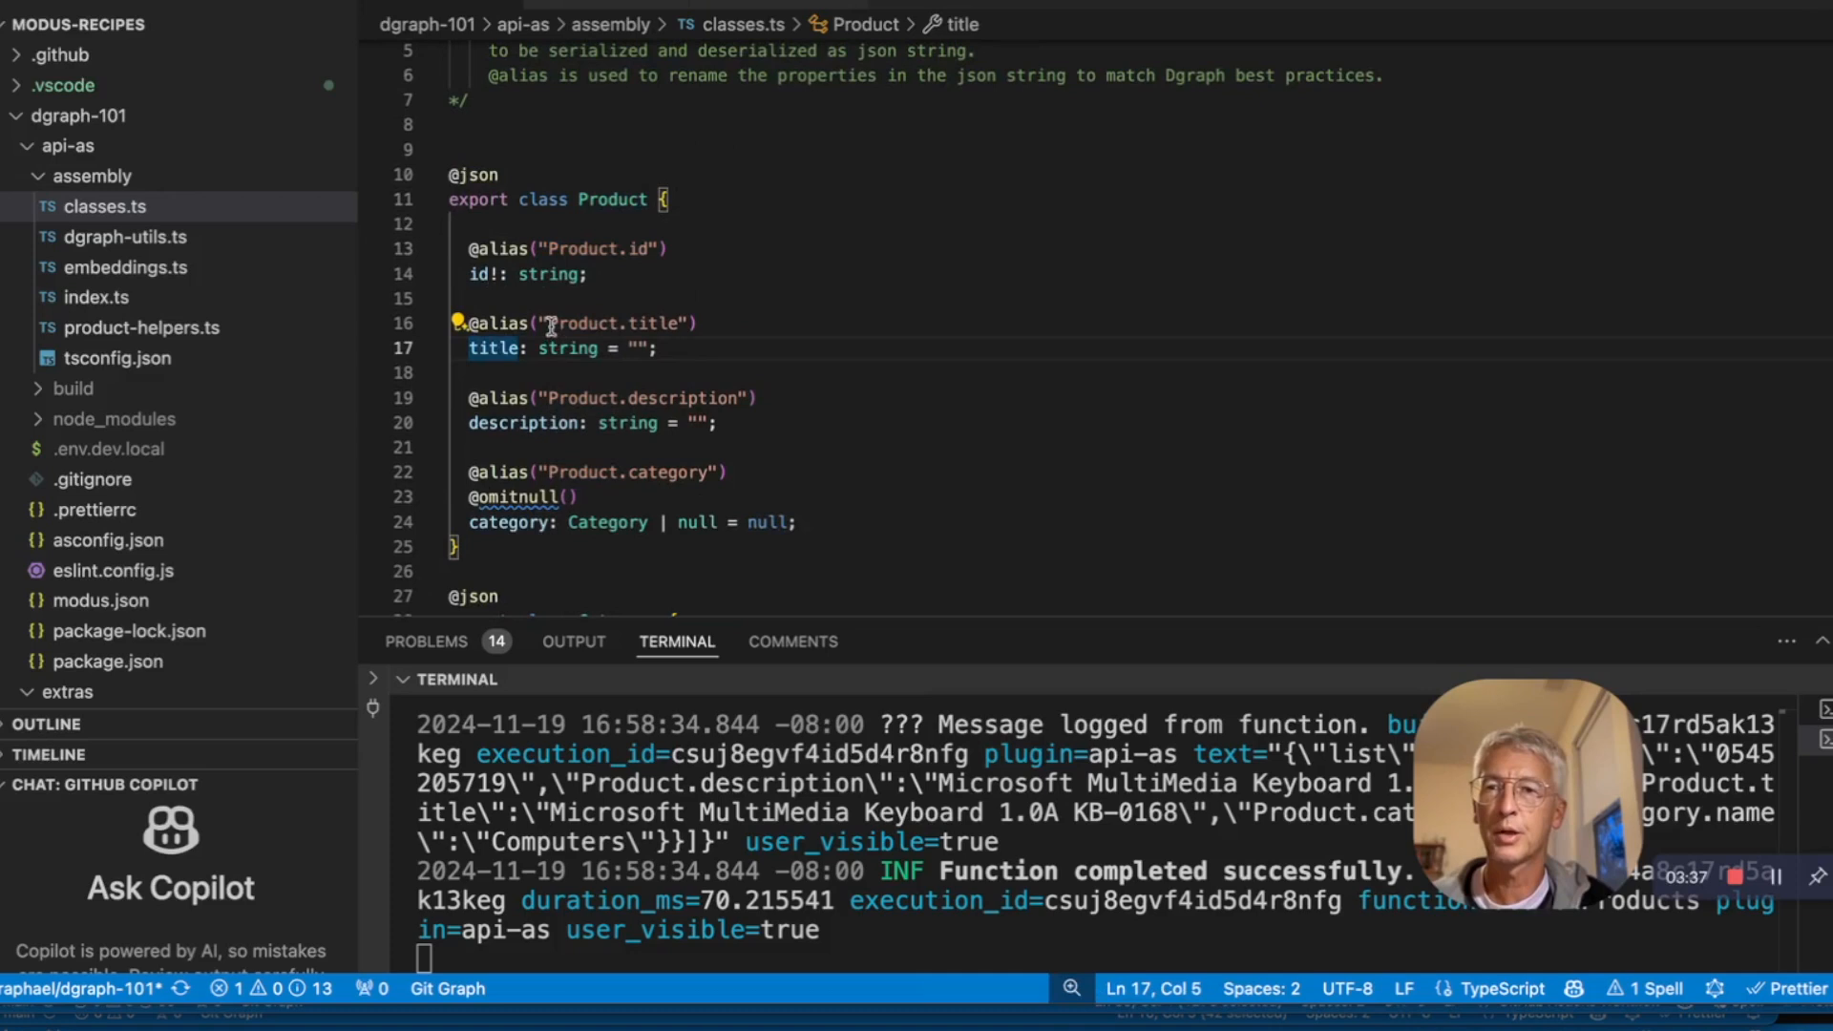
double_click(613, 323)
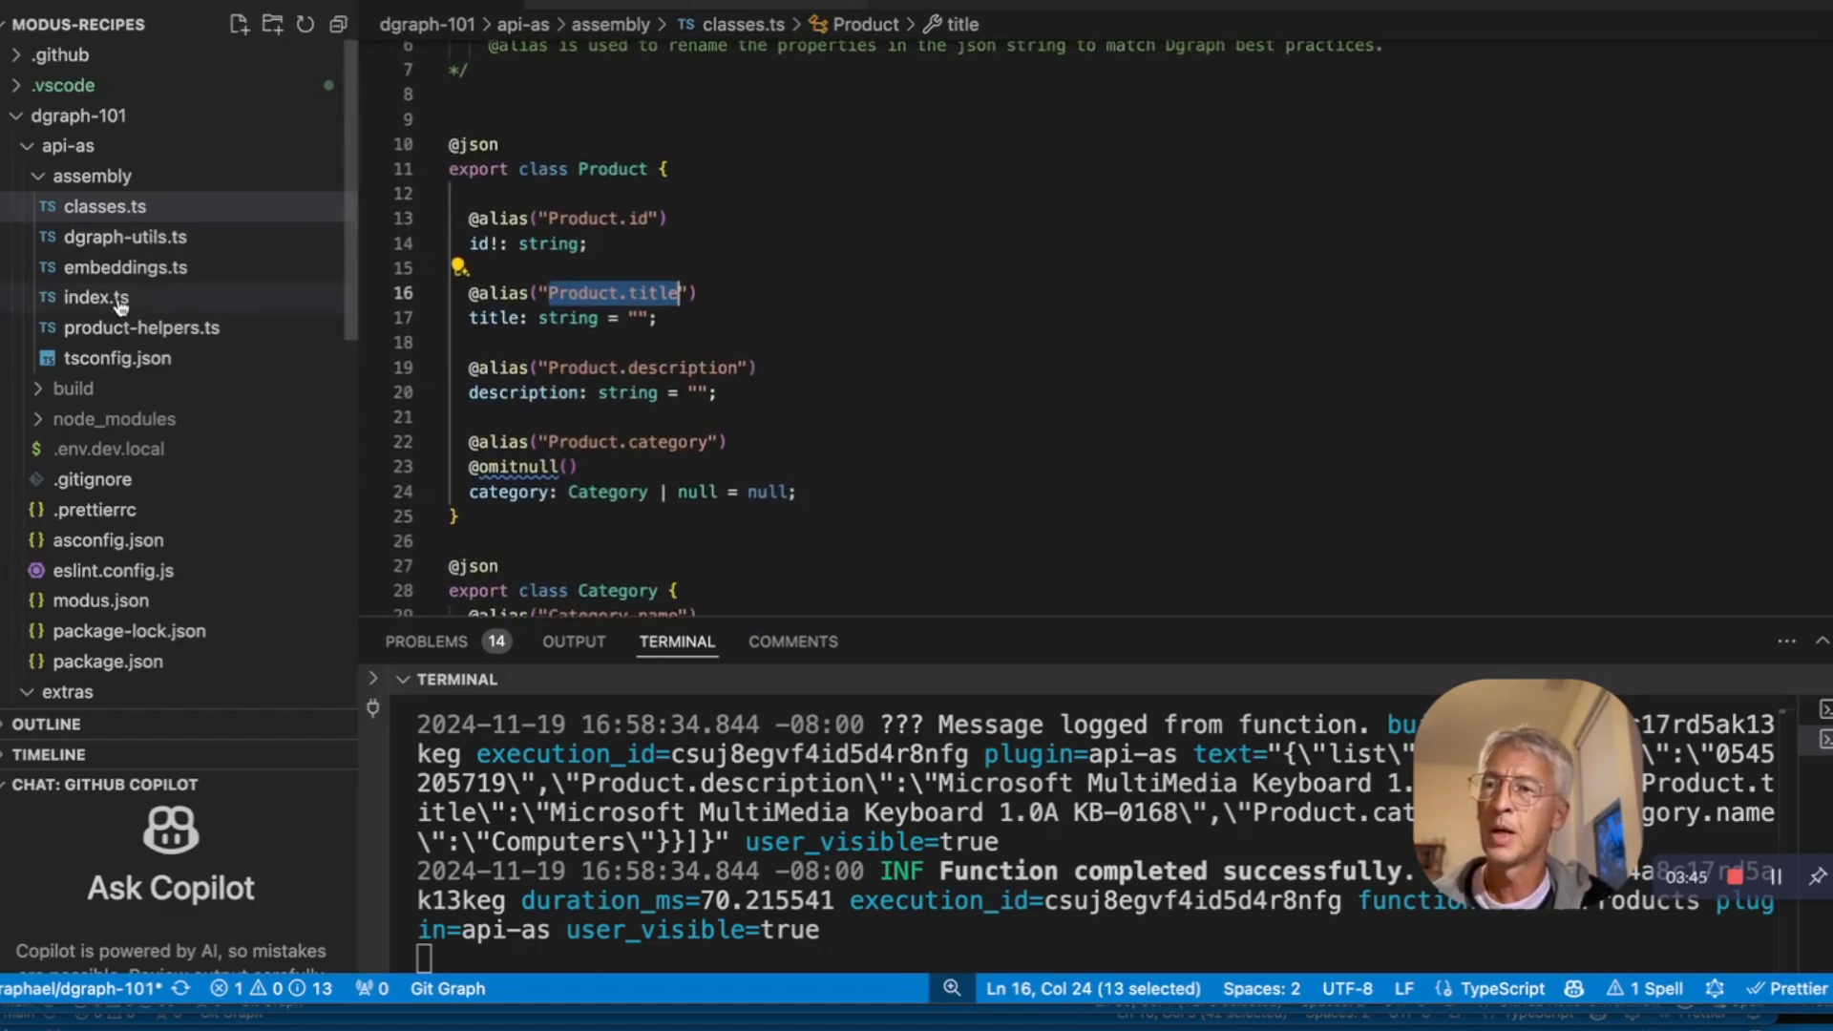
left_click(96, 297)
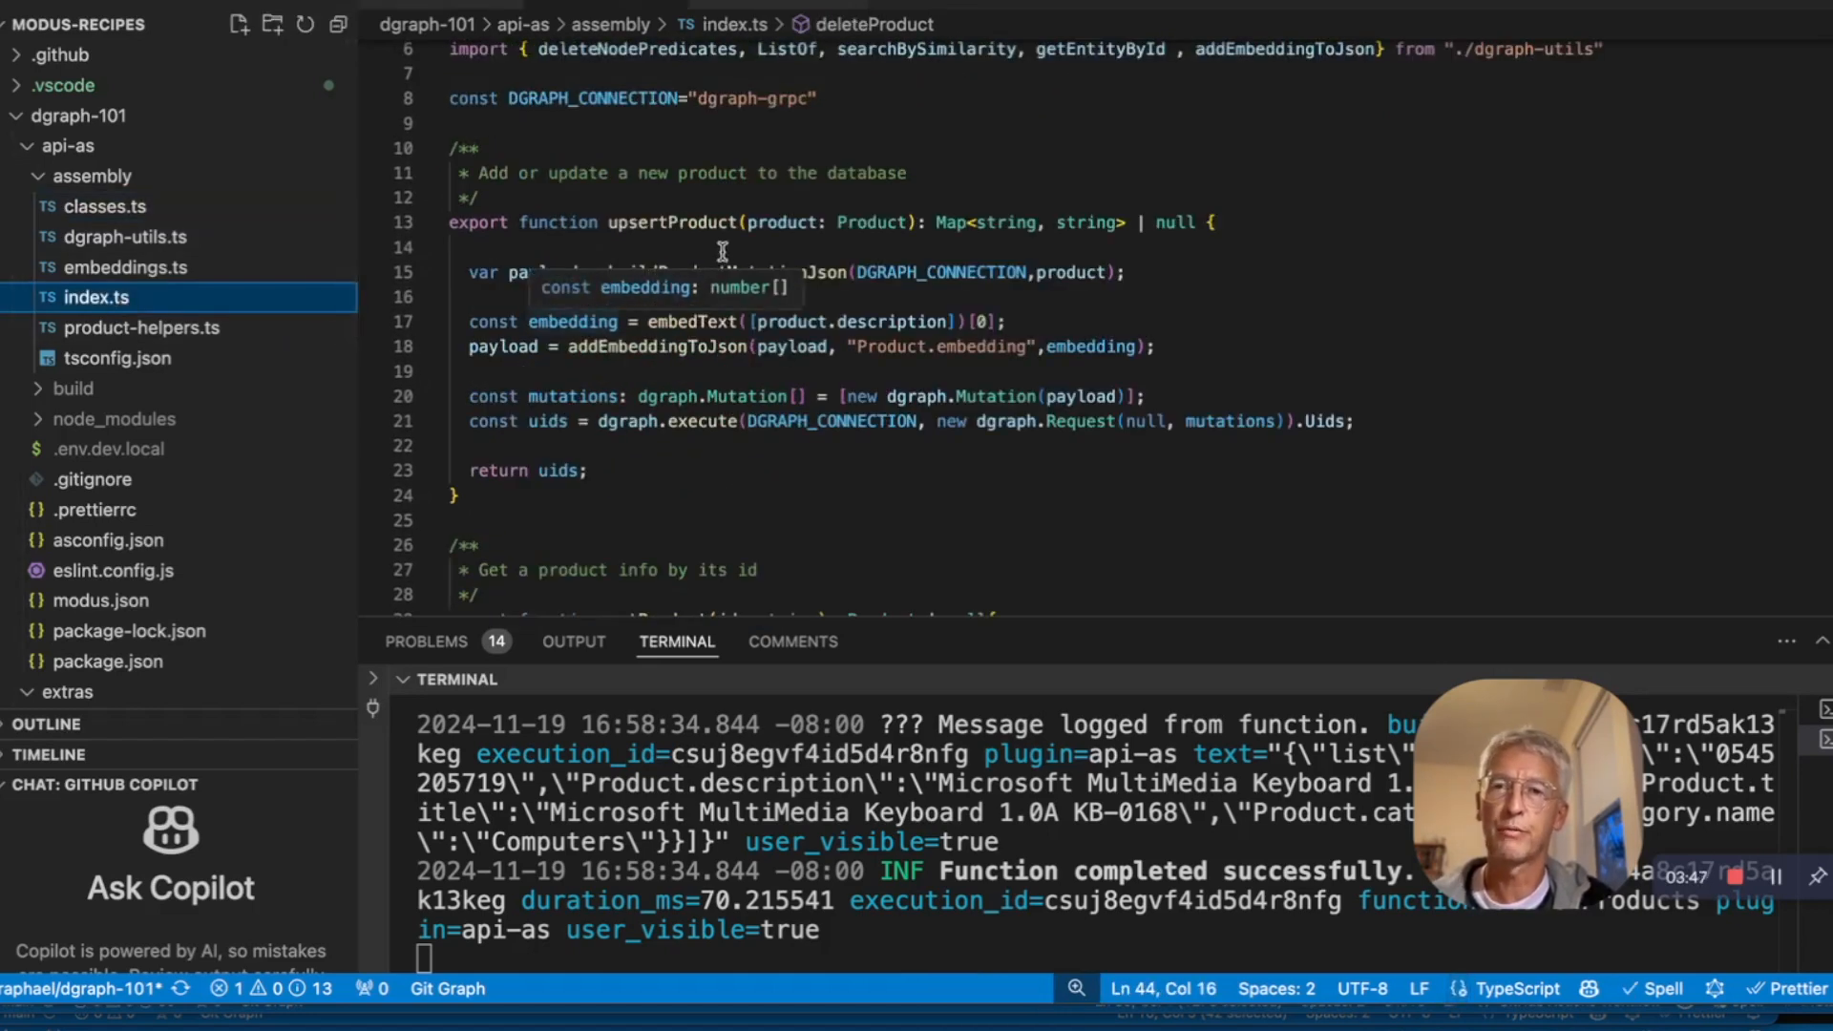
double_click(672, 223)
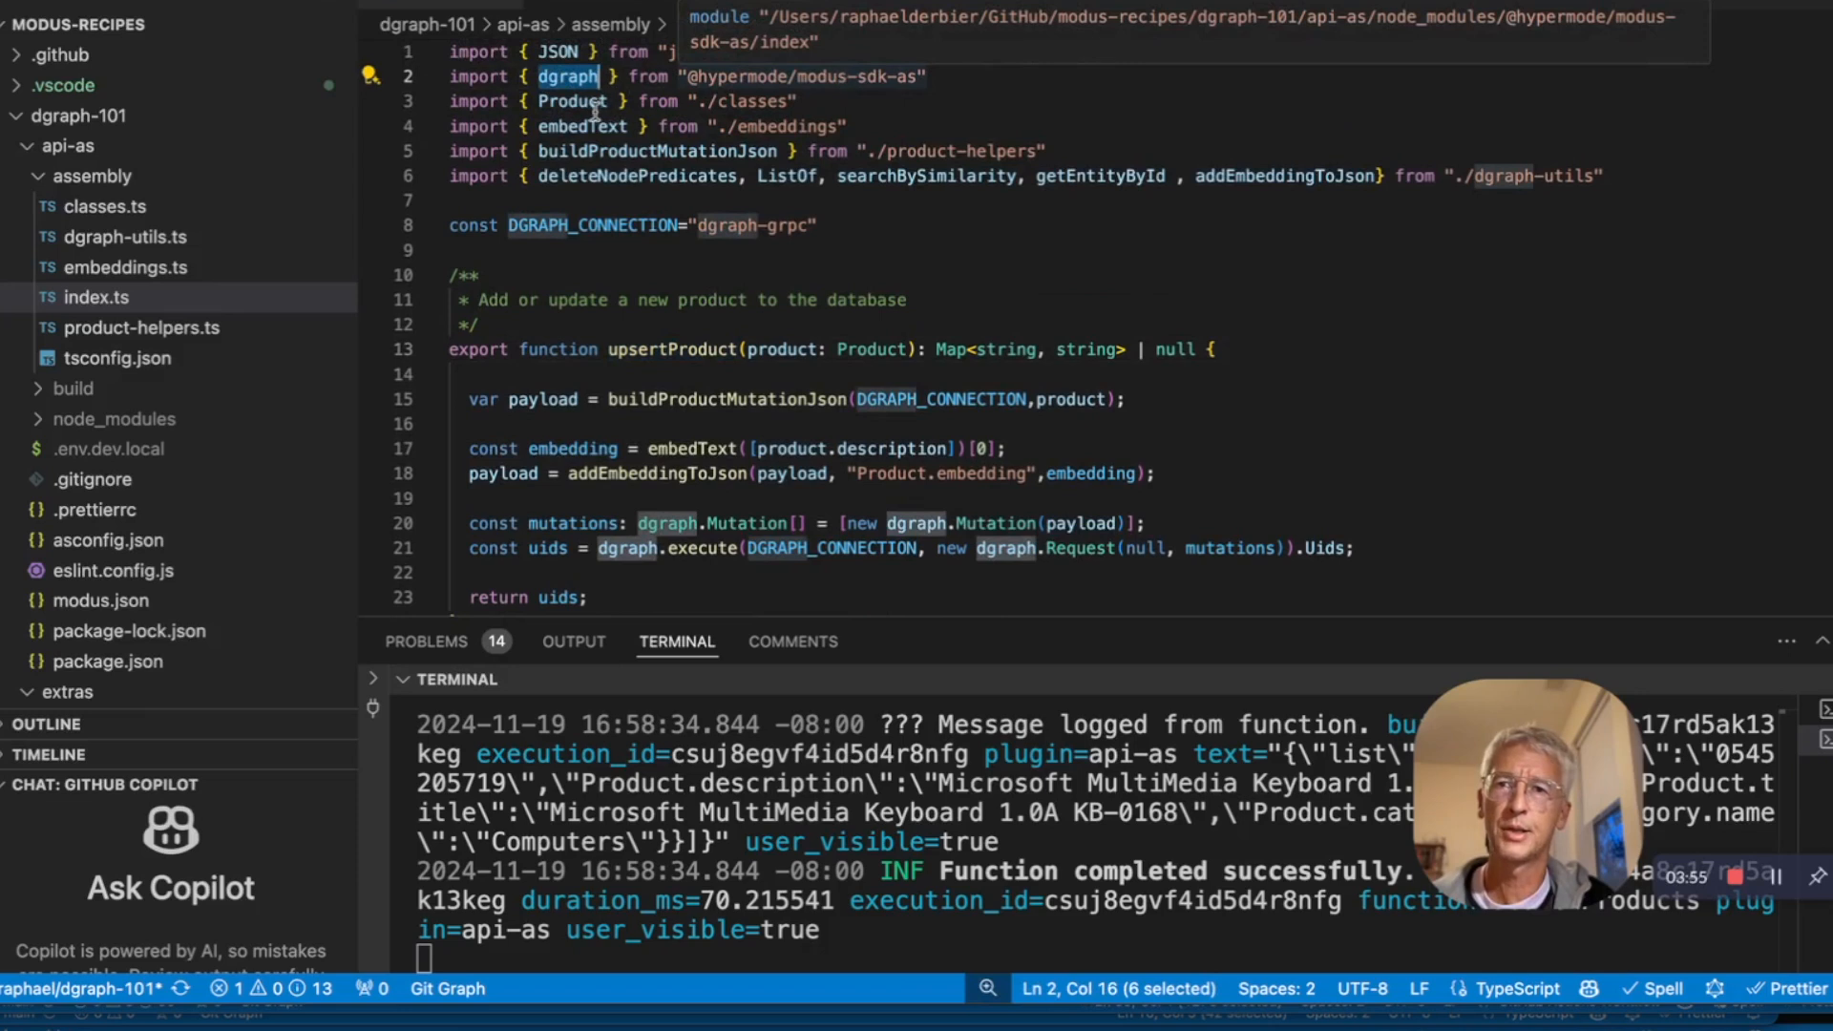
mouse_move(686, 204)
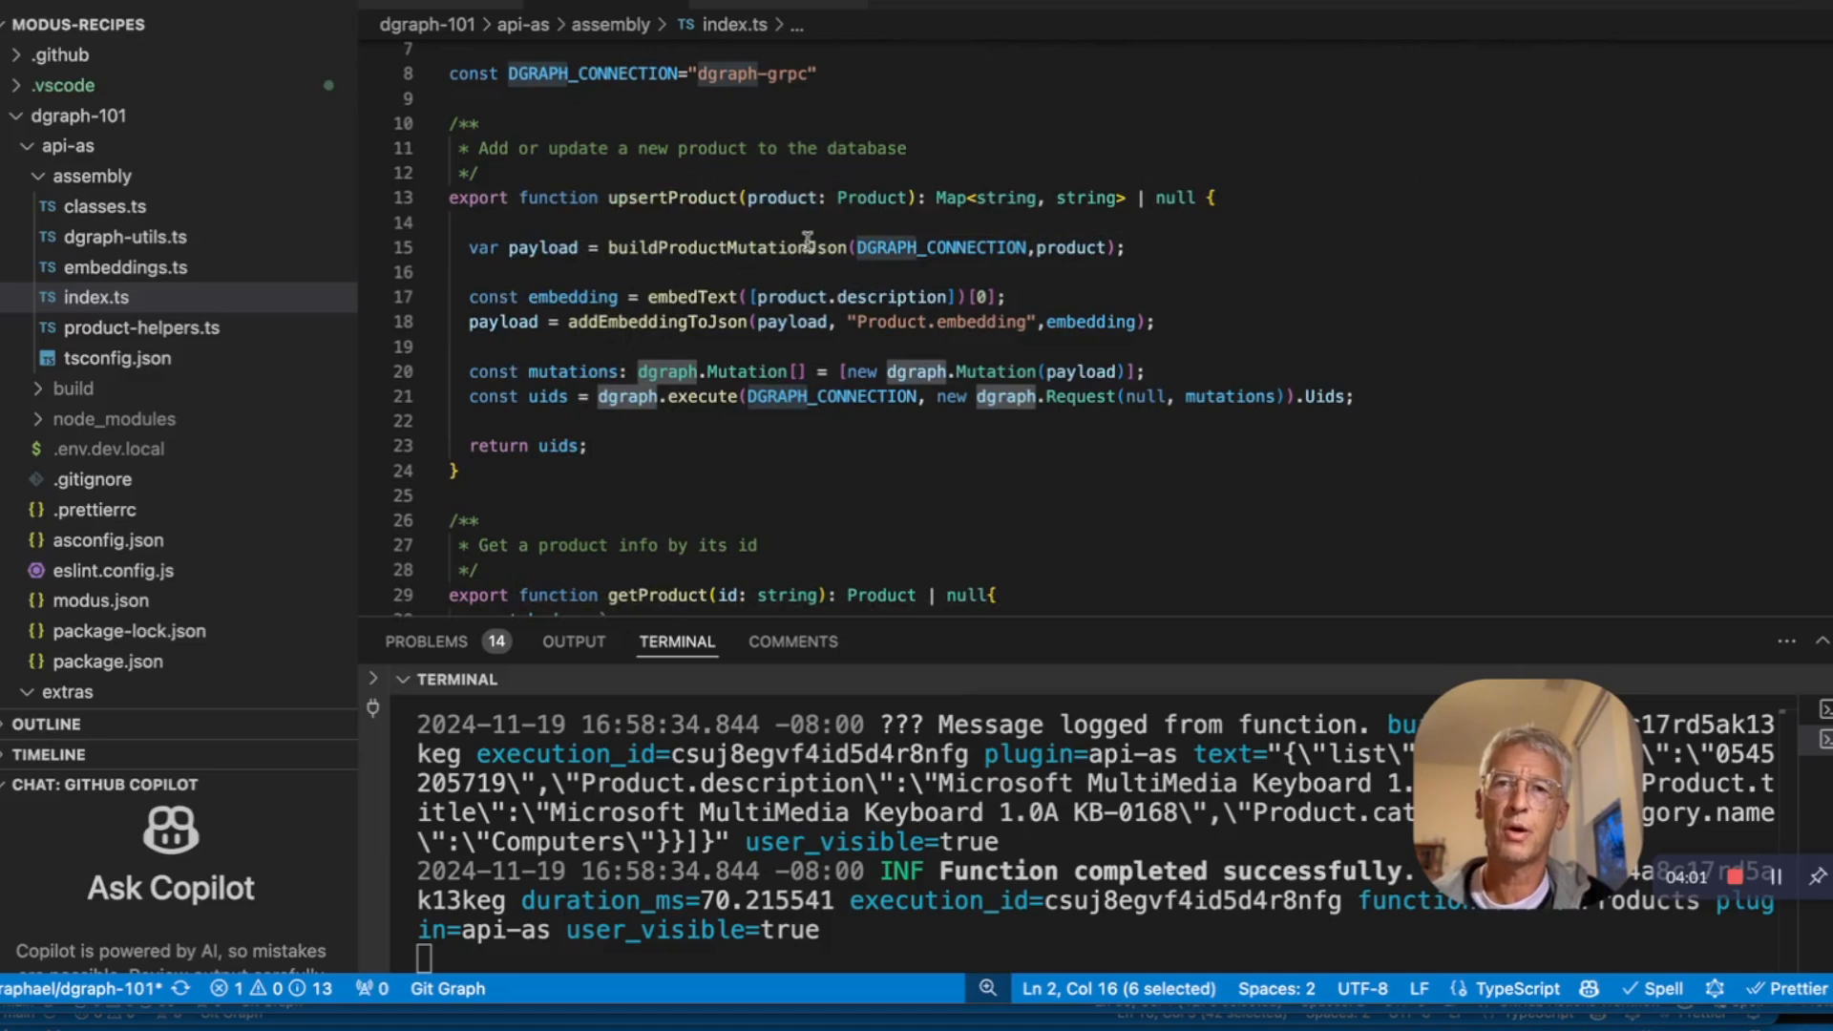
mouse_move(691, 296)
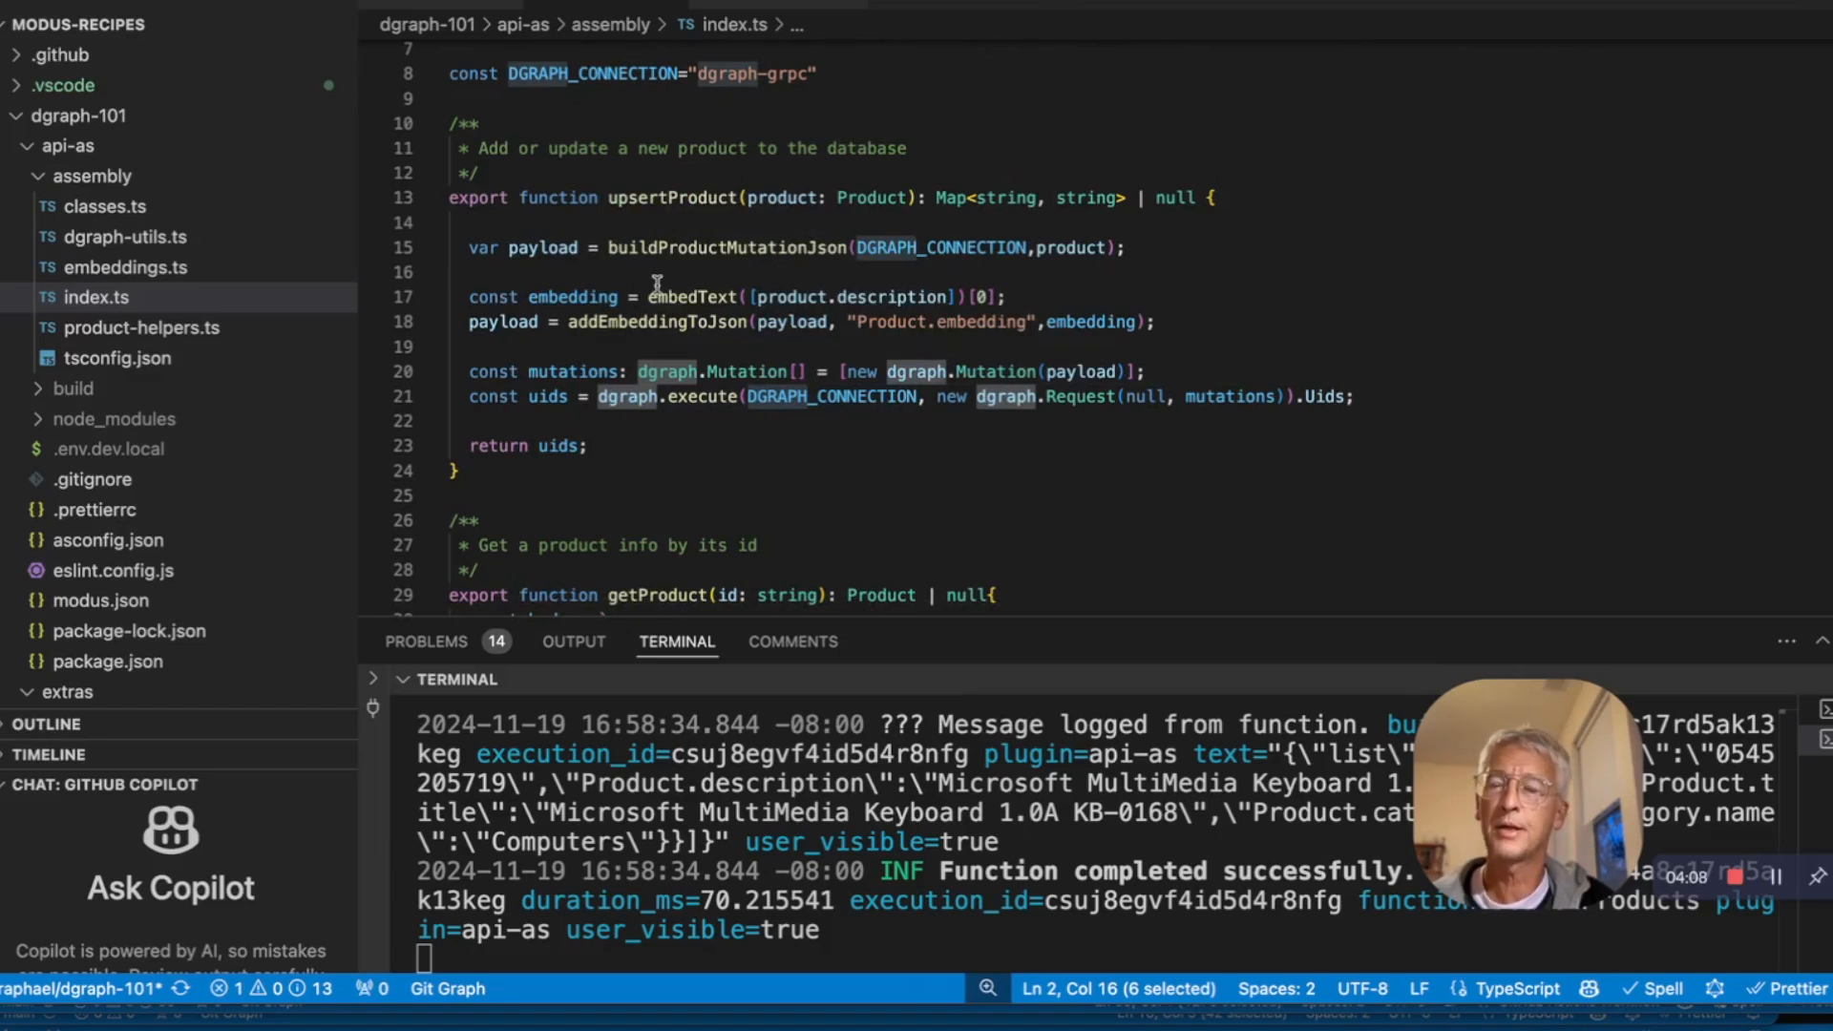
double_click(692, 296)
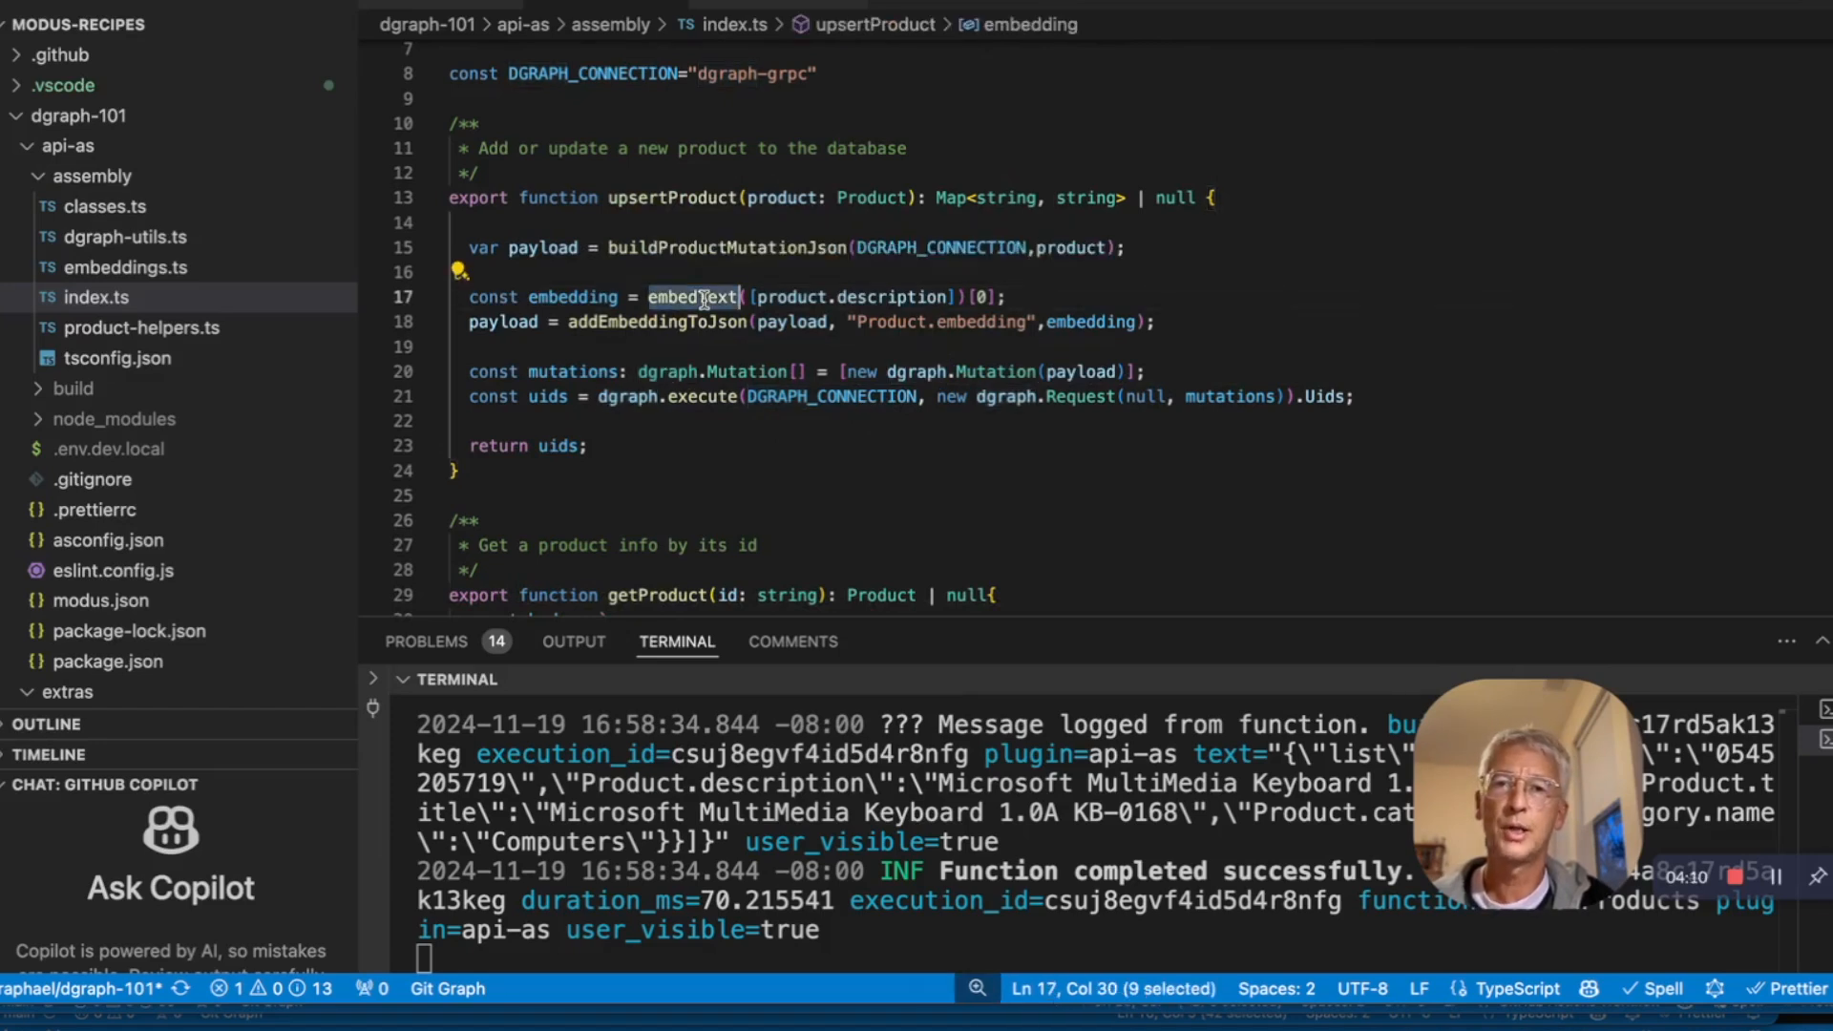
mouse_move(655, 323)
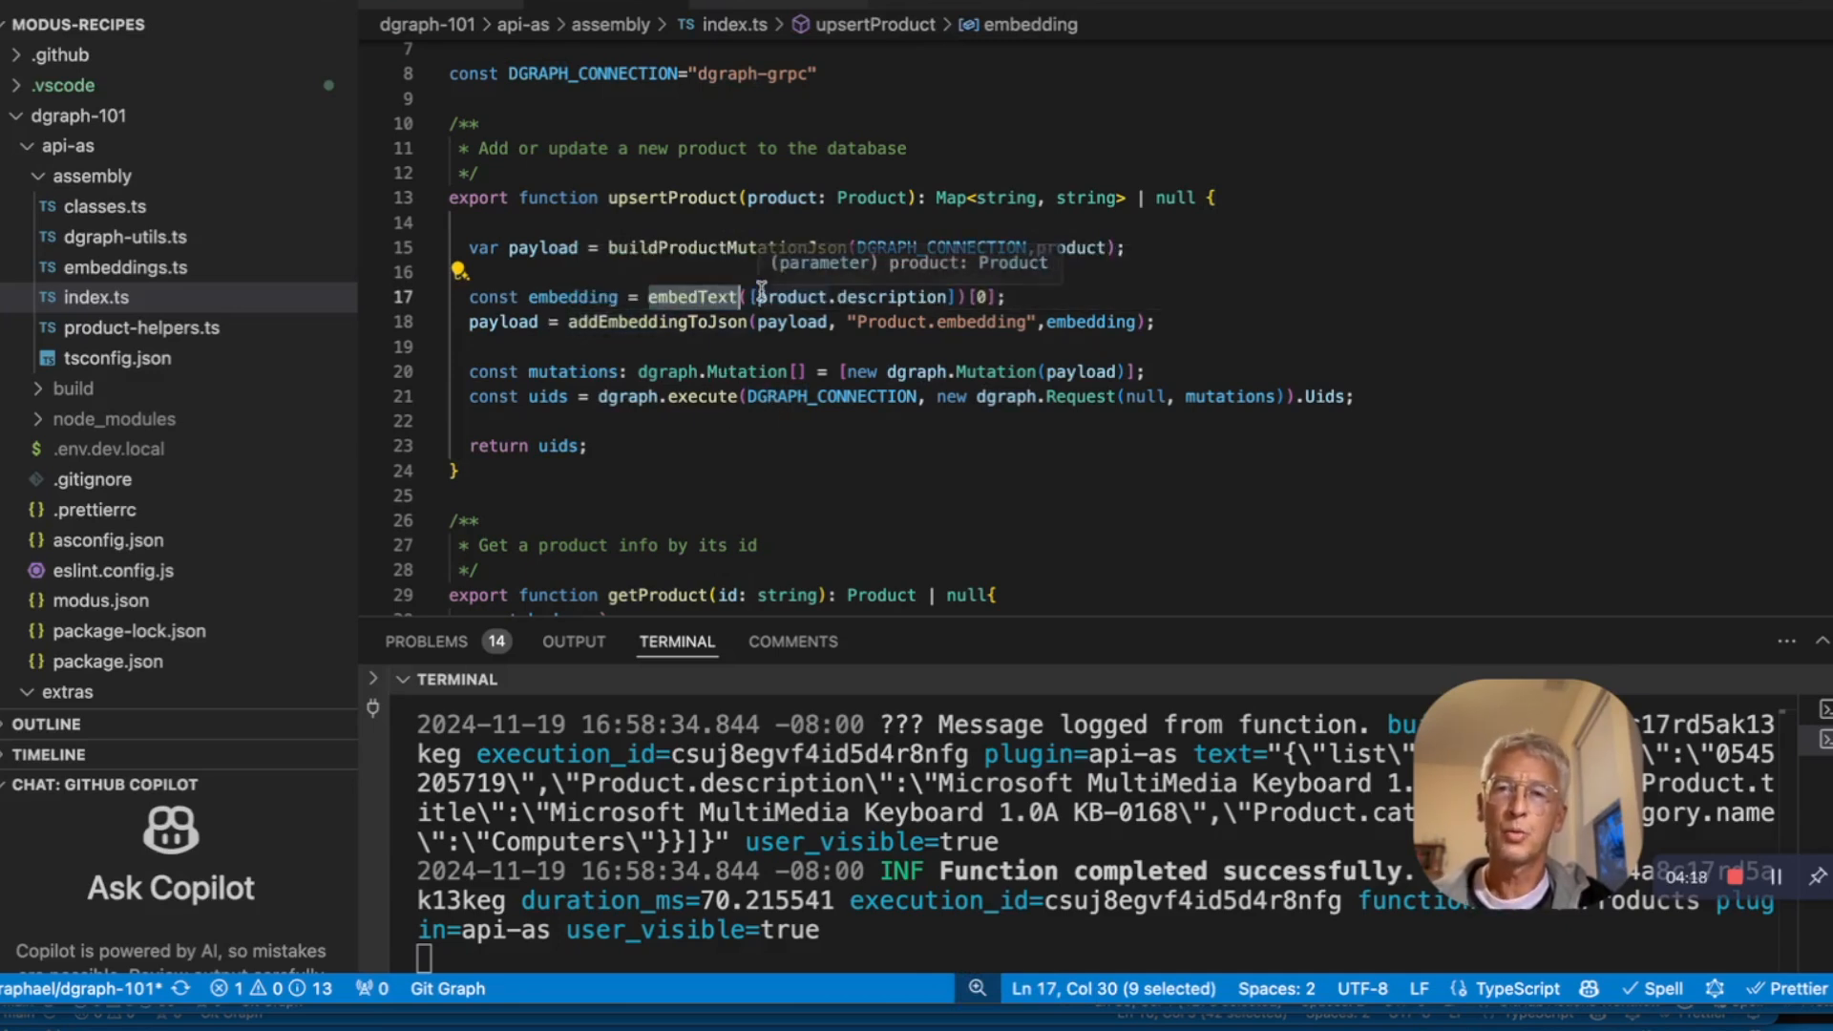
mouse_move(698, 348)
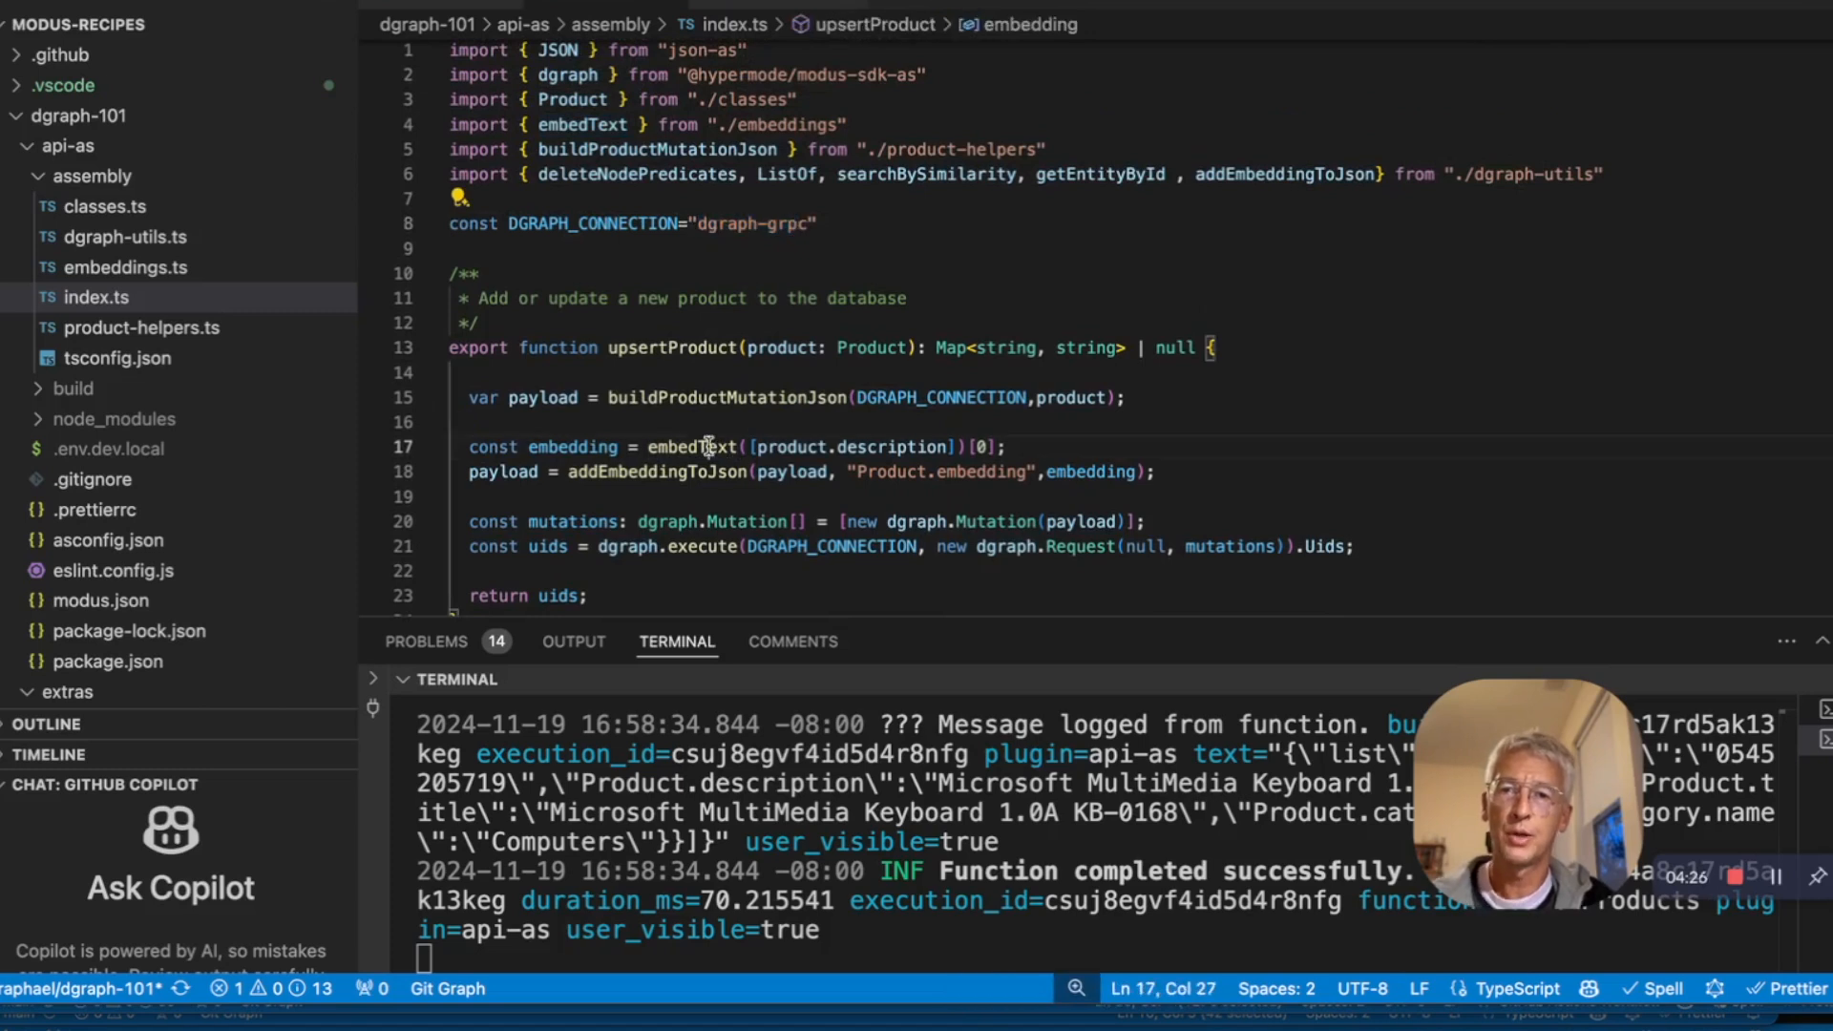
left_click(126, 266)
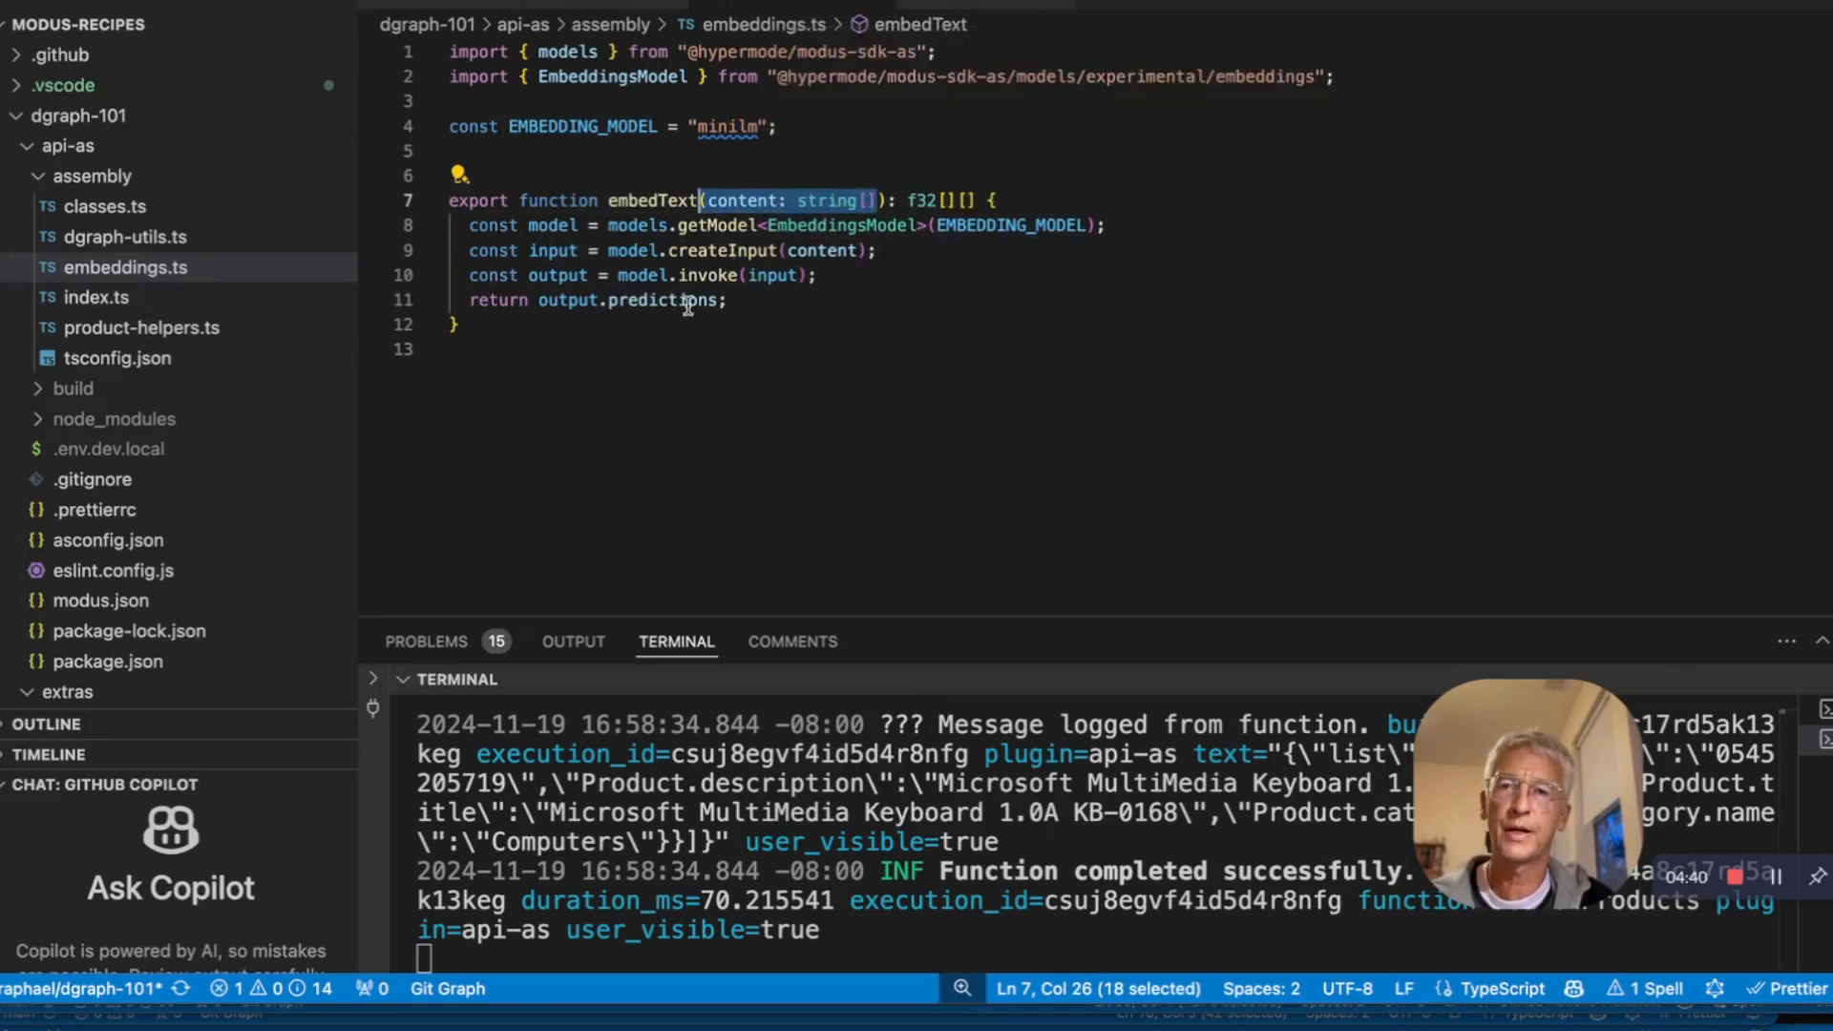
left_click(96, 297)
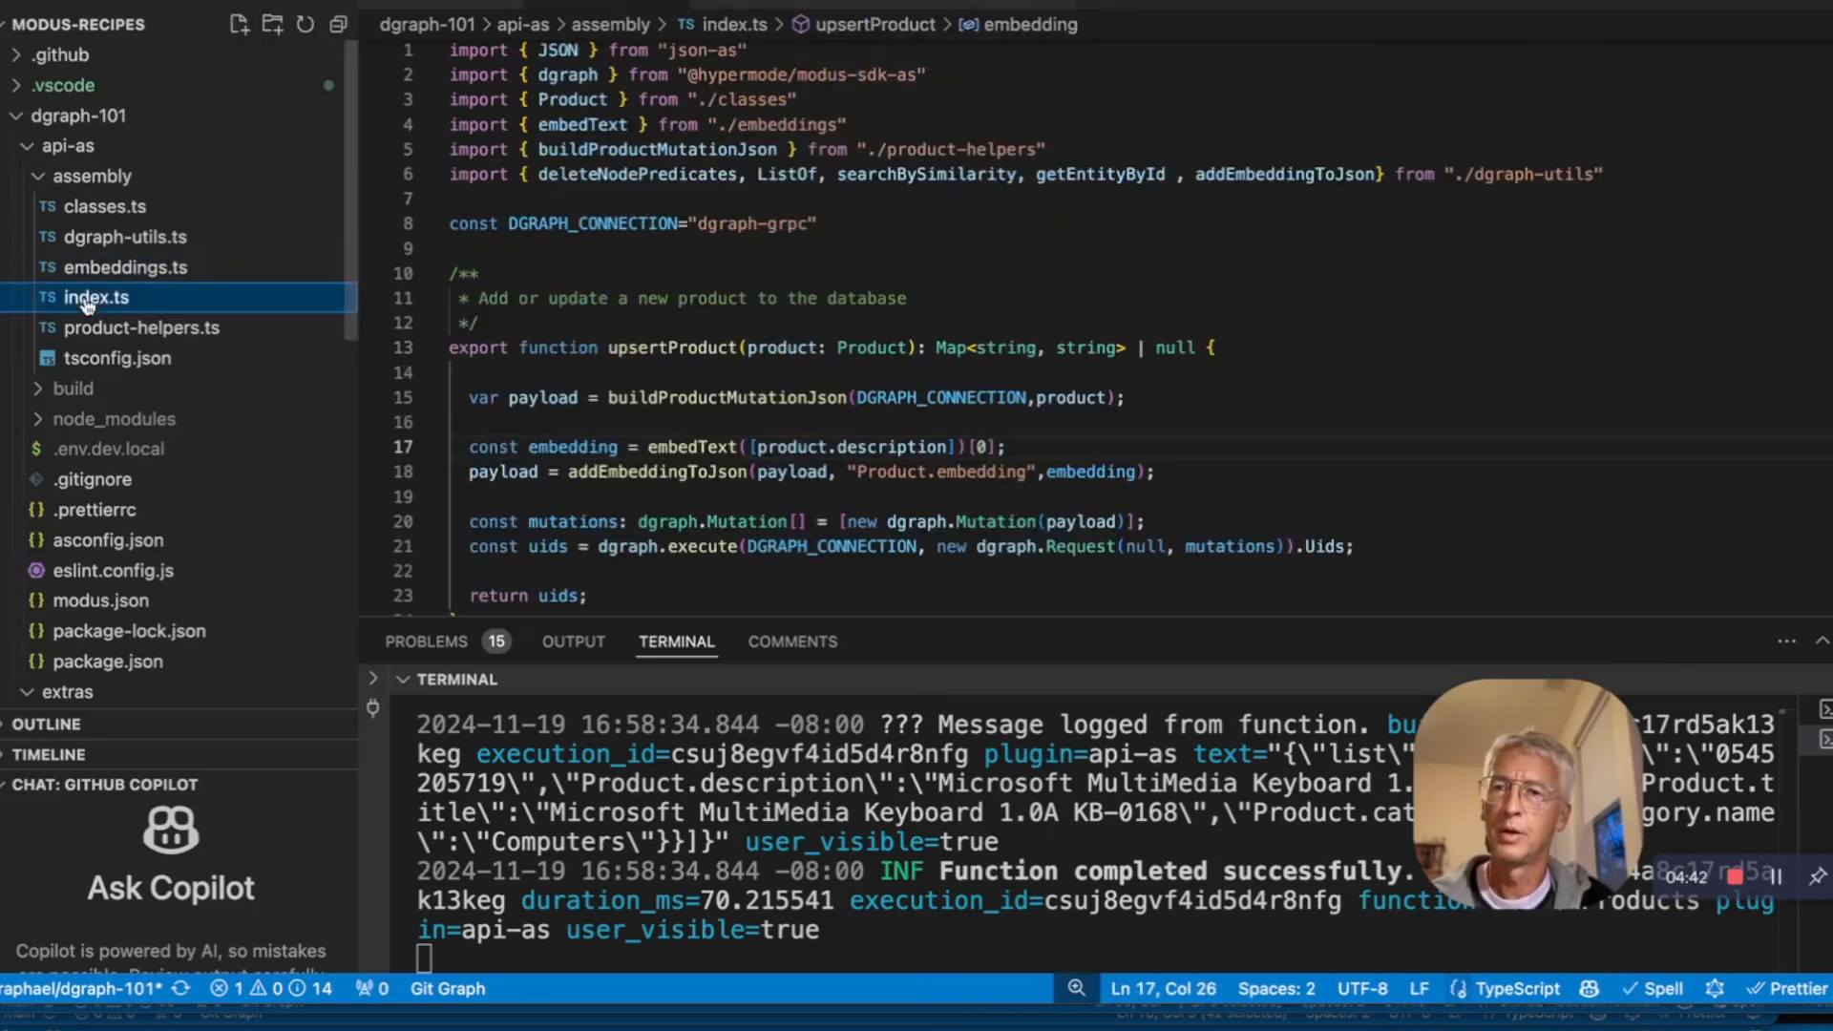
scroll("down", 3)
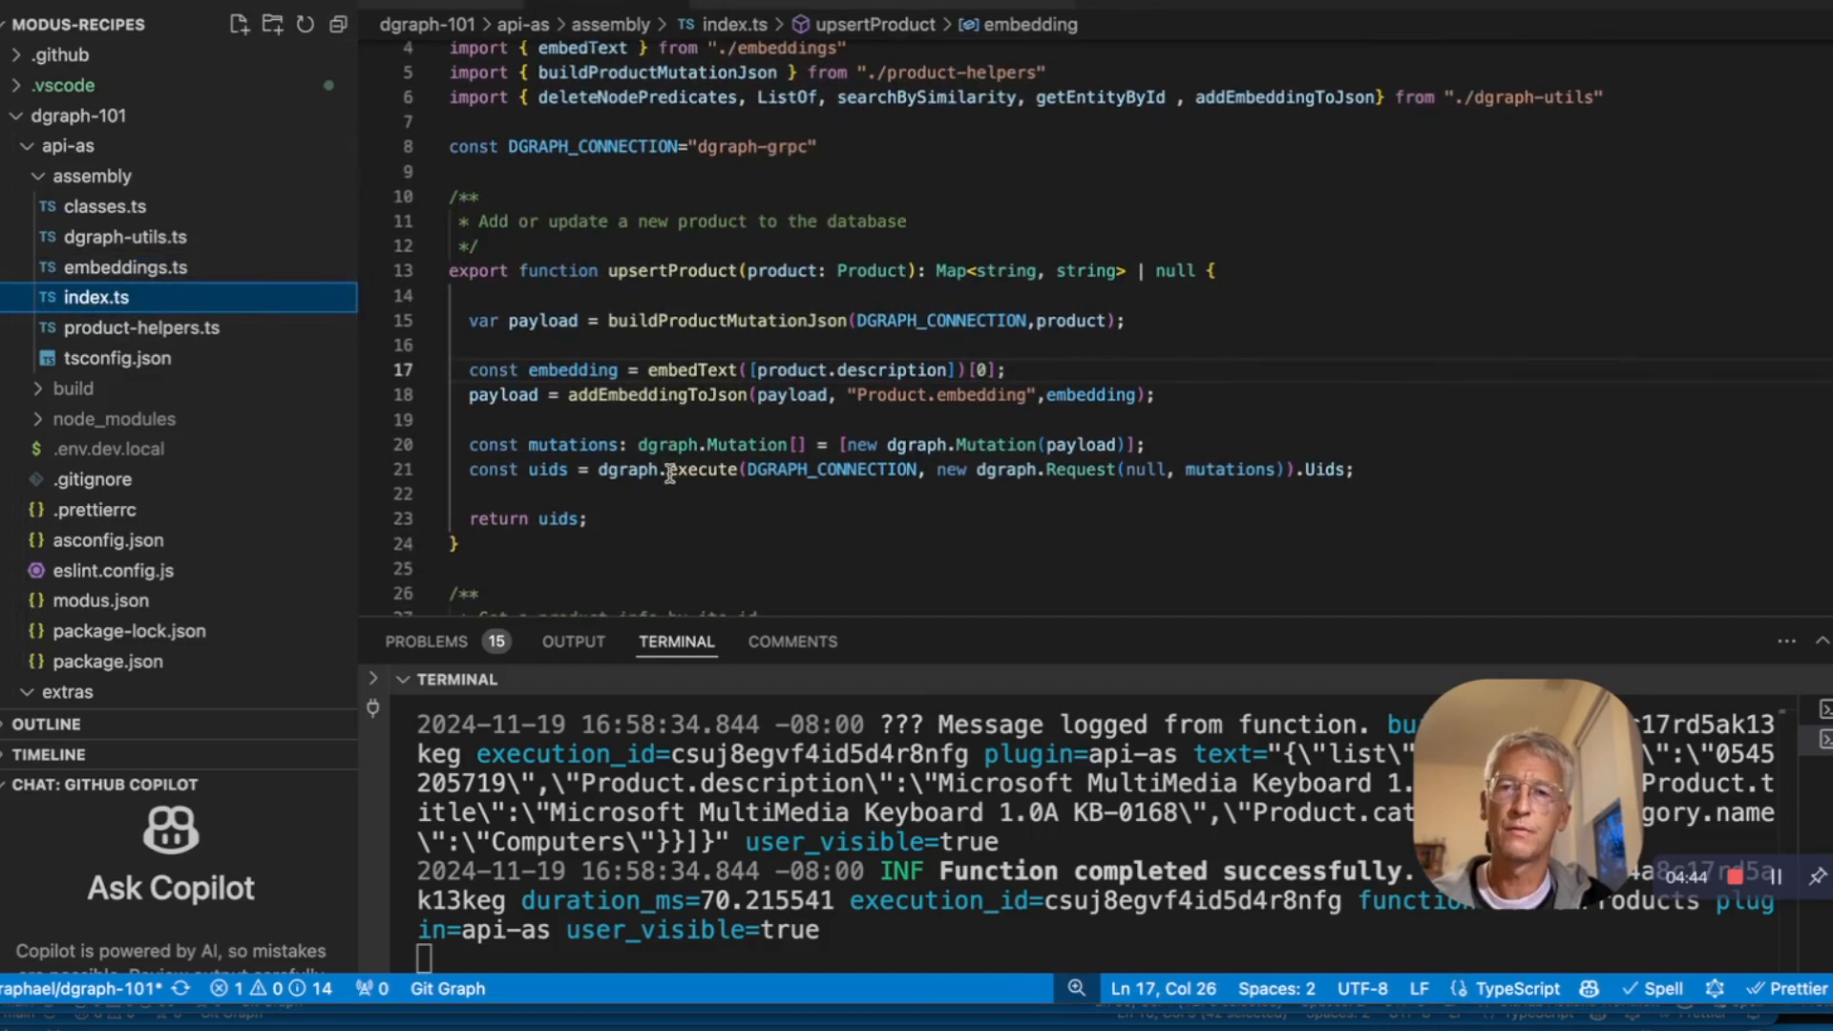
scroll("down", 3)
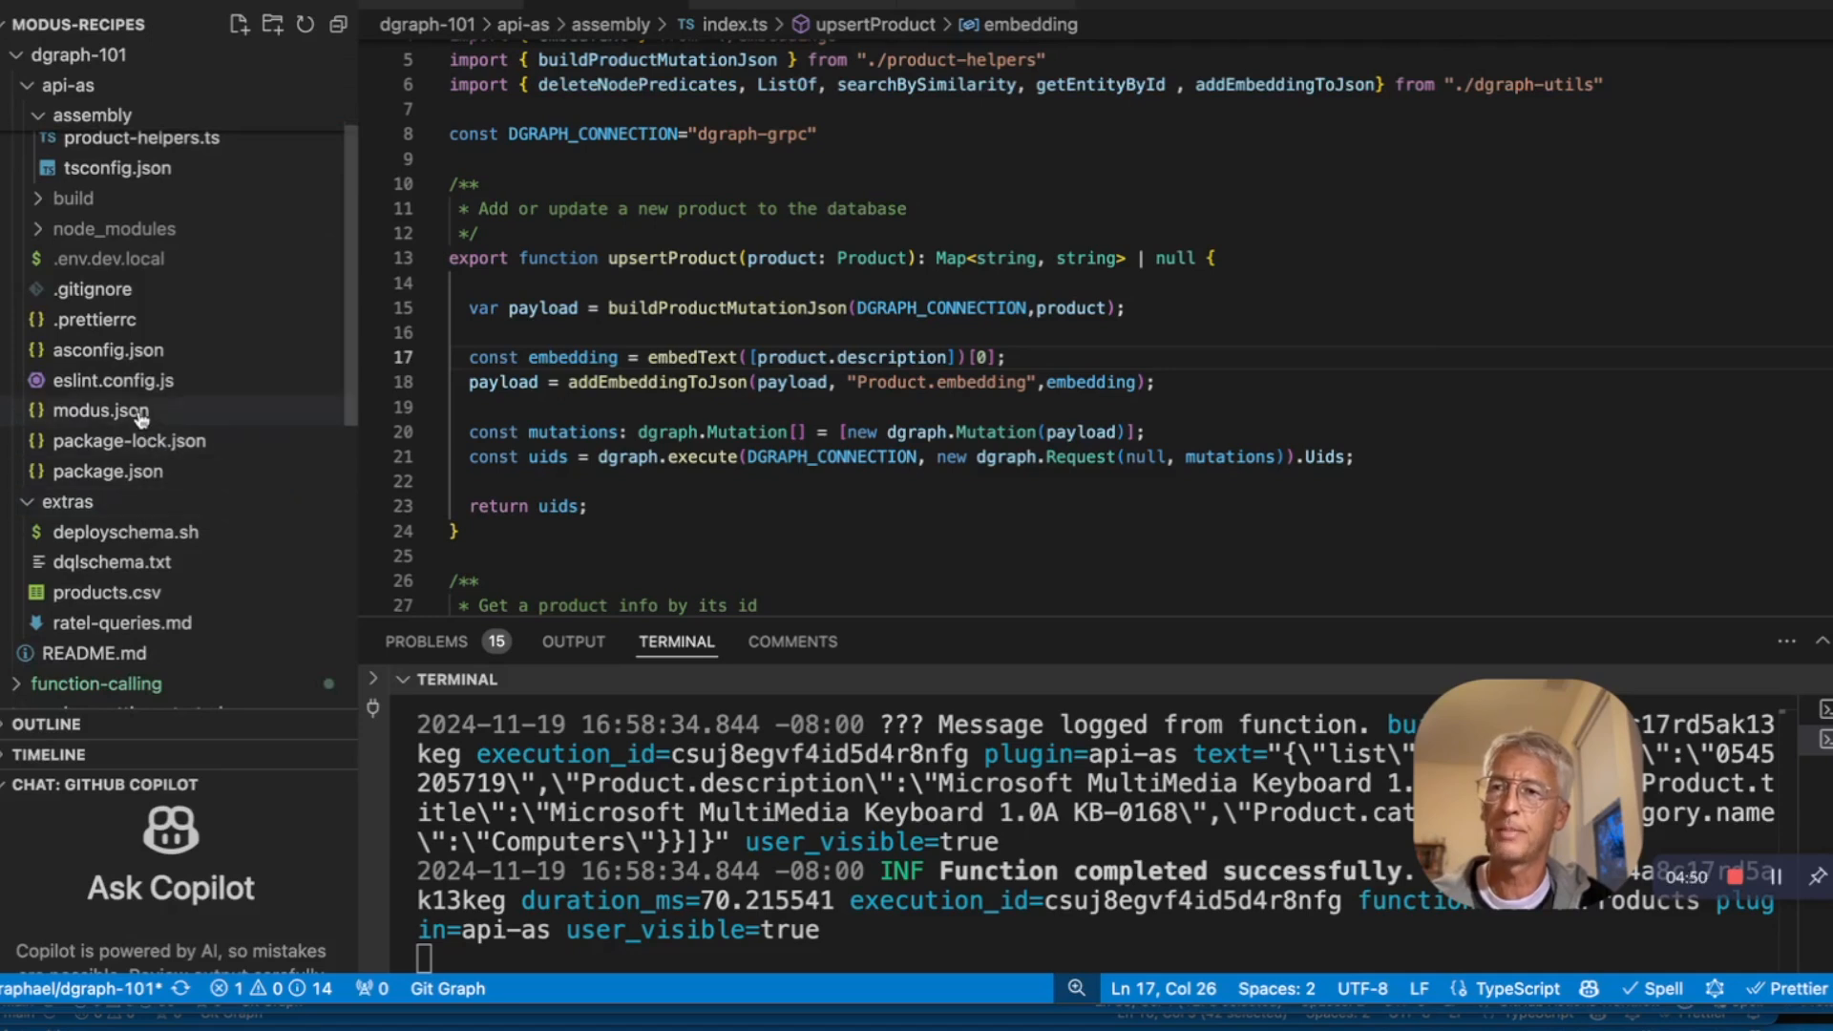
Step: Open modus.json and highlight its models section declaring the minilm model
left_click(100, 410)
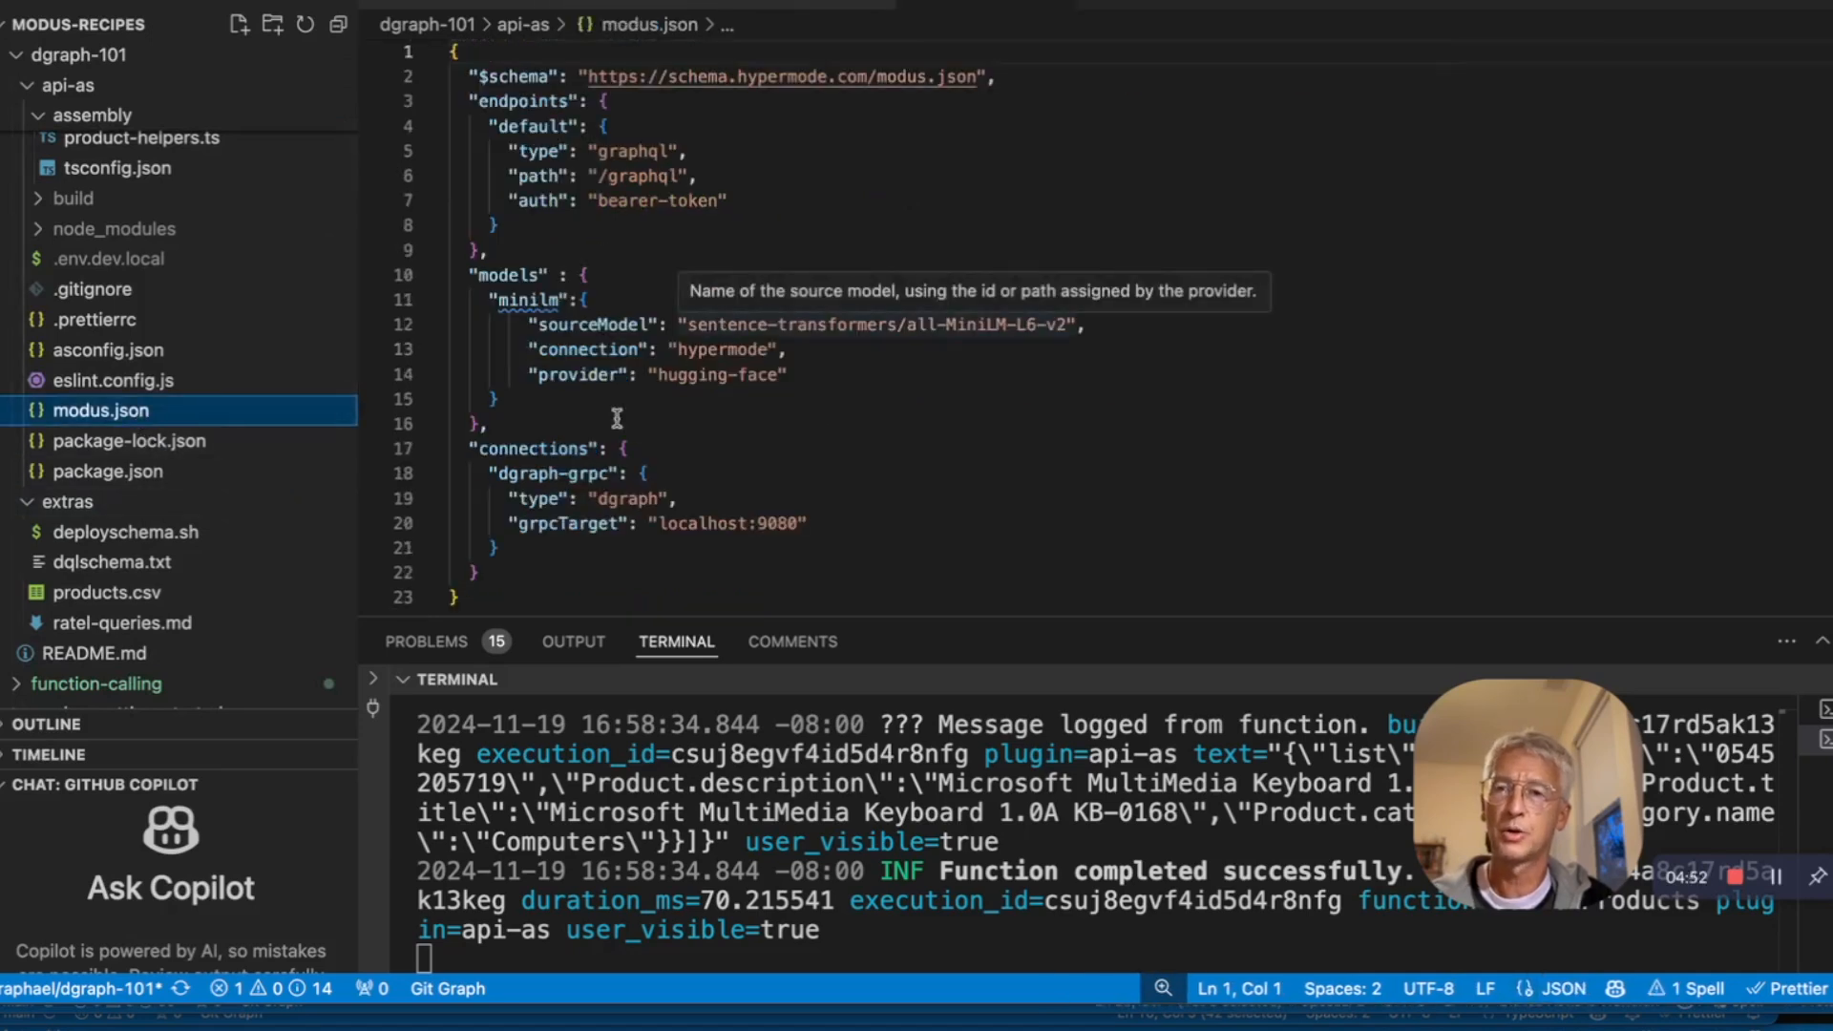
scroll("down", 3)
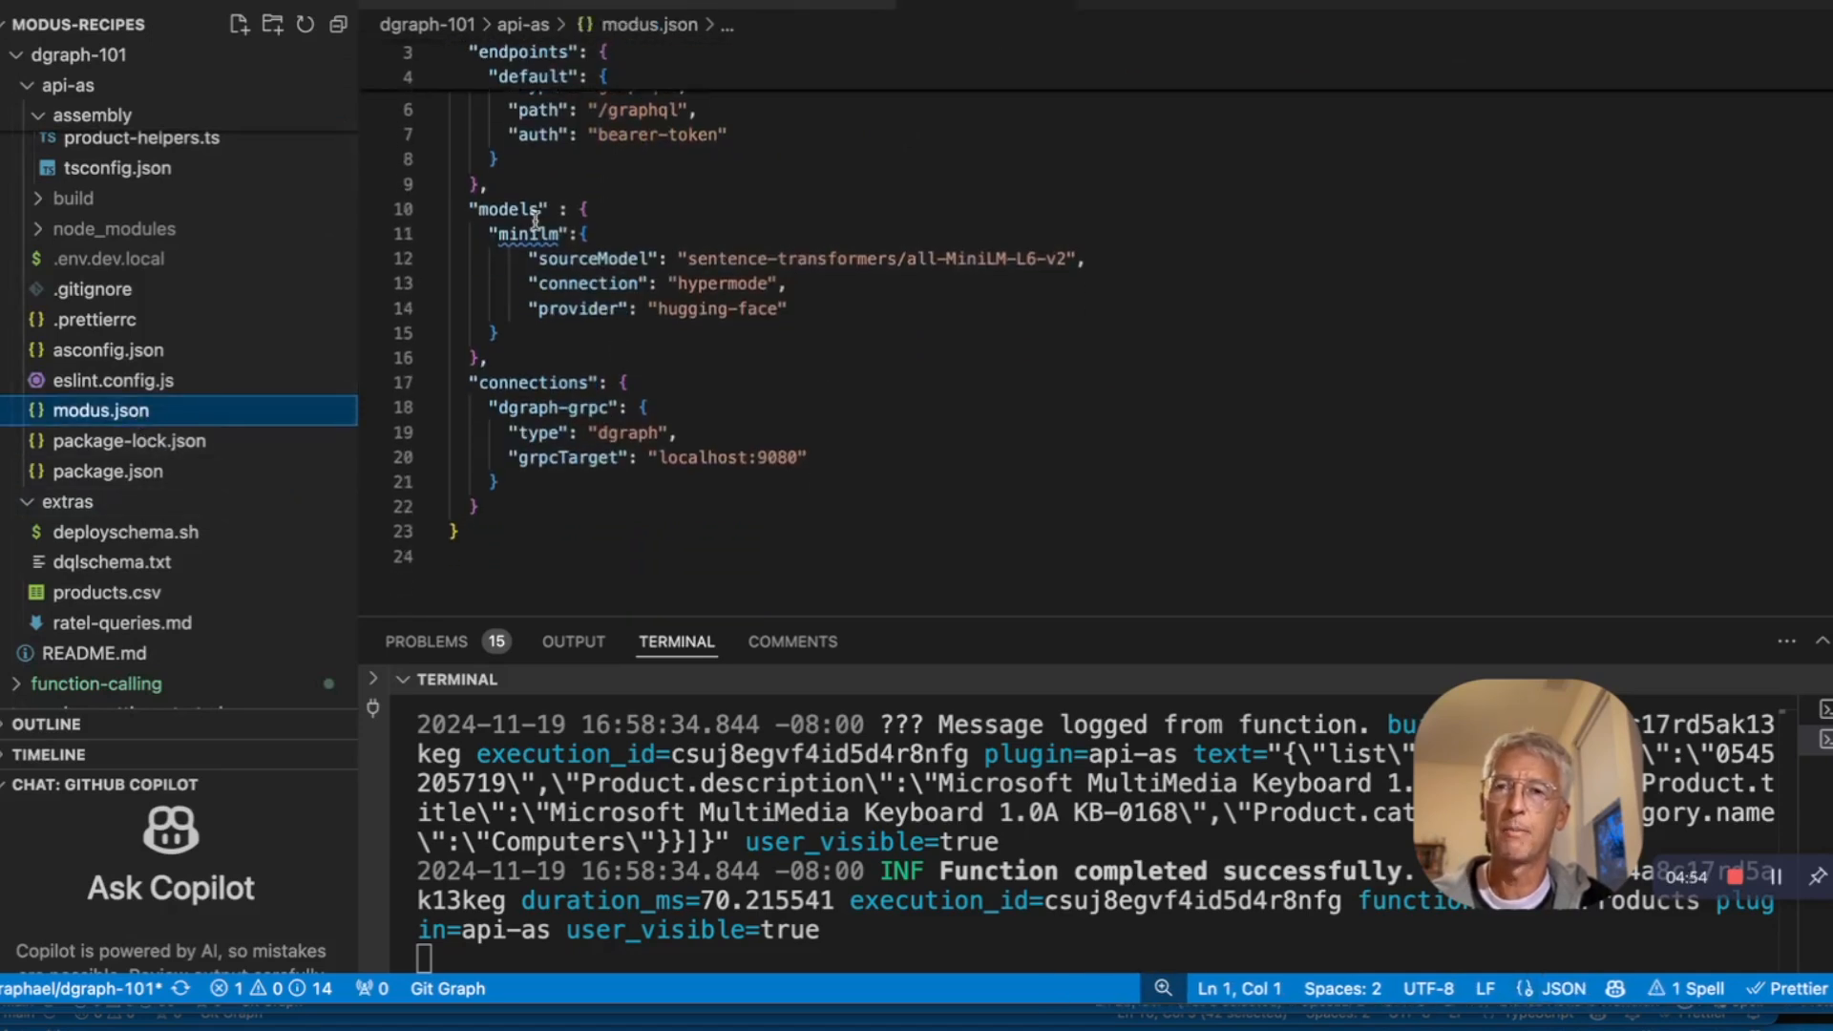
double_click(527, 233)
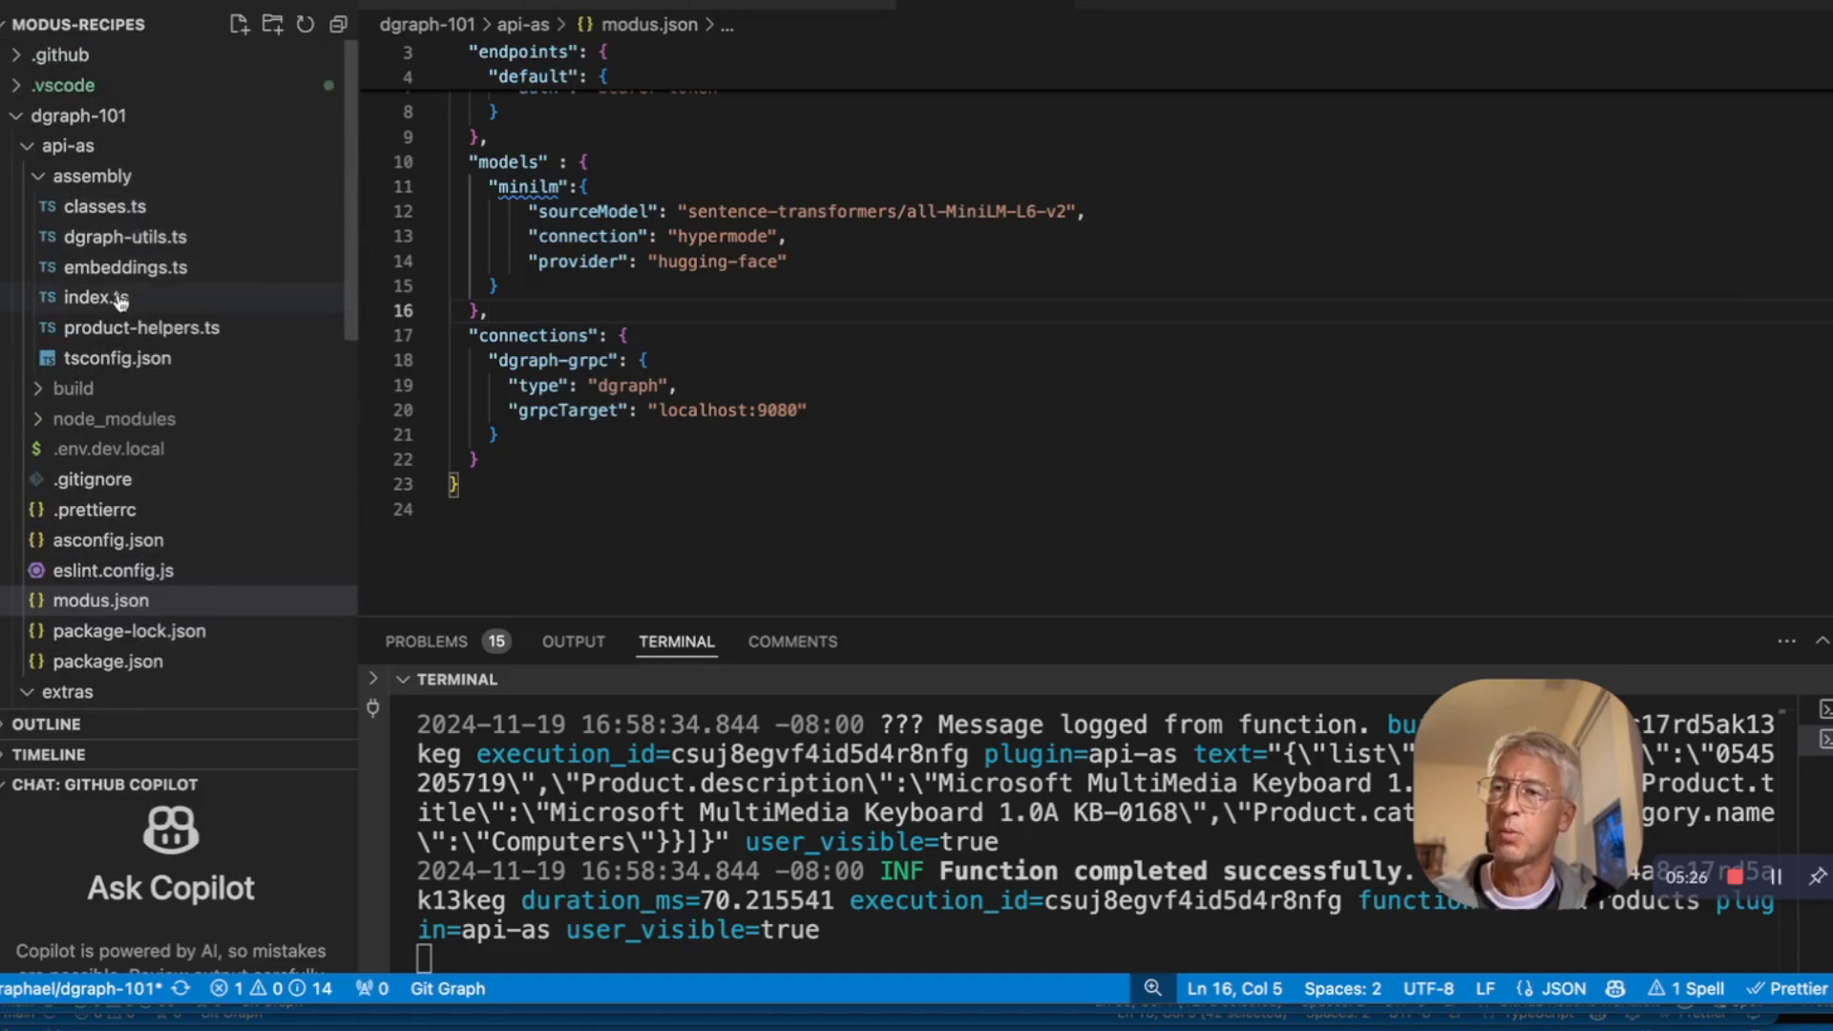
Step: Reopen index.ts and scroll down to the getProductsByCategory function
left_click(95, 297)
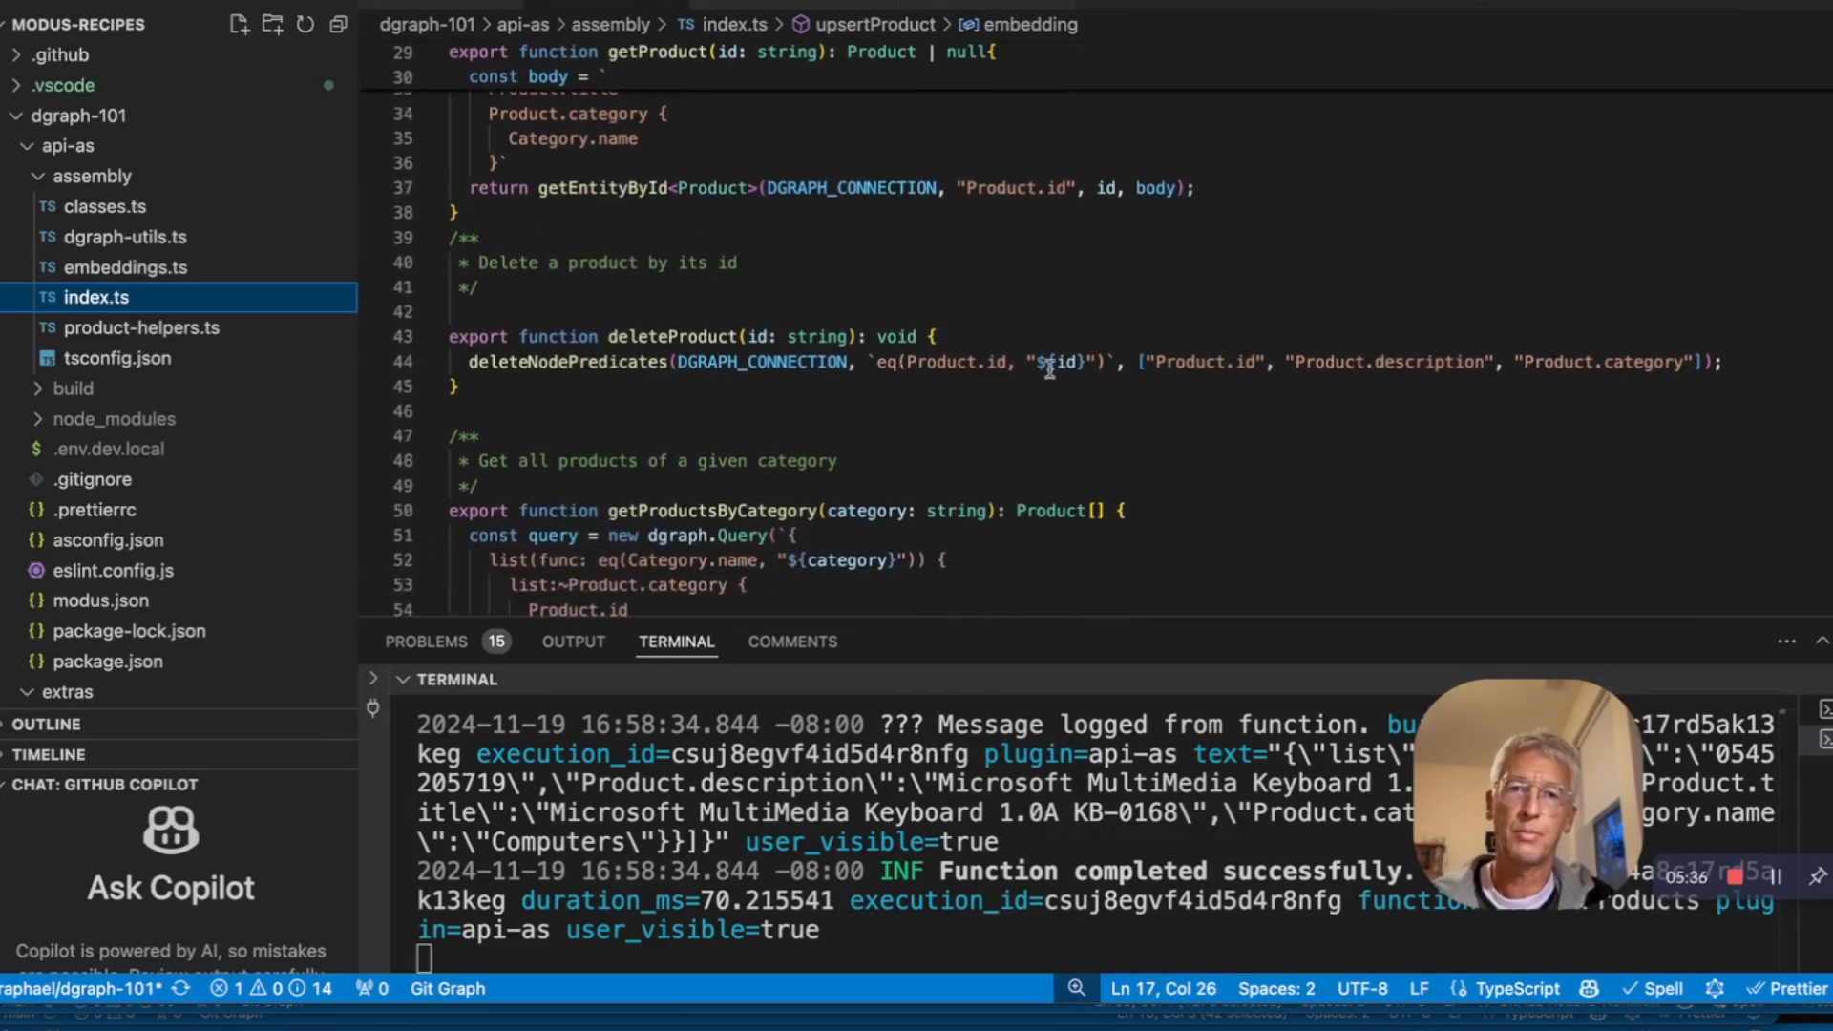
scroll("down", 3)
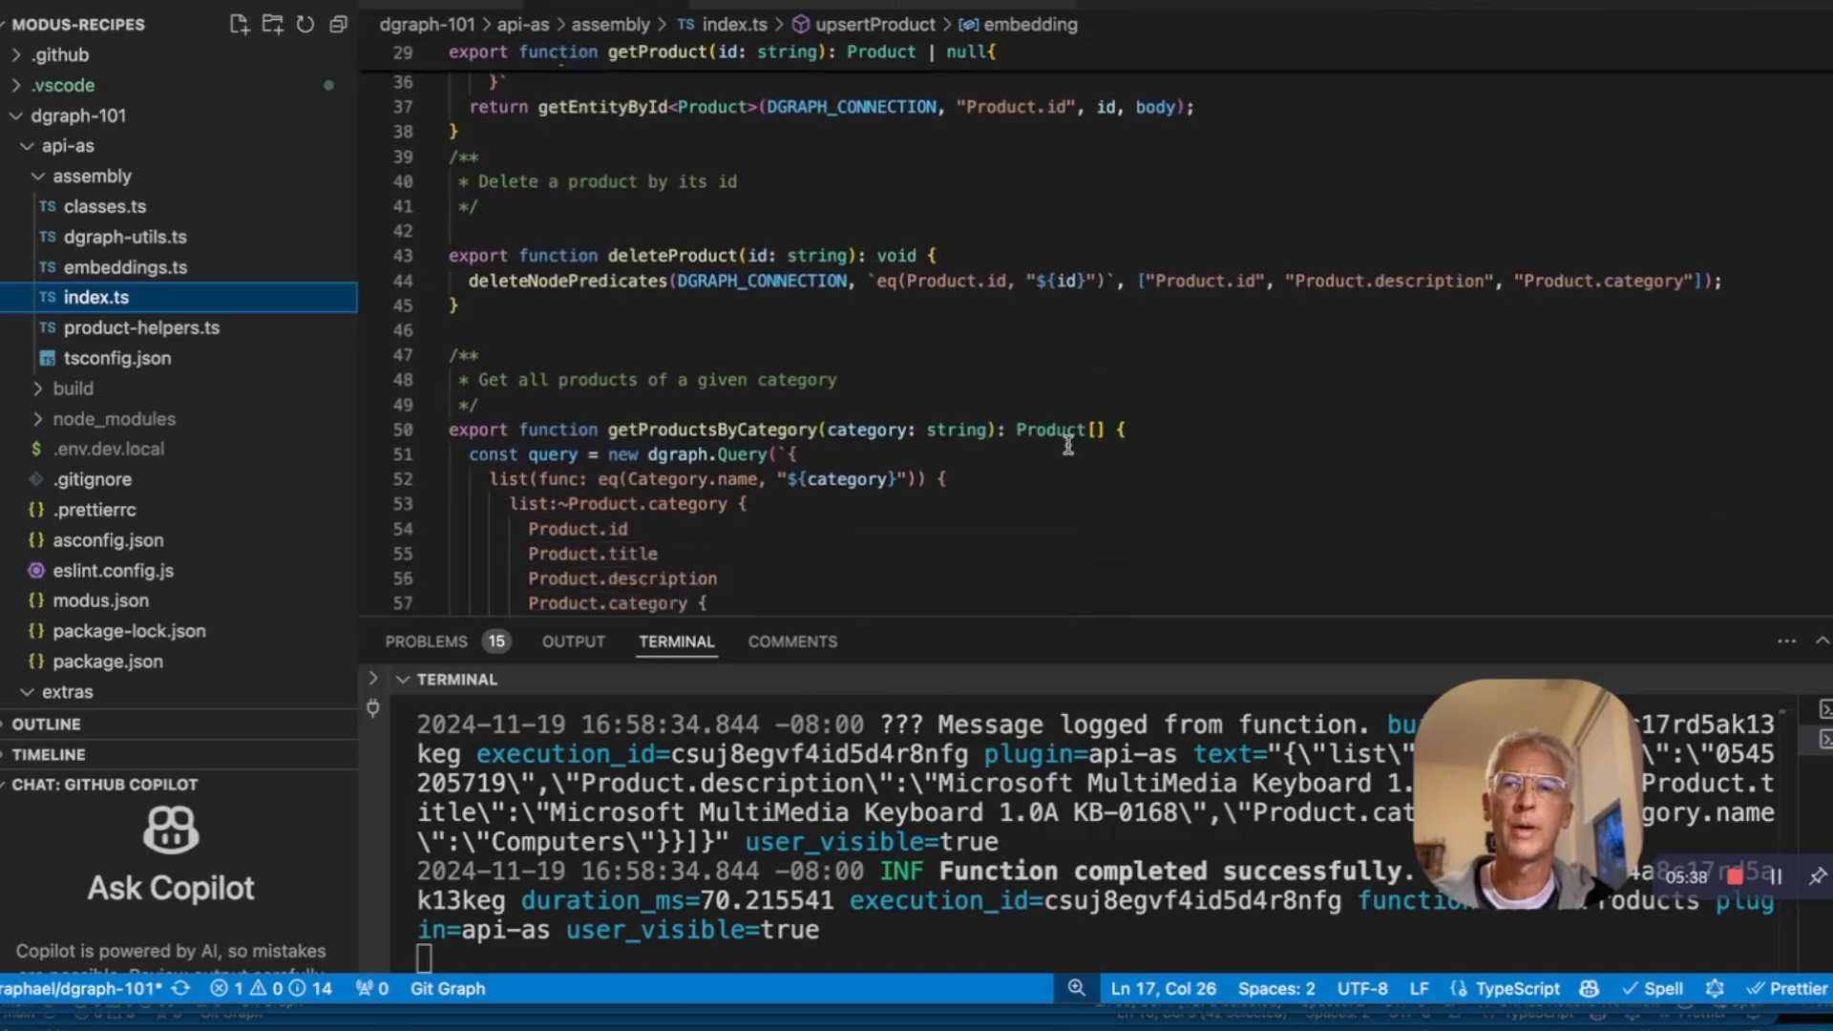
scroll("down", 3)
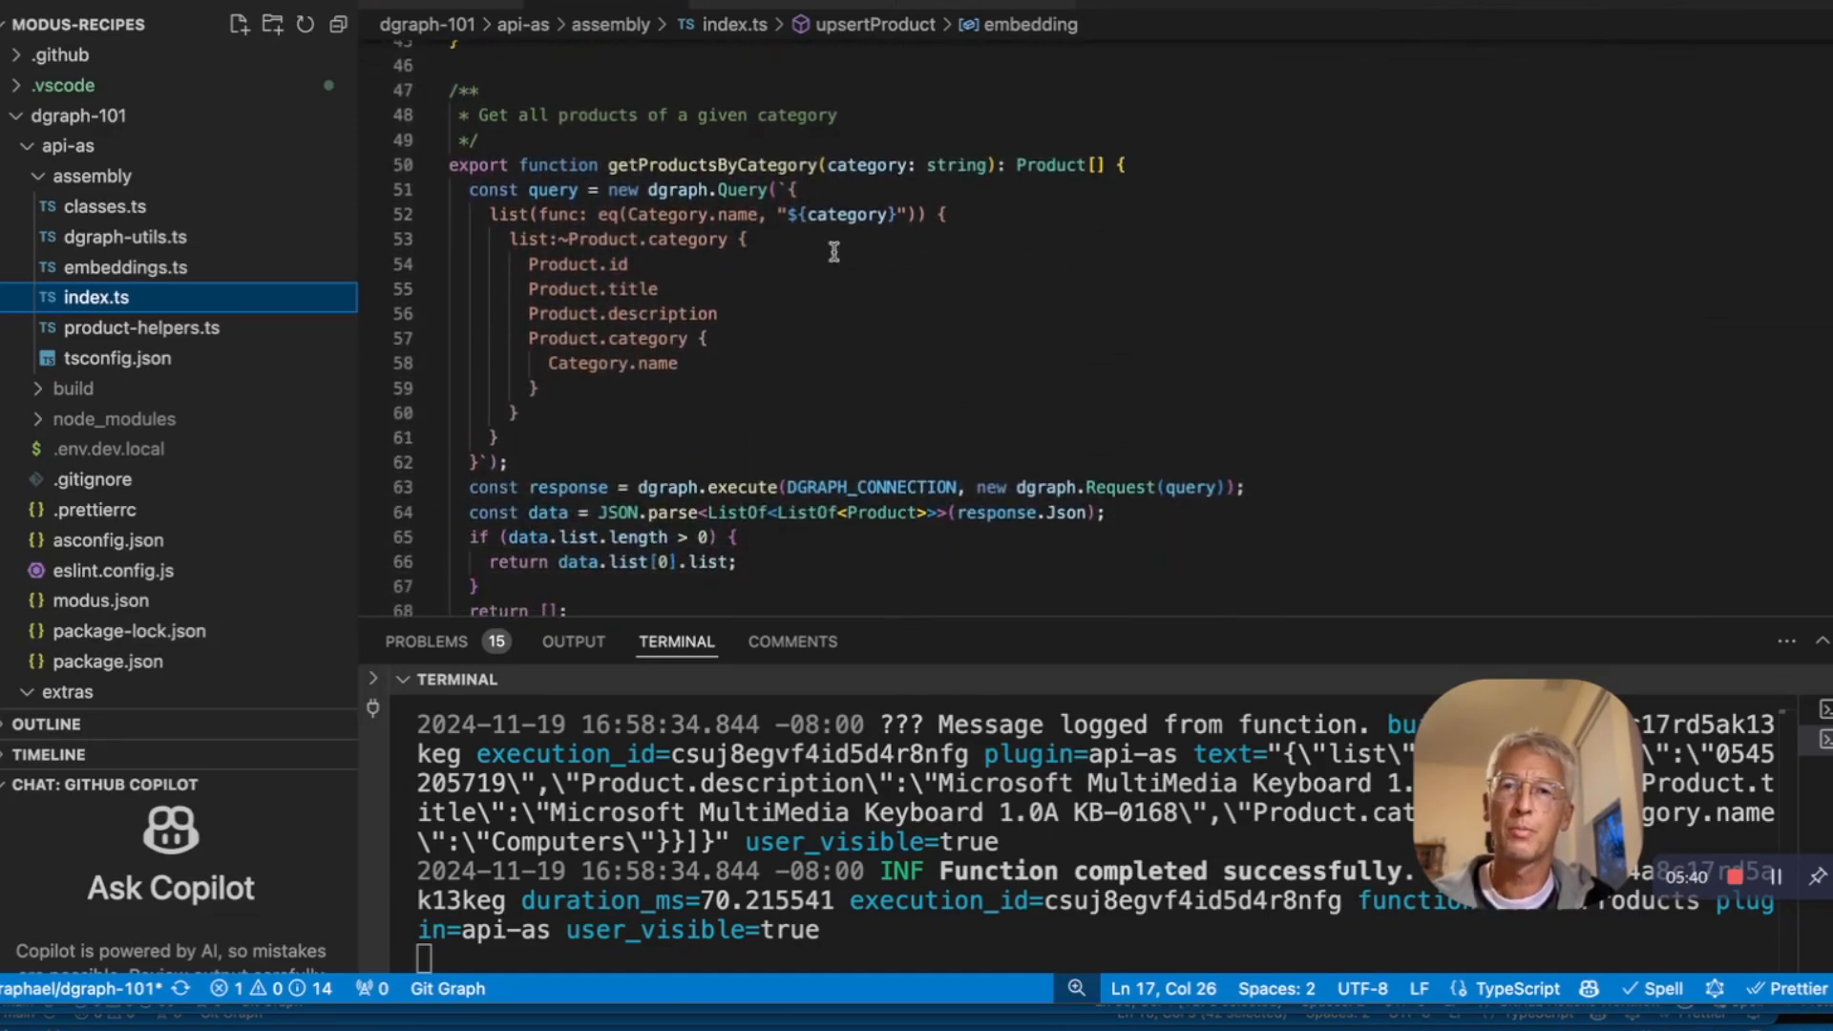
mouse_move(660, 230)
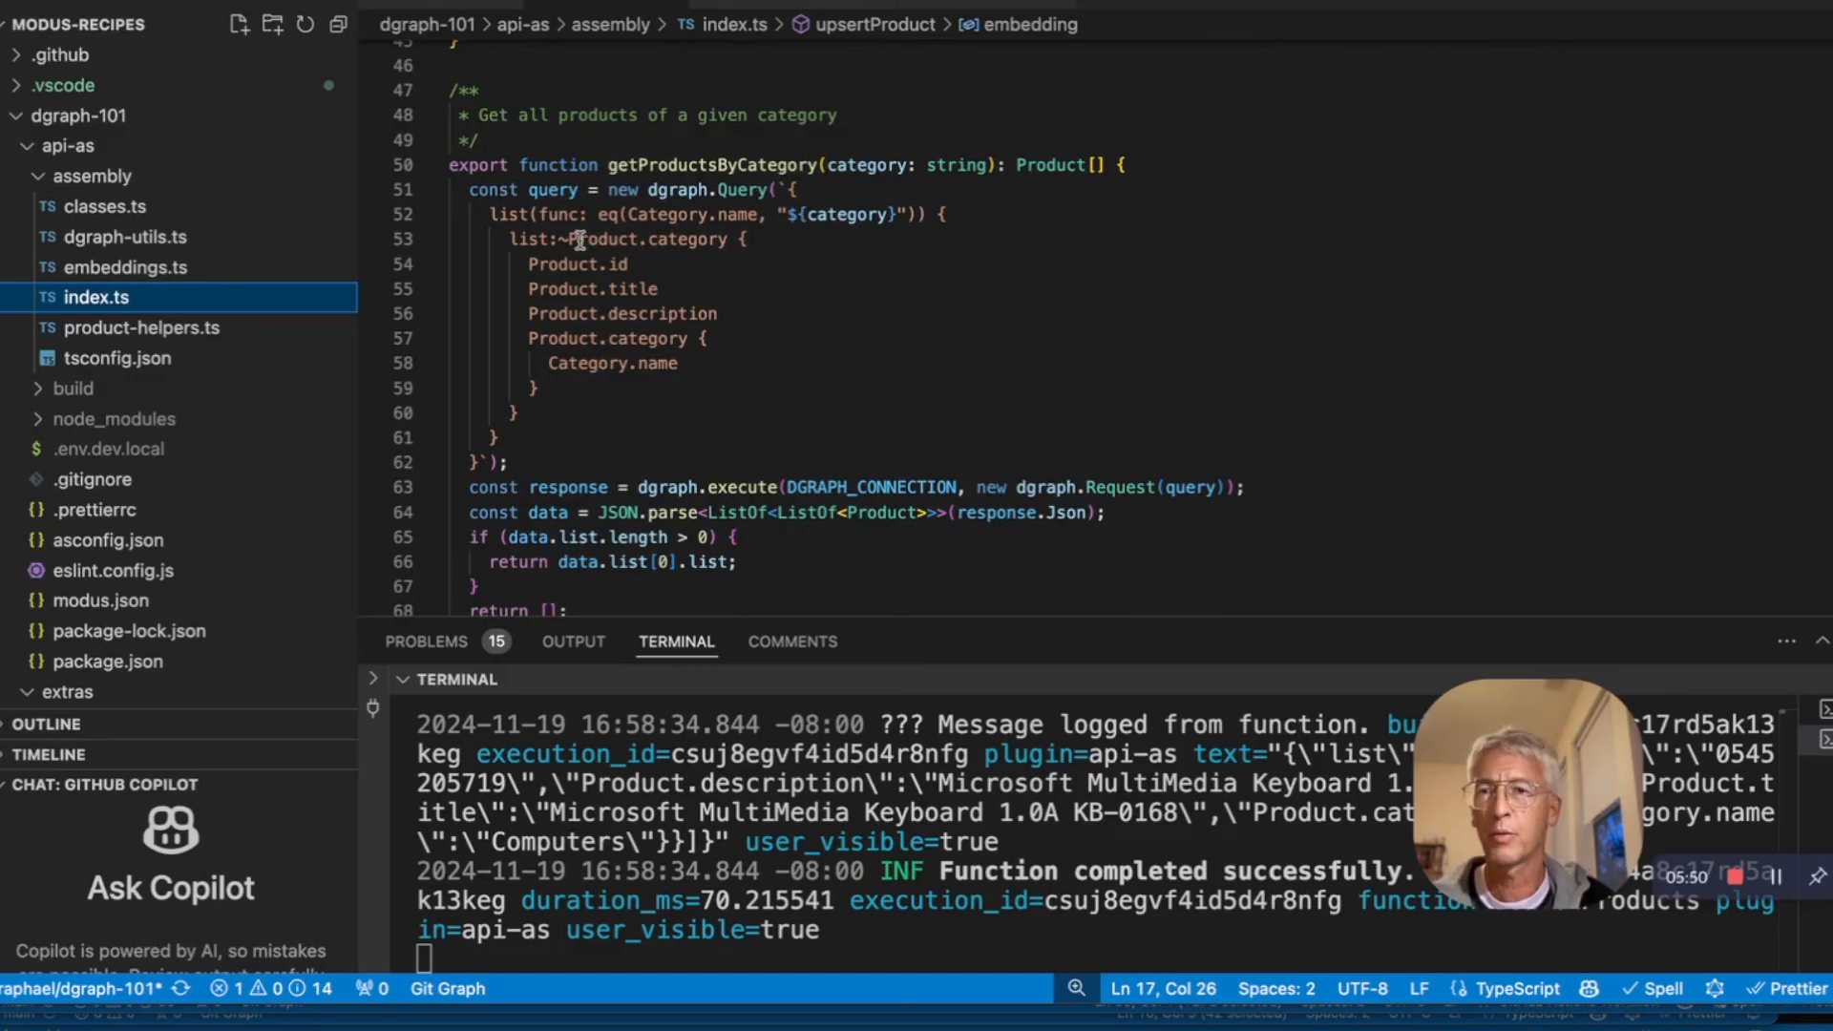
mouse_move(575, 239)
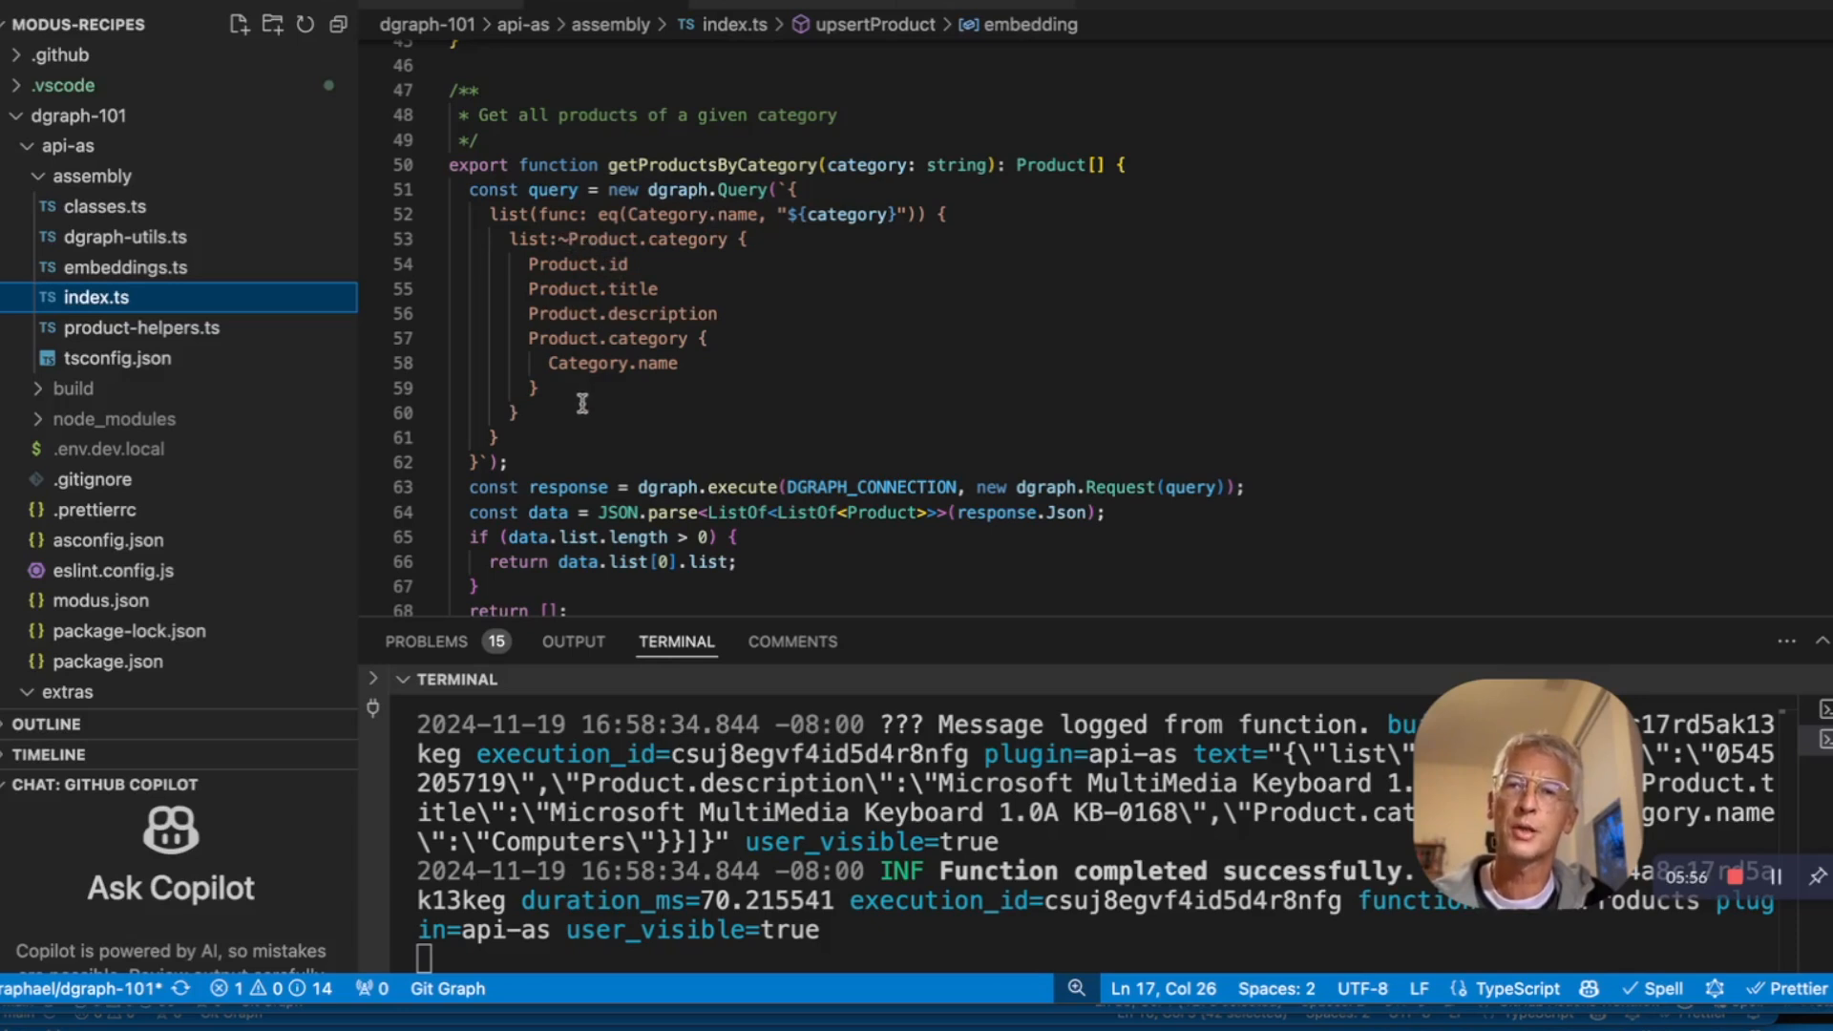
scroll("down", 3)
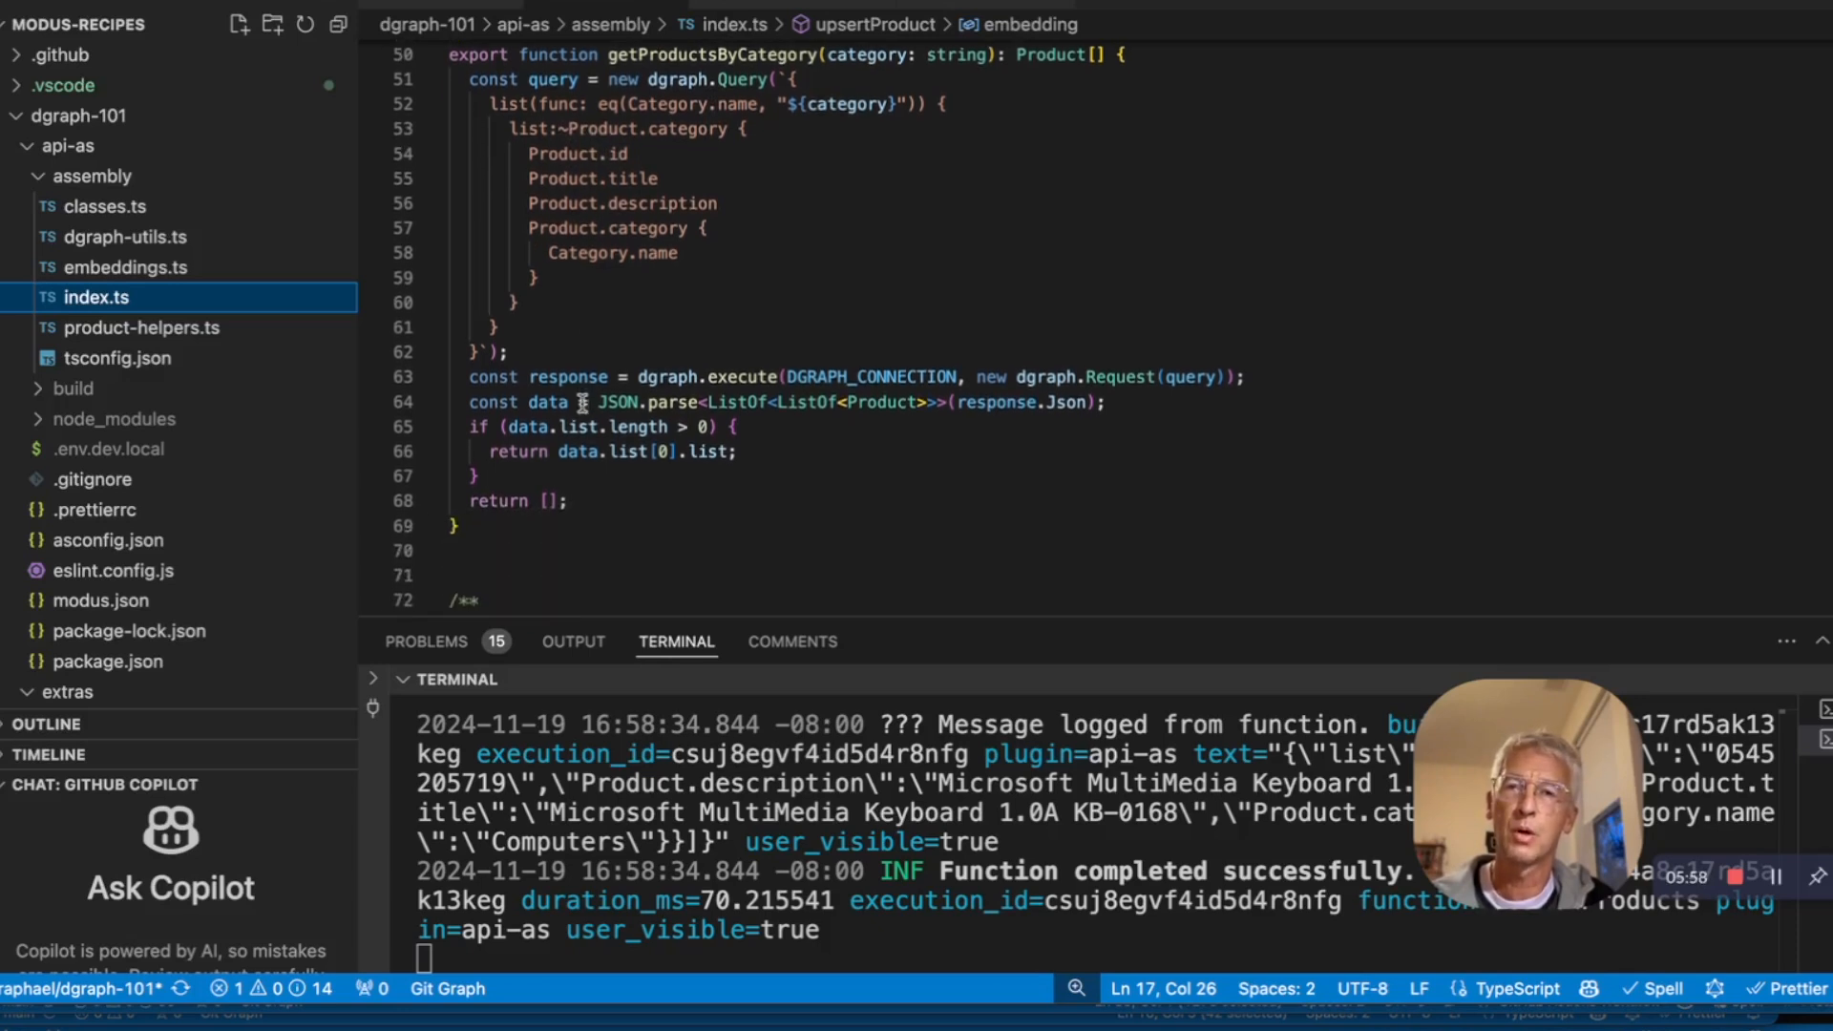
Step: Inspect searchBySimilarity in dgraph-utils.ts, highlighting its similar_to vector query ranked by score
scroll("down", 3)
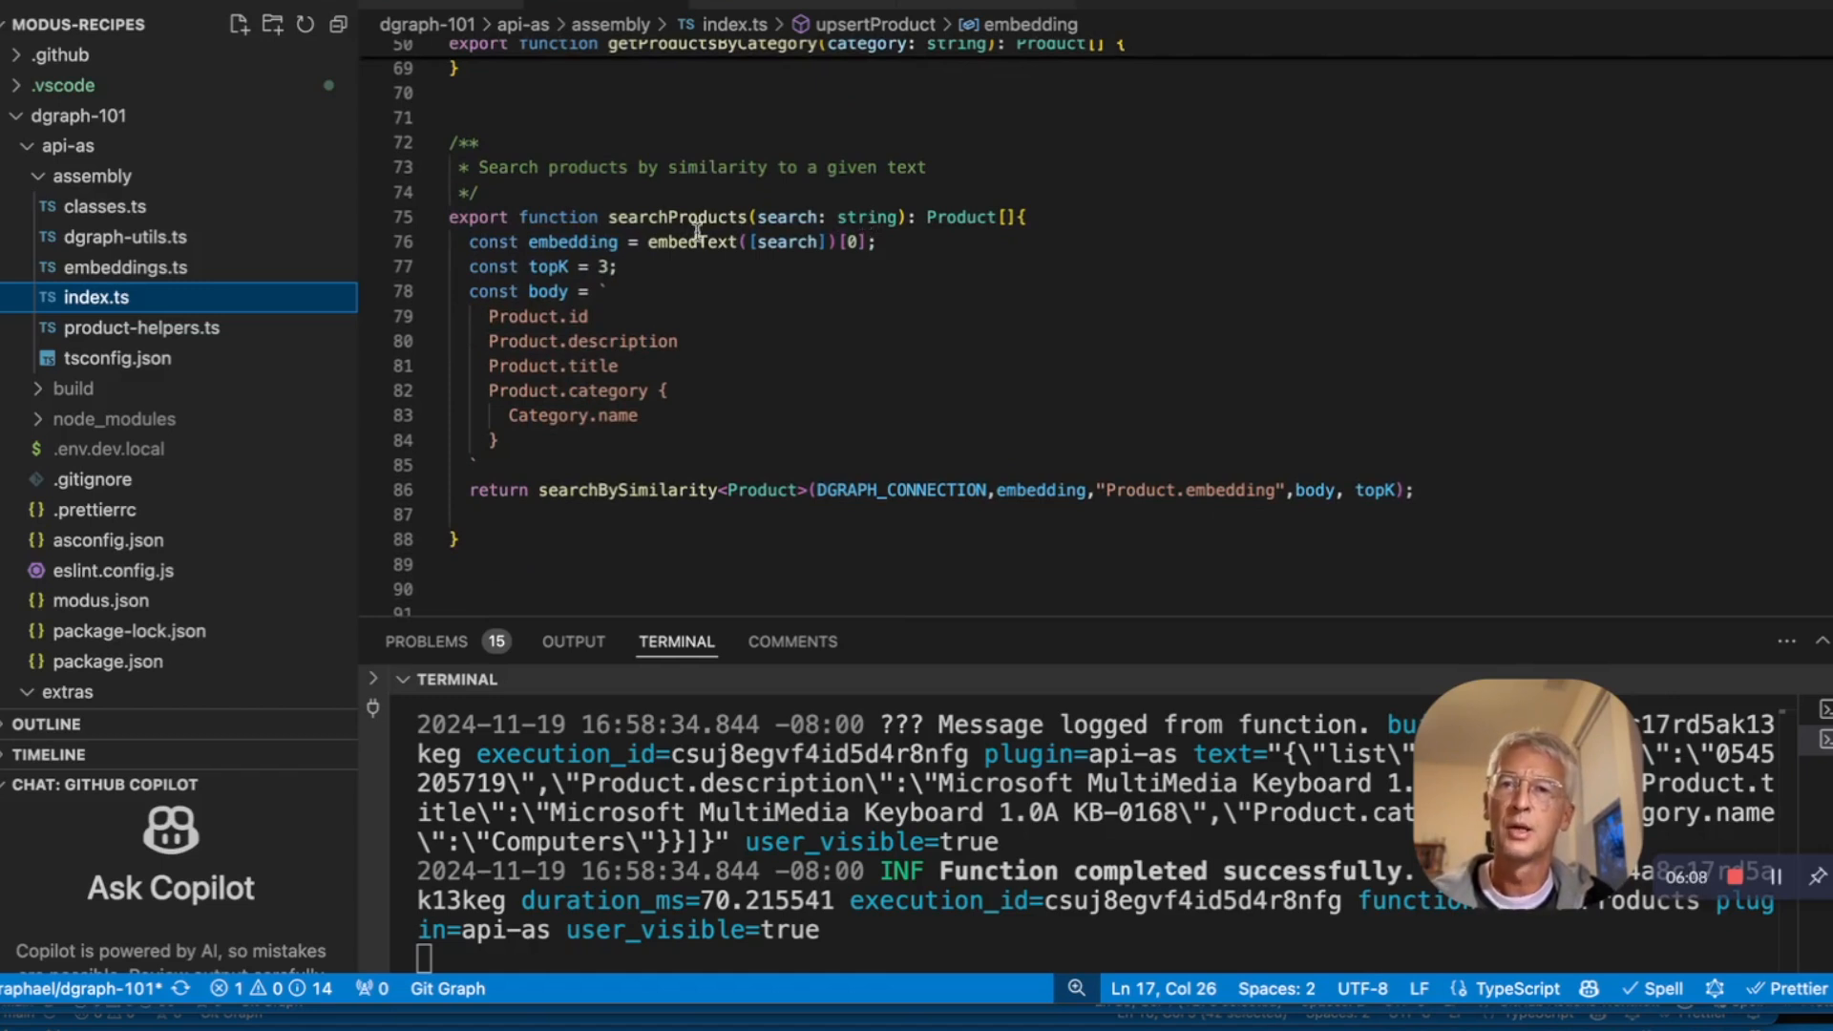
mouse_move(689, 242)
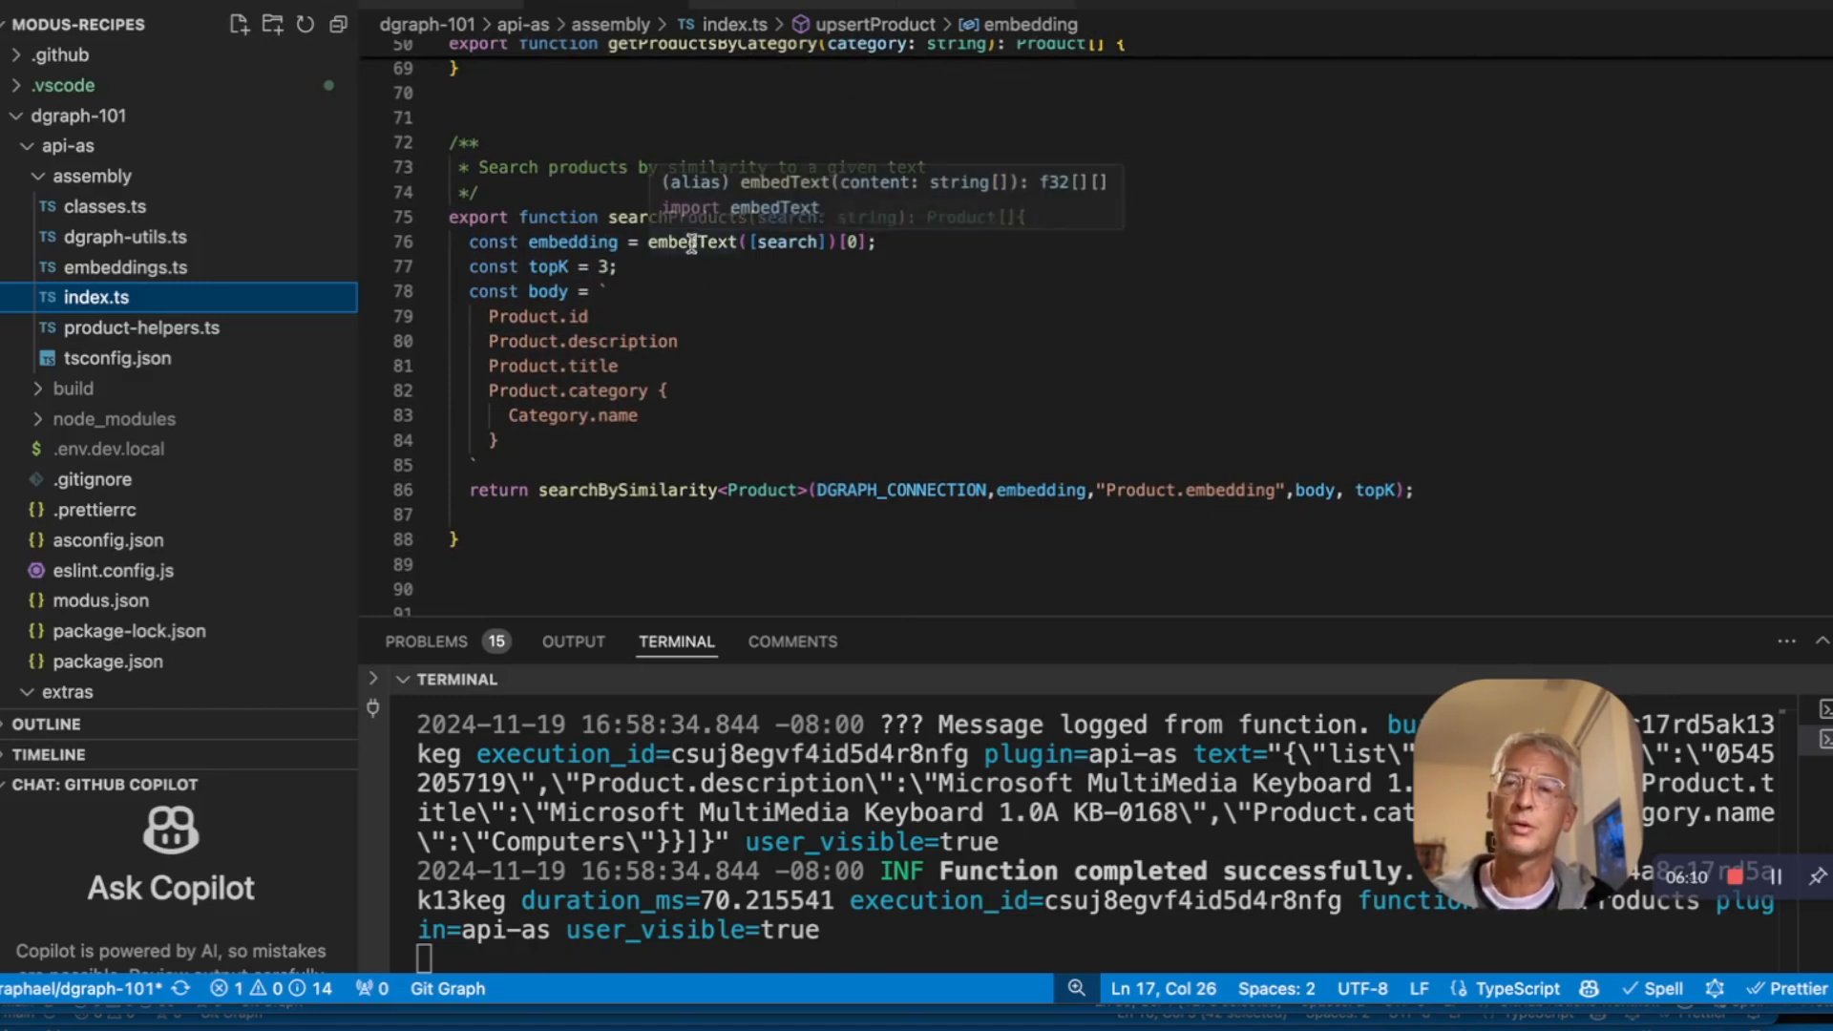
mouse_move(796, 240)
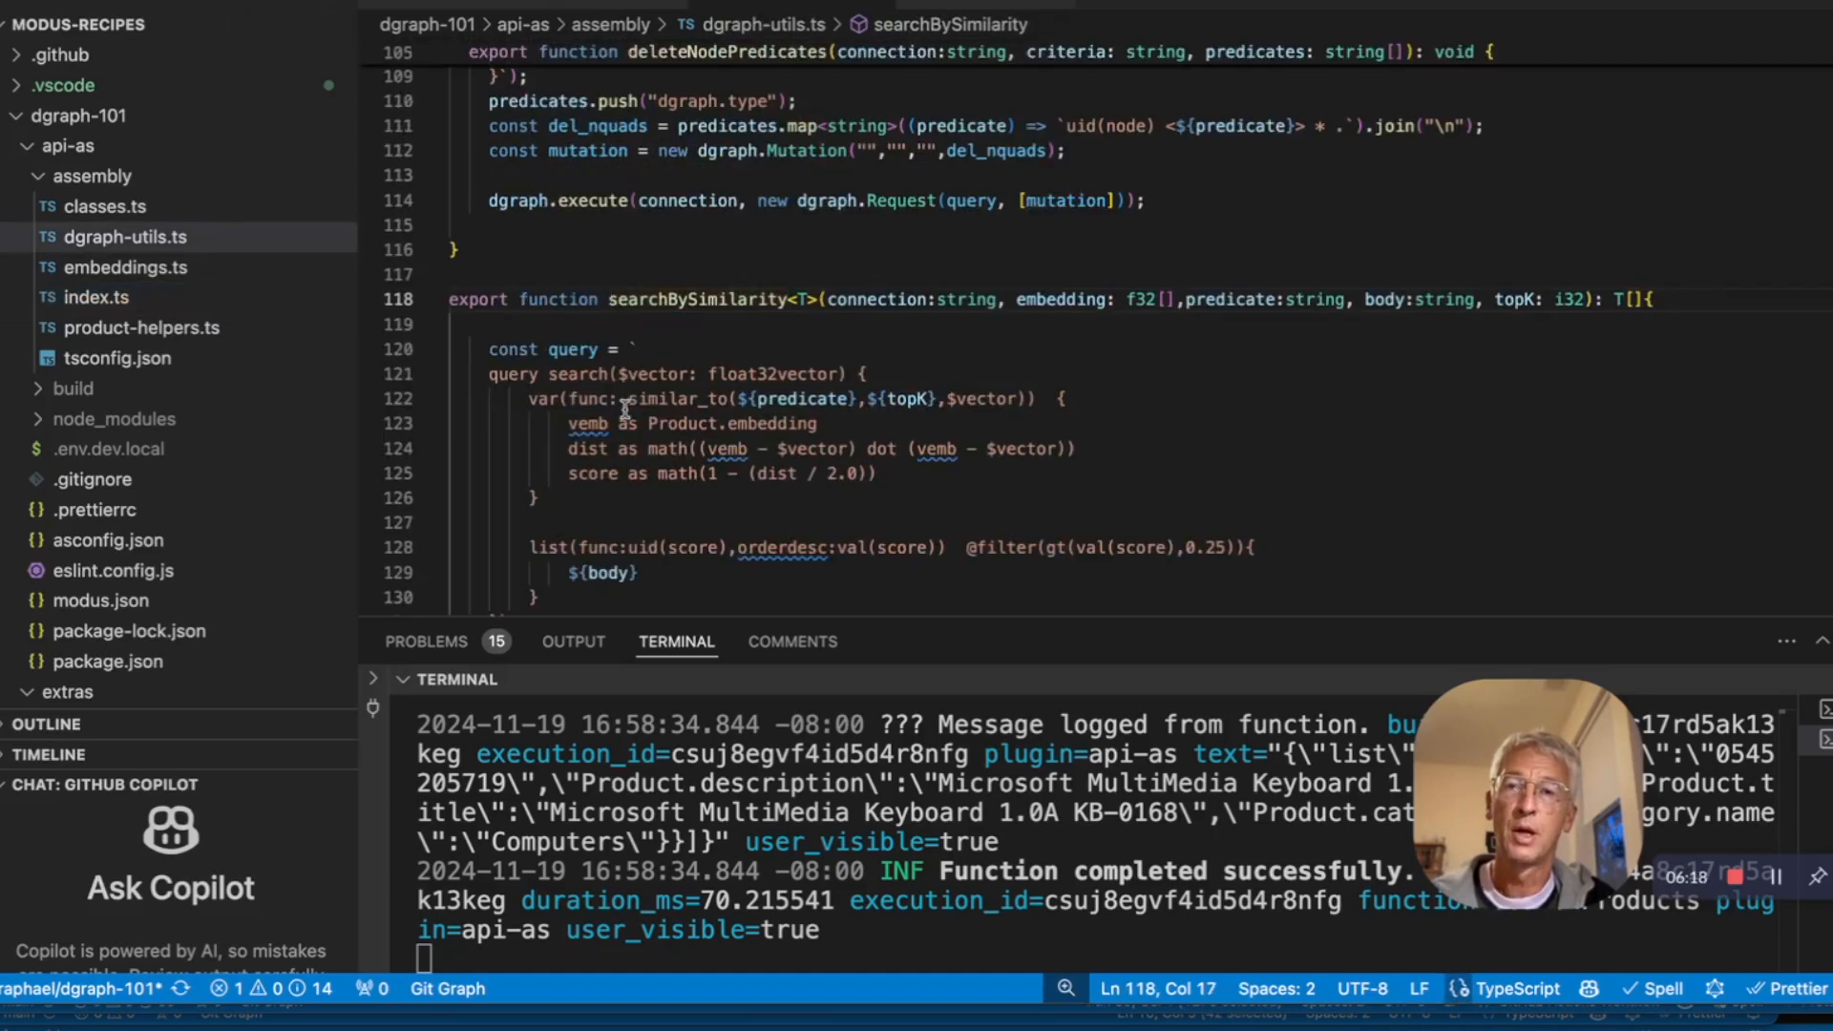
scroll("down", 3)
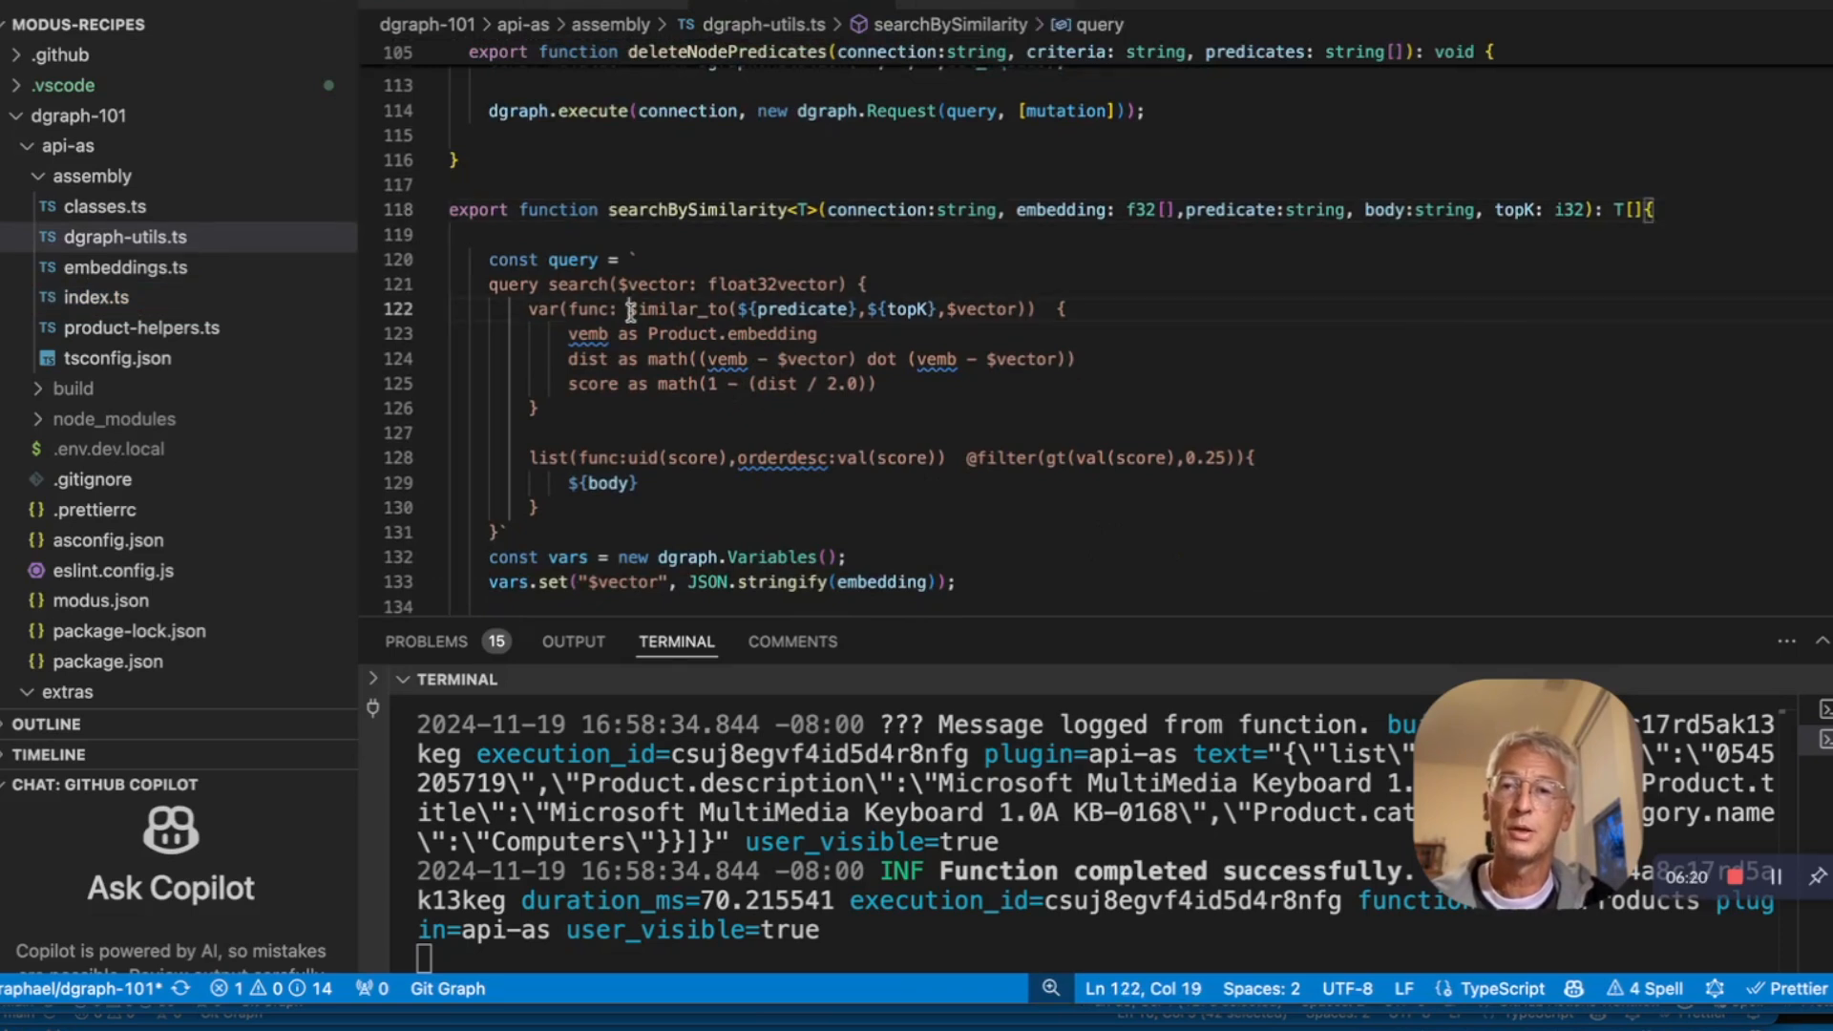
double_click(678, 308)
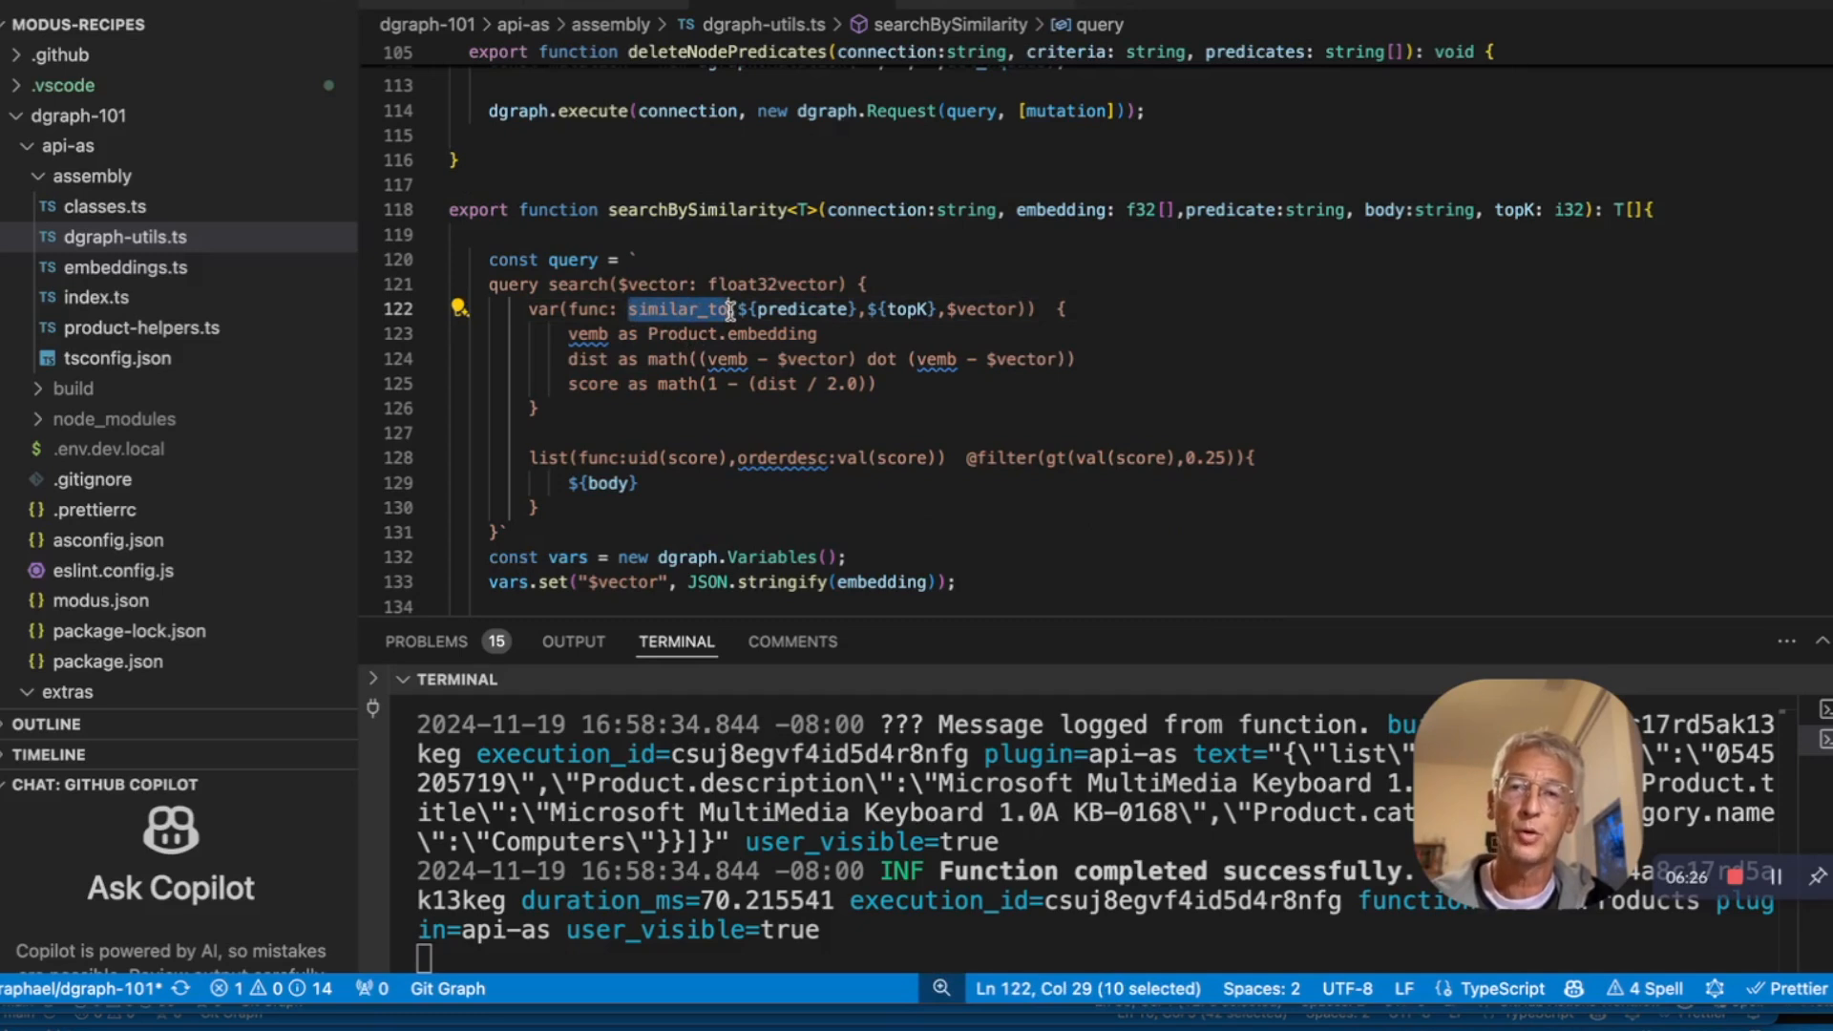
mouse_move(802, 309)
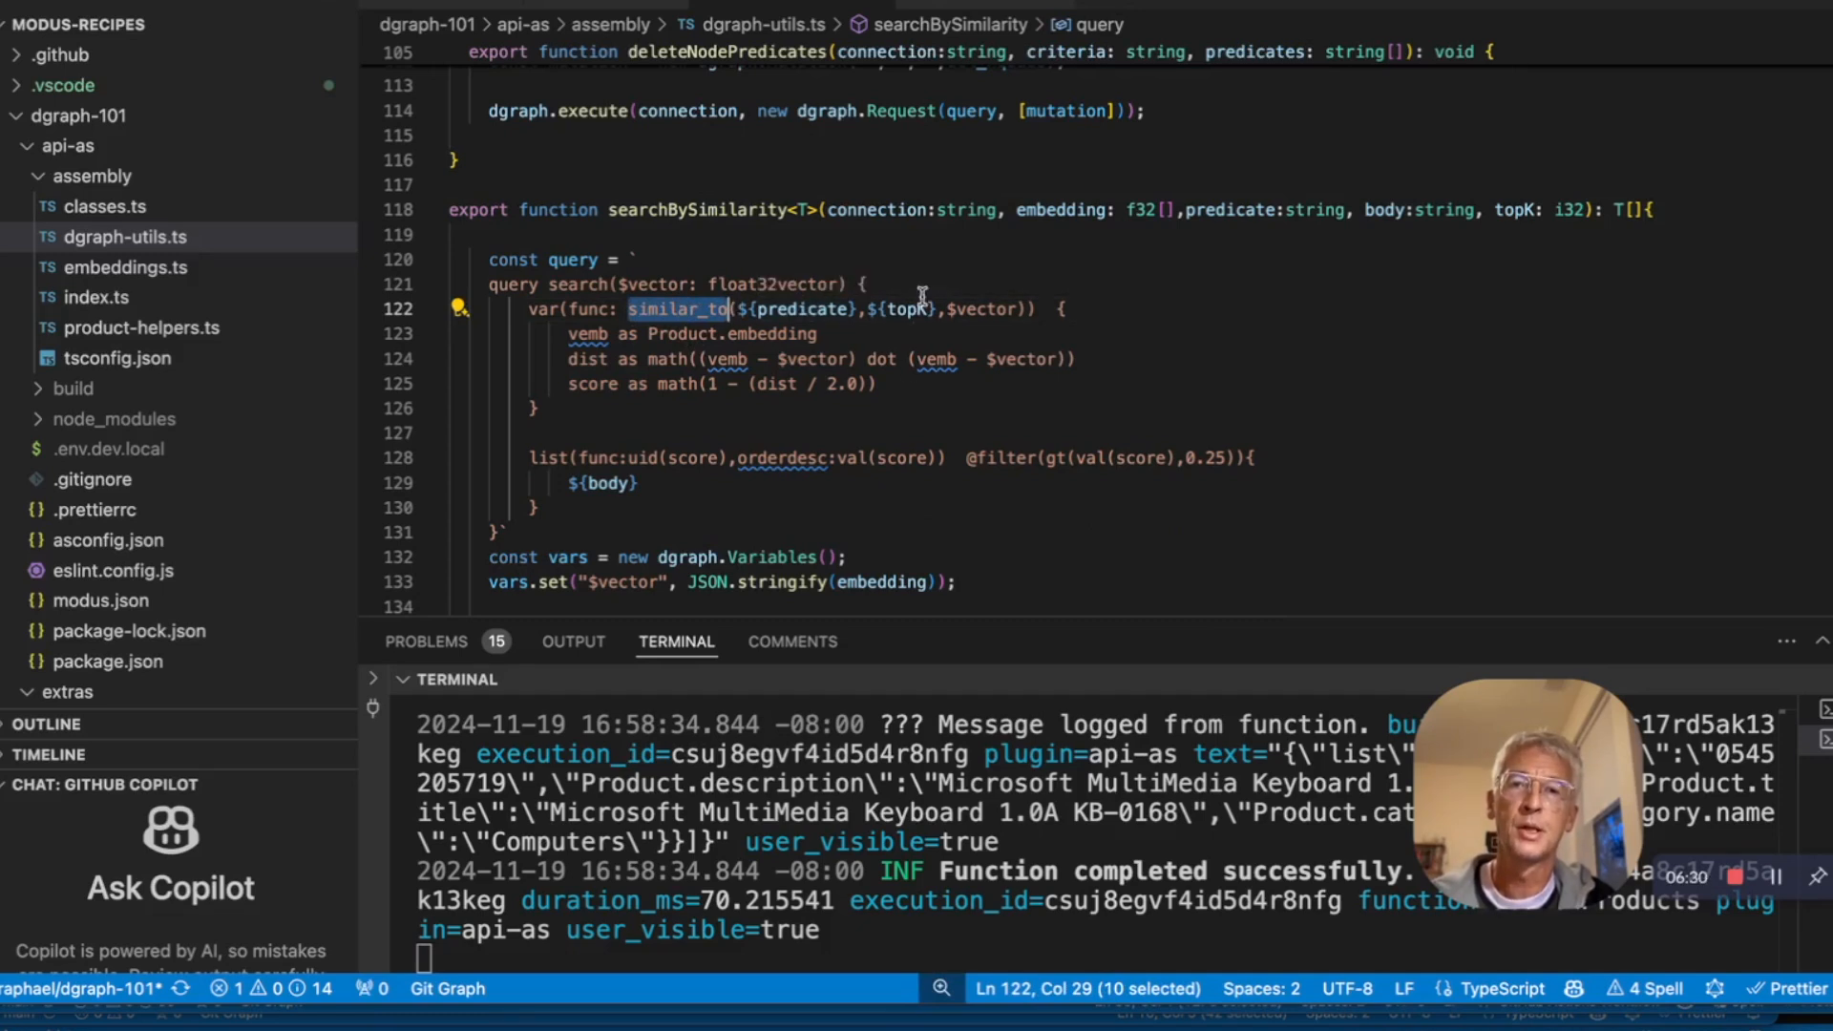
mouse_move(915, 309)
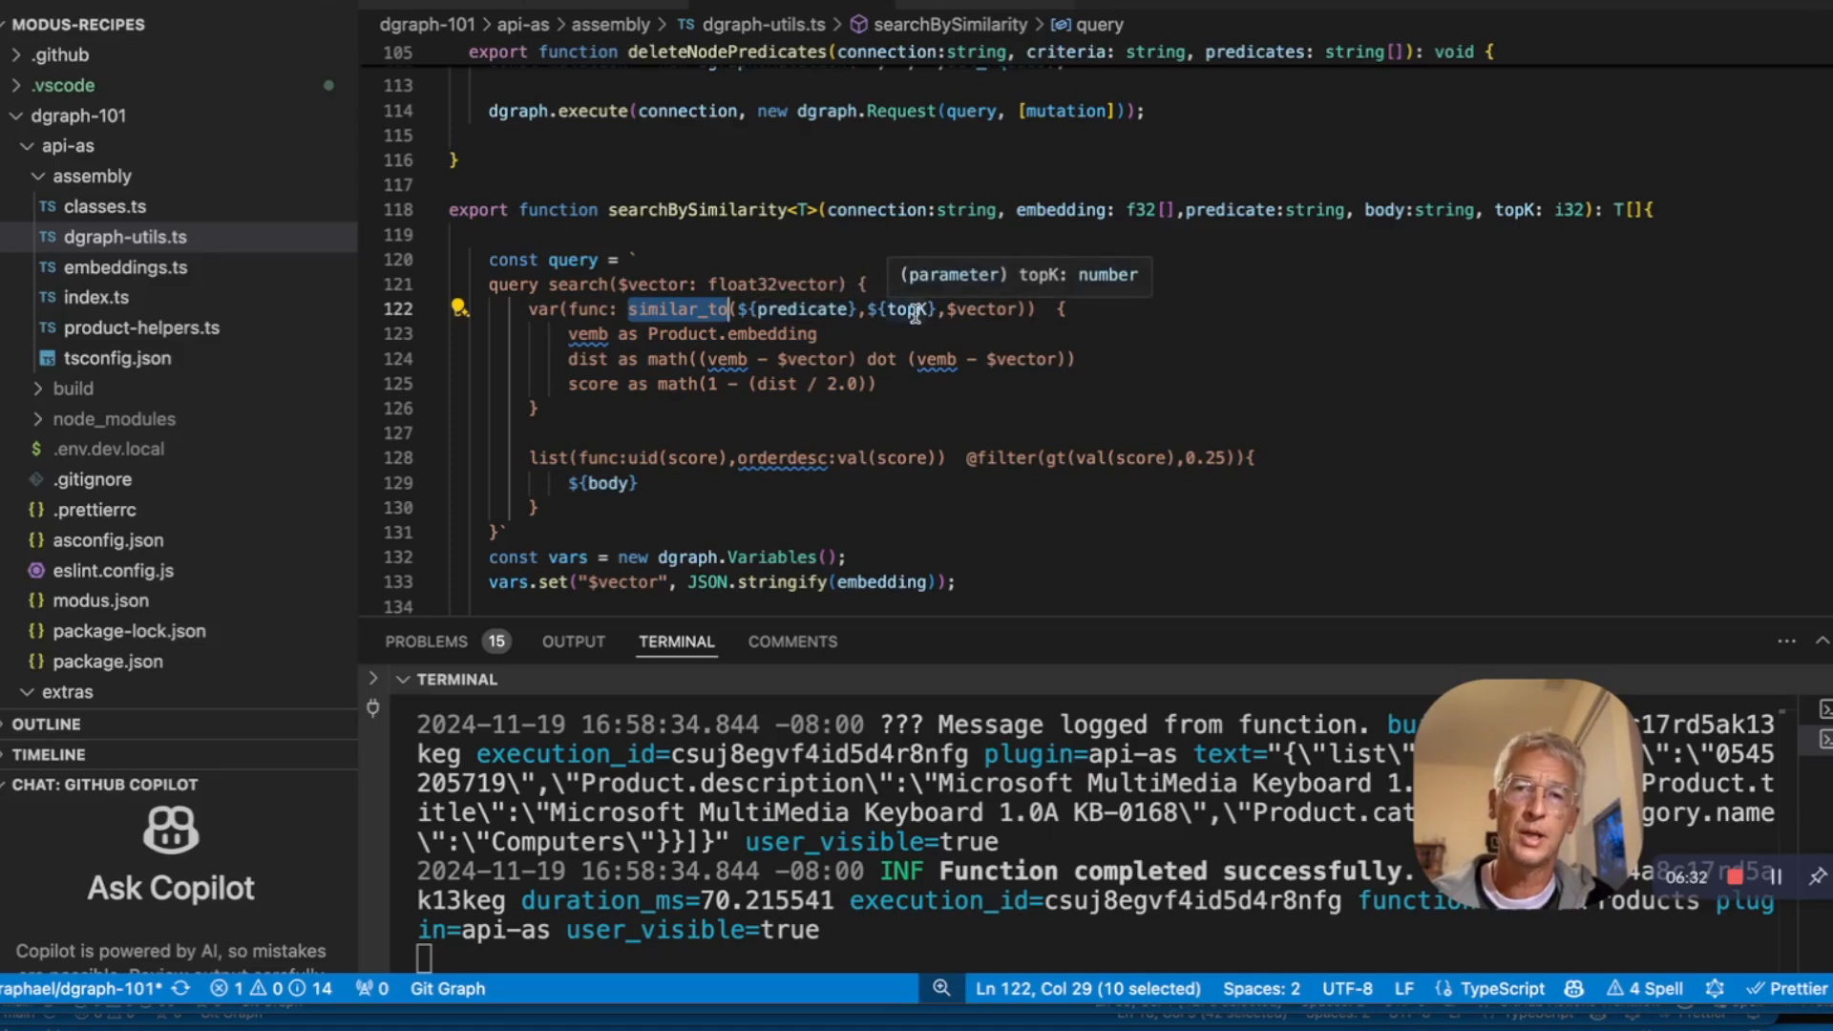
scroll("down", 3)
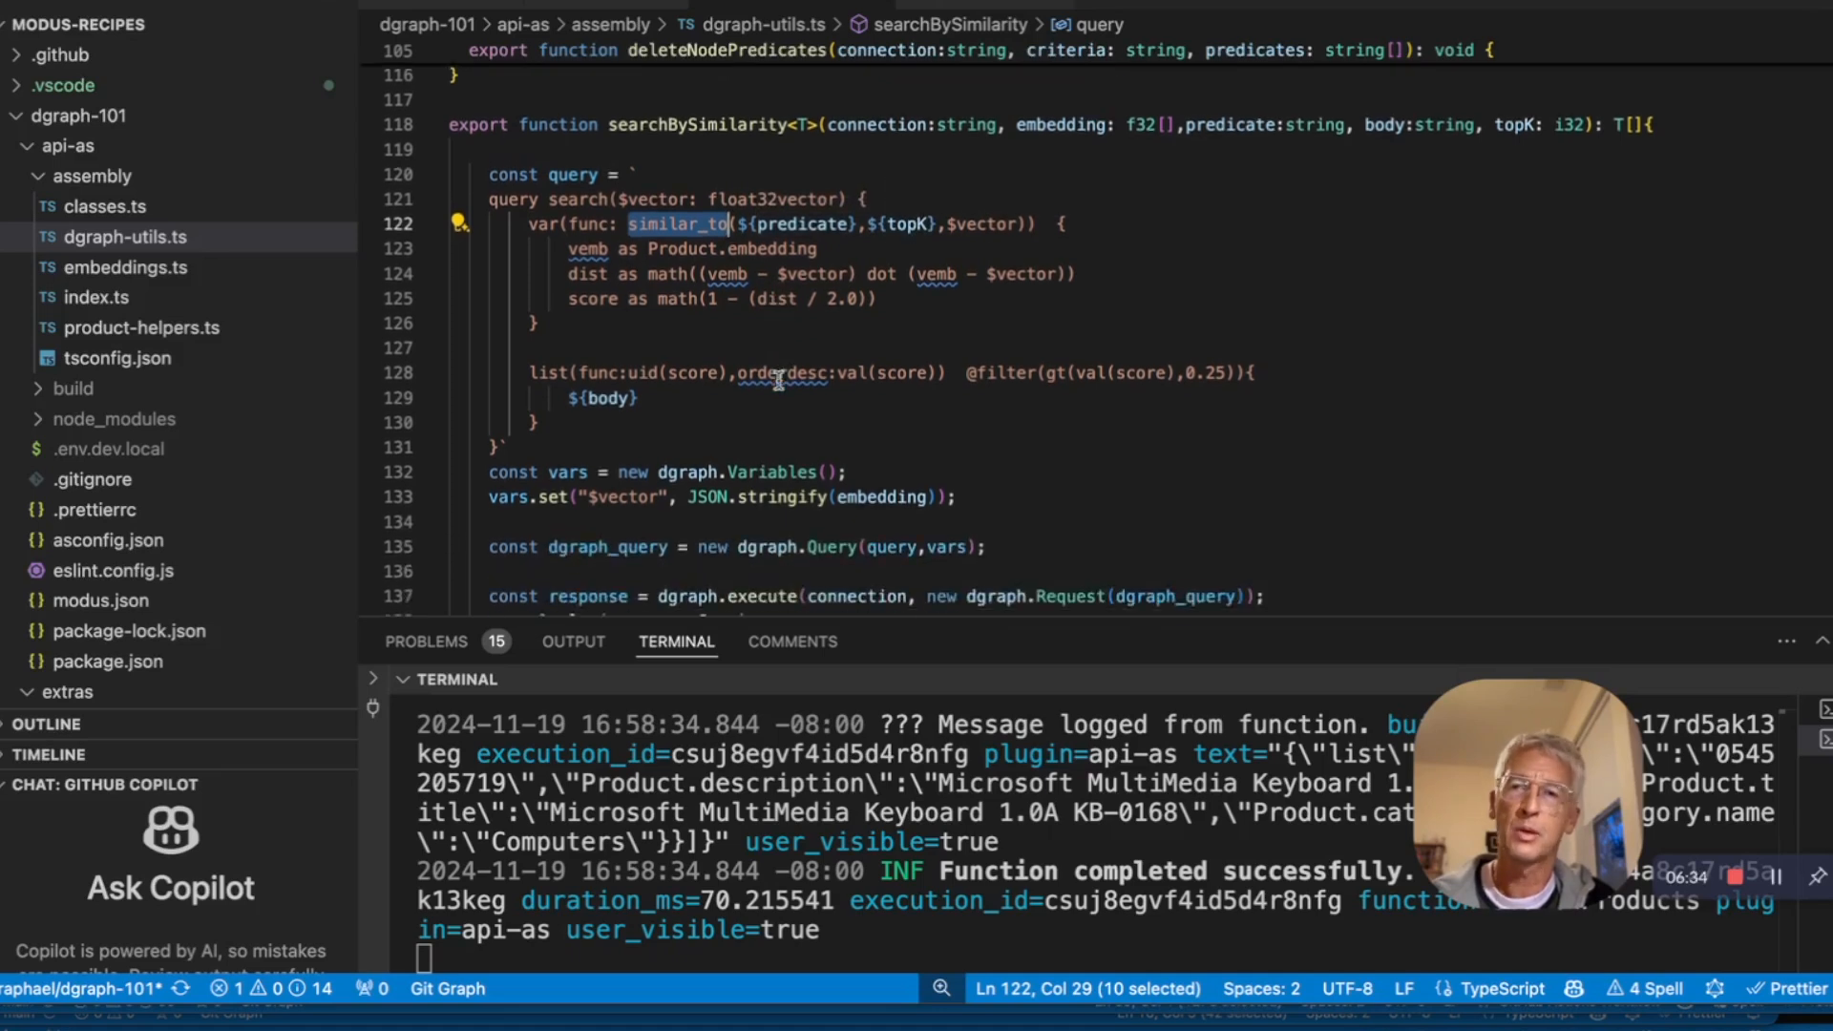
mouse_move(1134, 369)
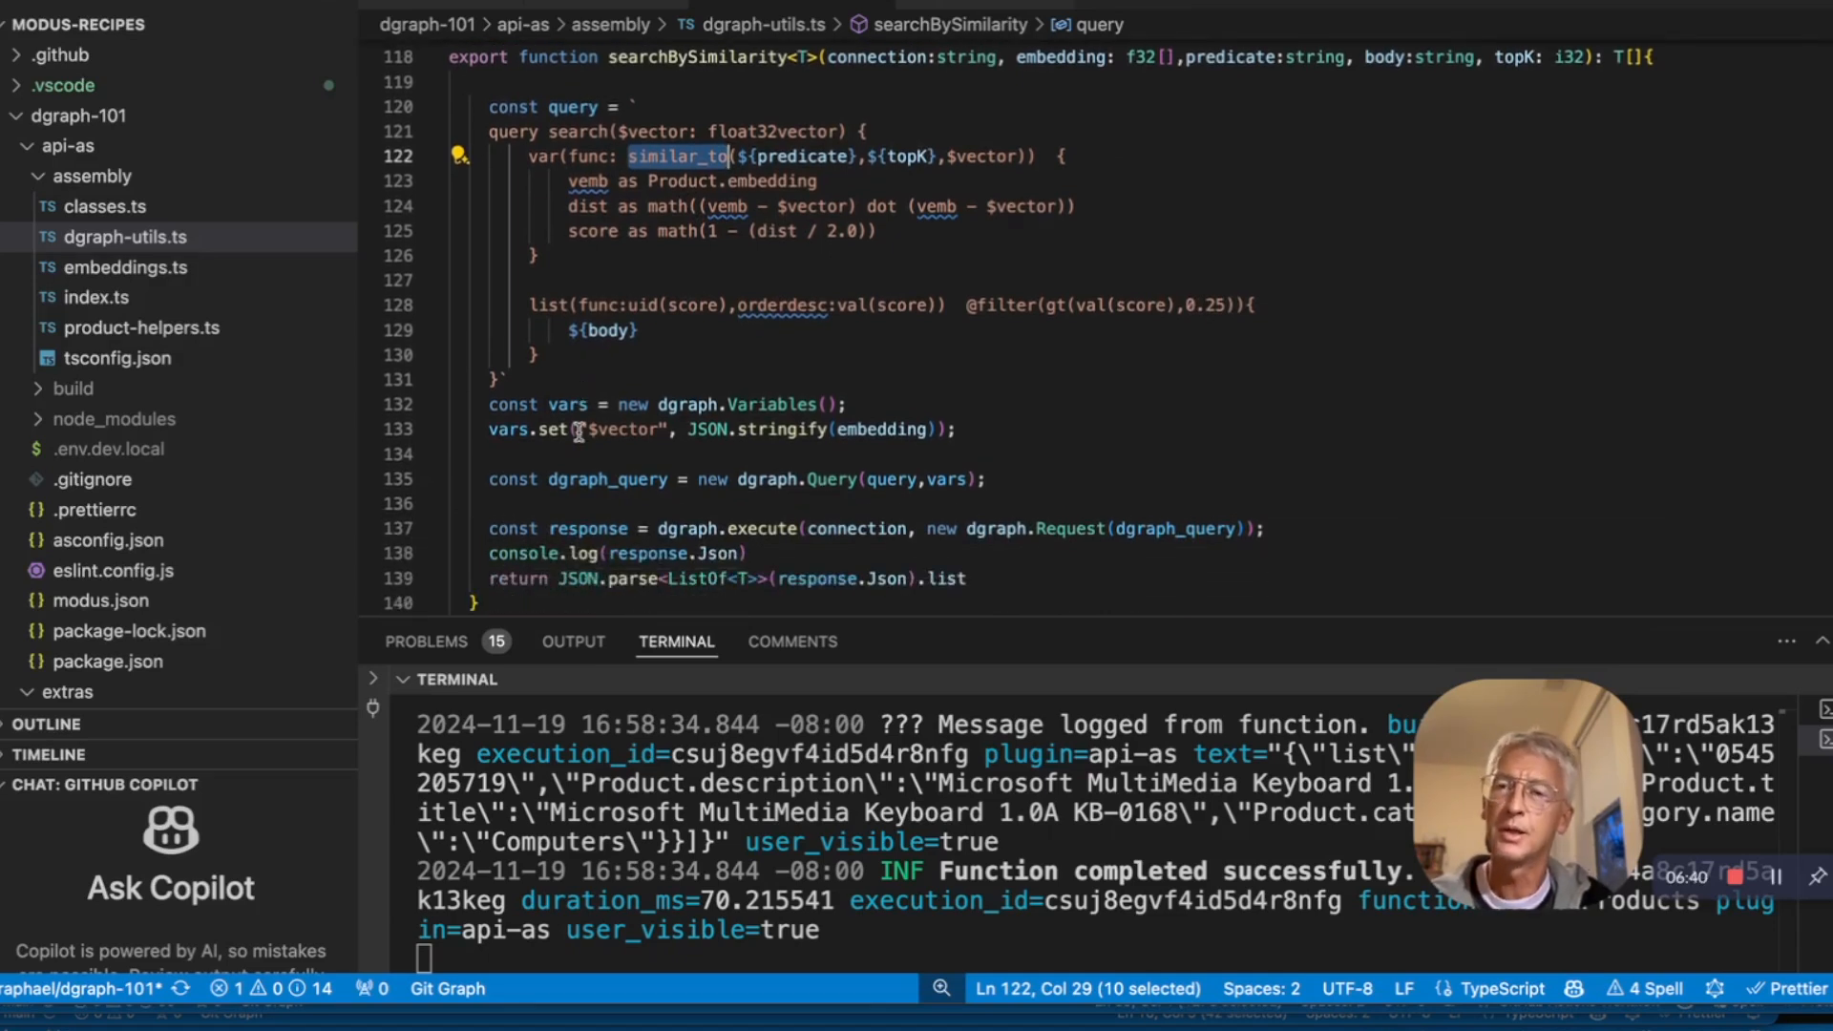
scroll("down", 3)
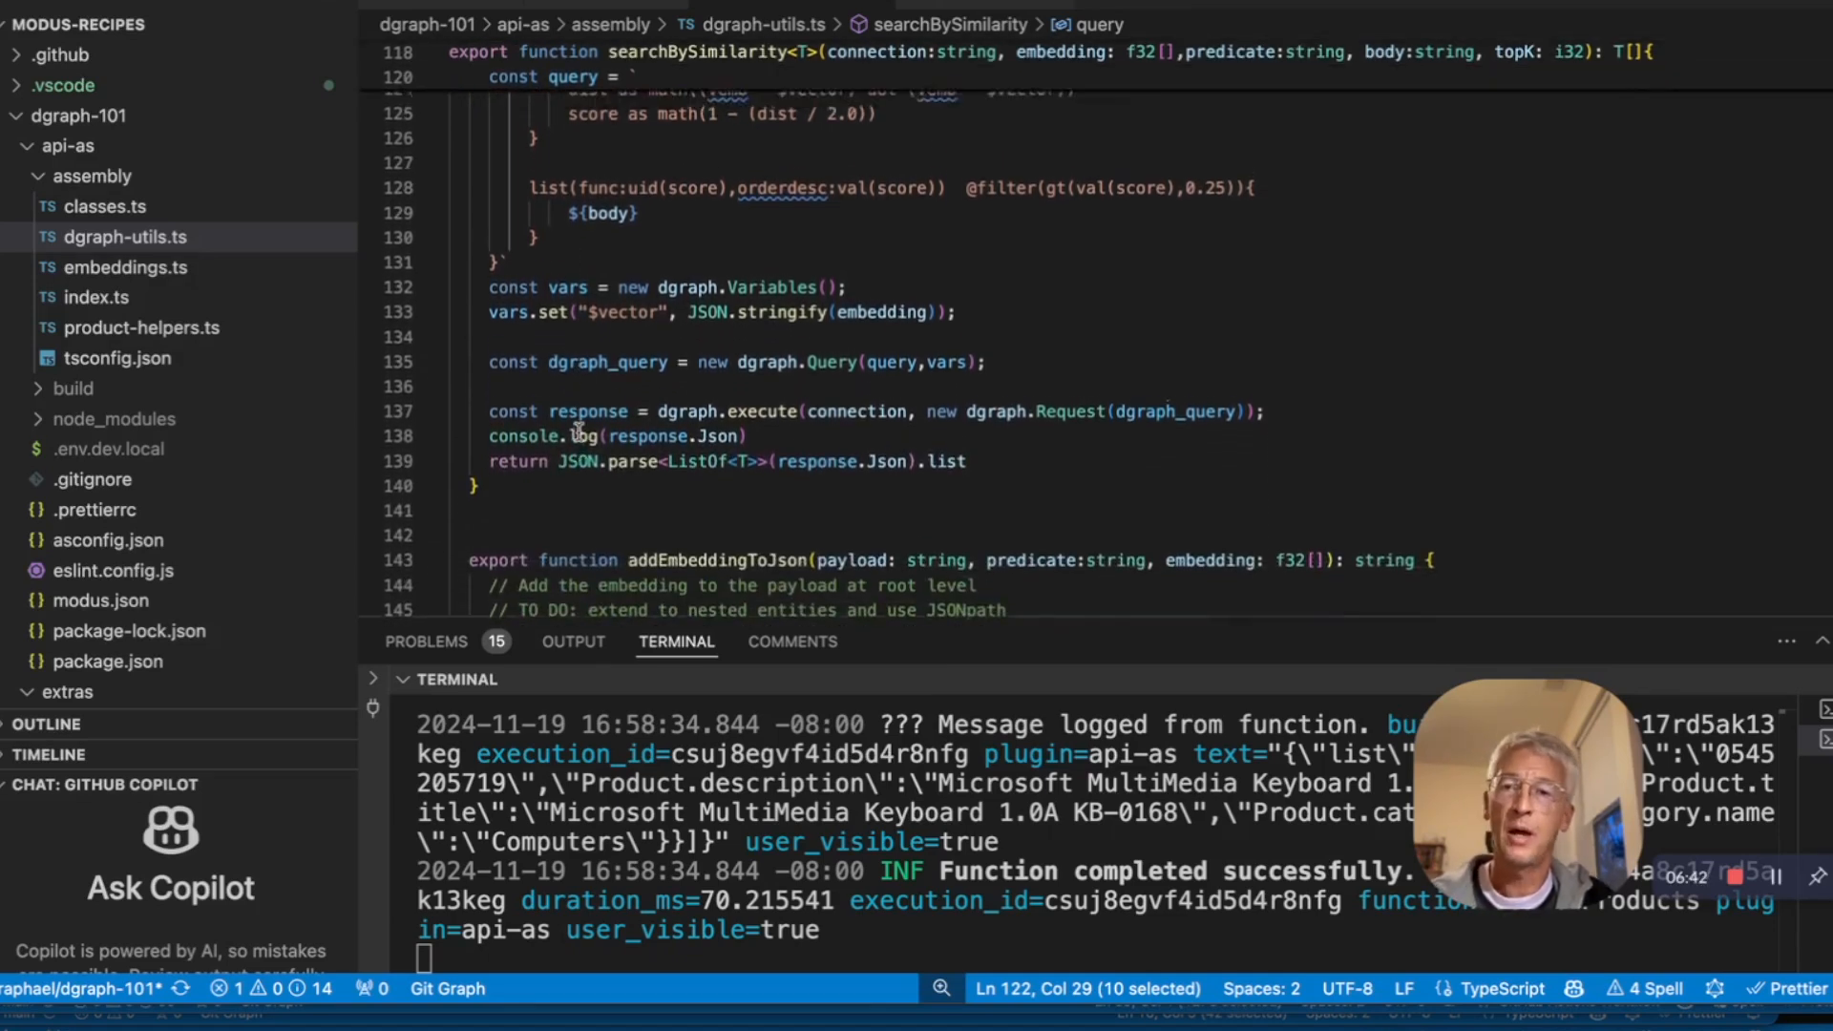
left_click(98, 297)
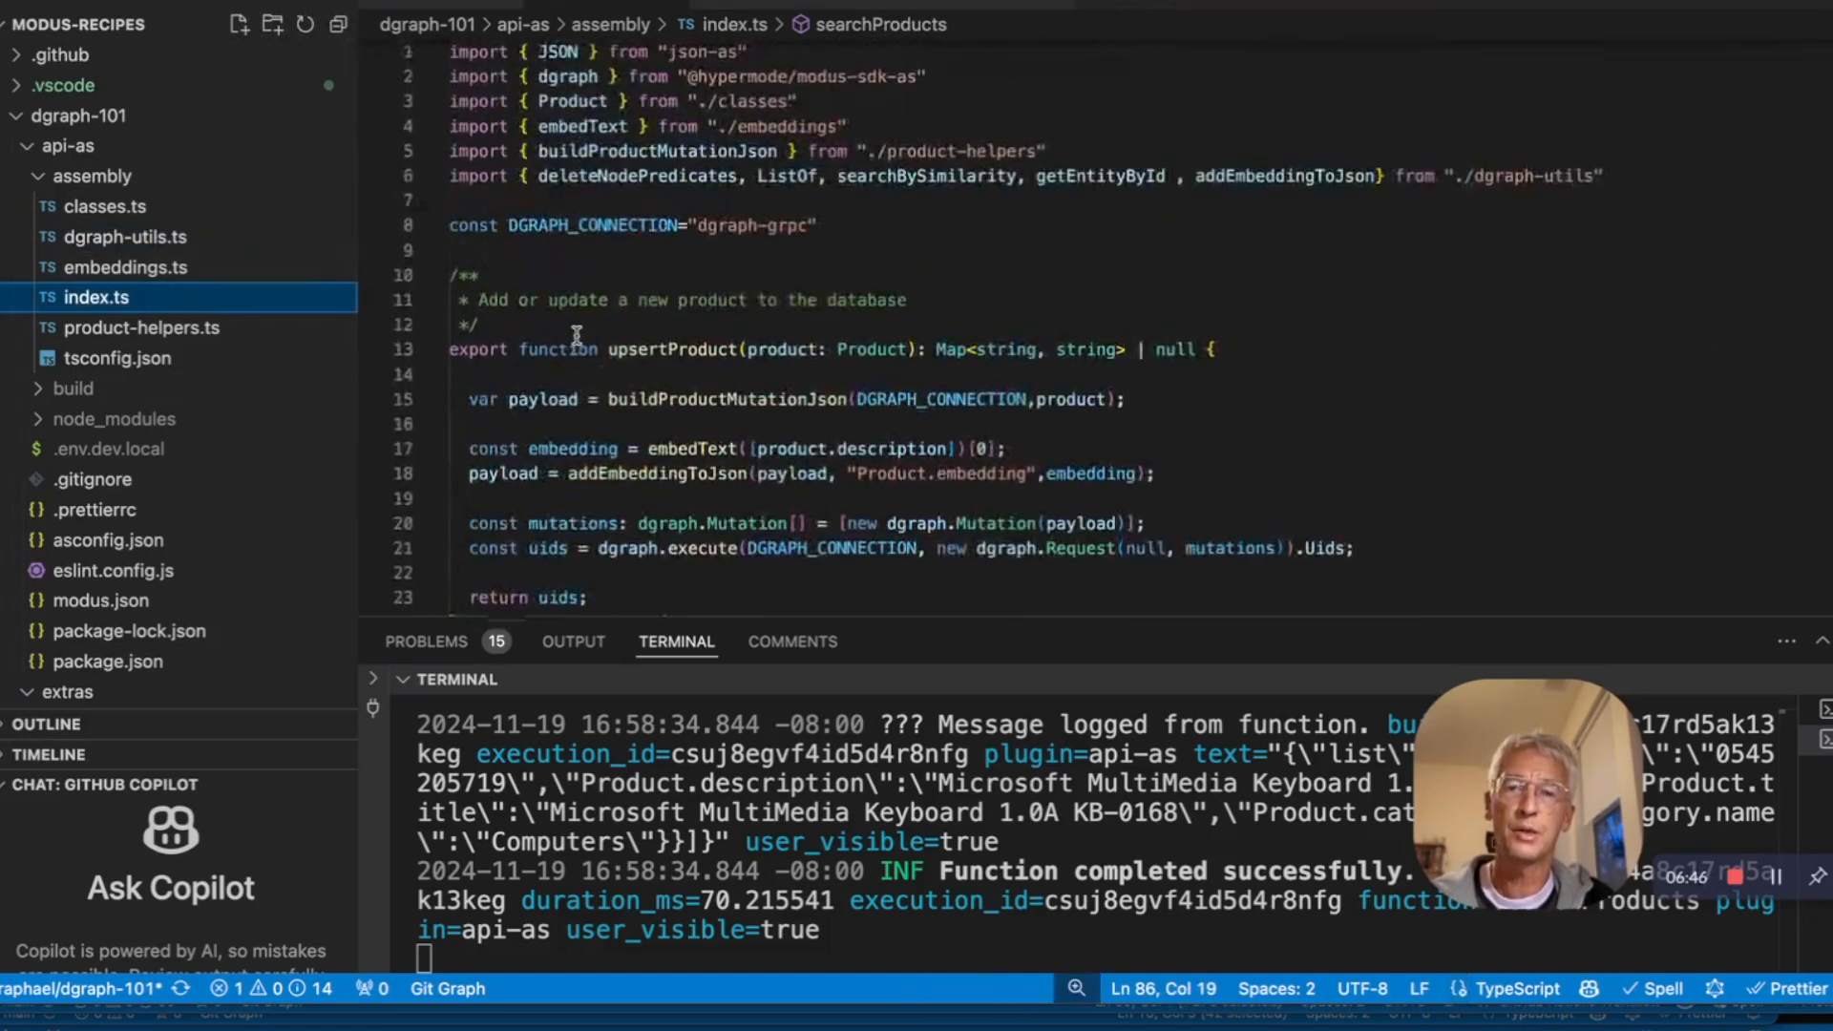
scroll("down", 3)
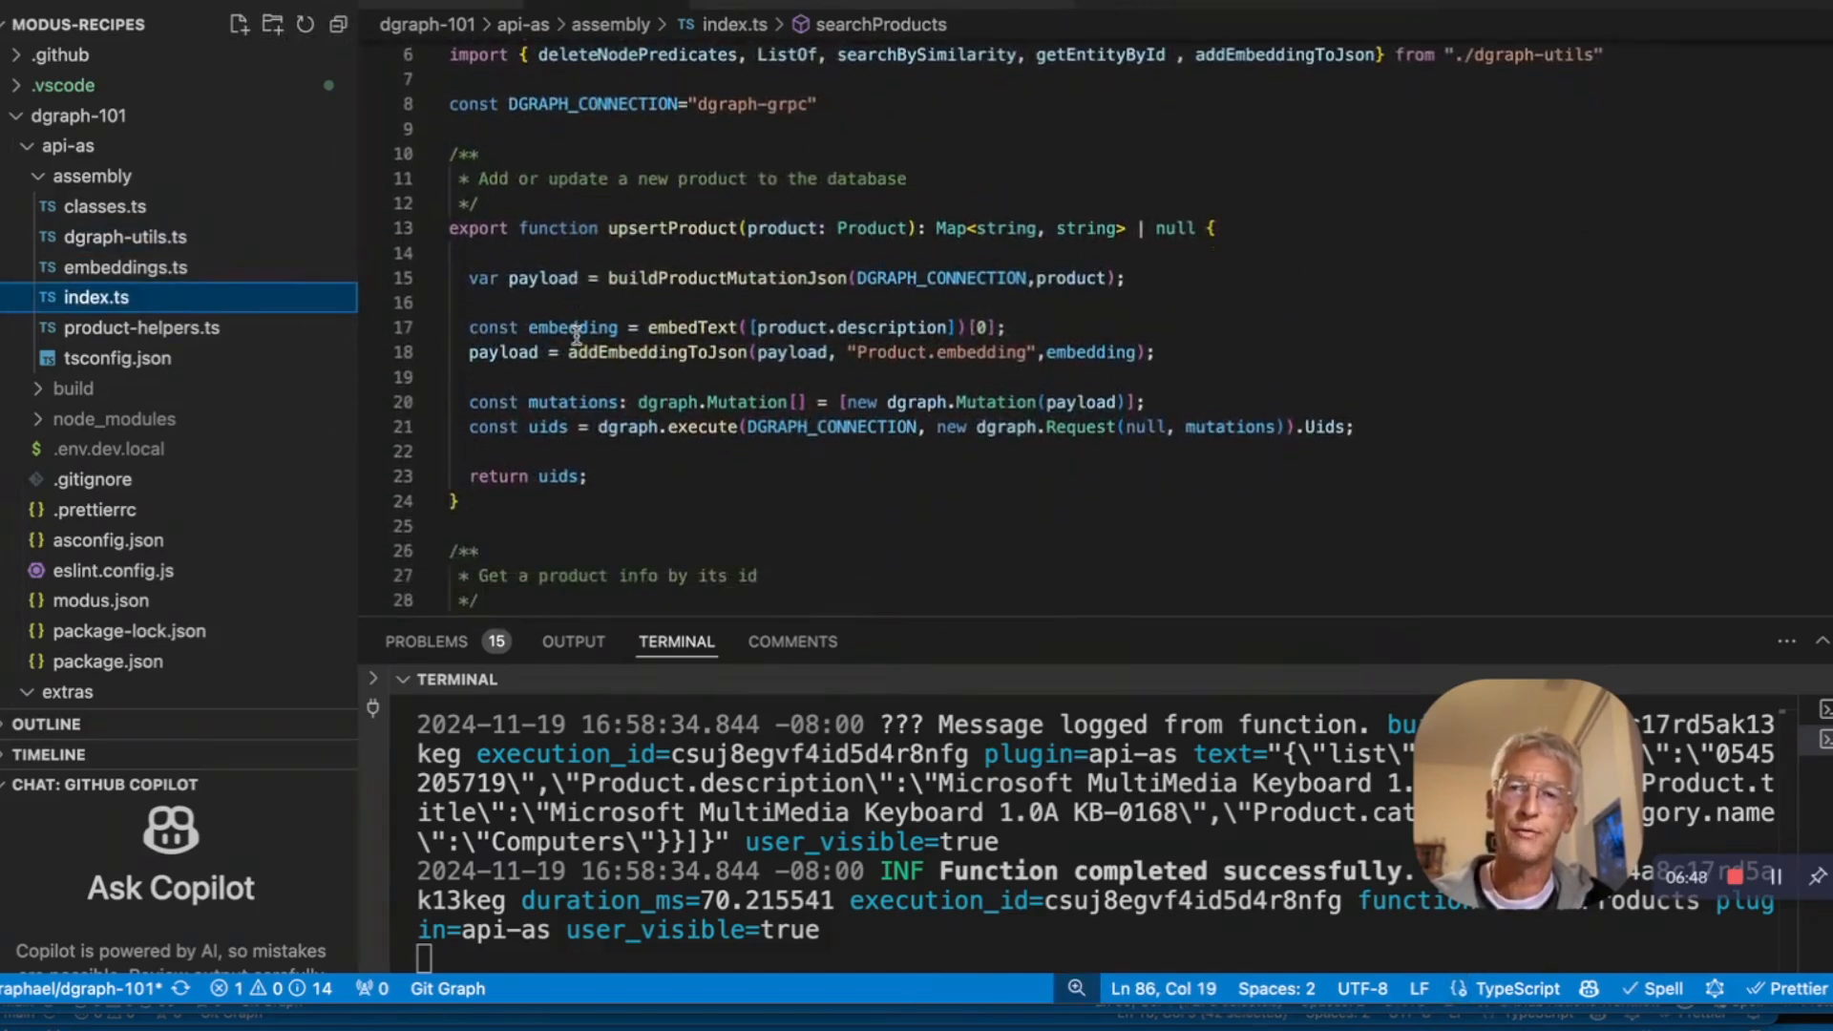
scroll("down", 3)
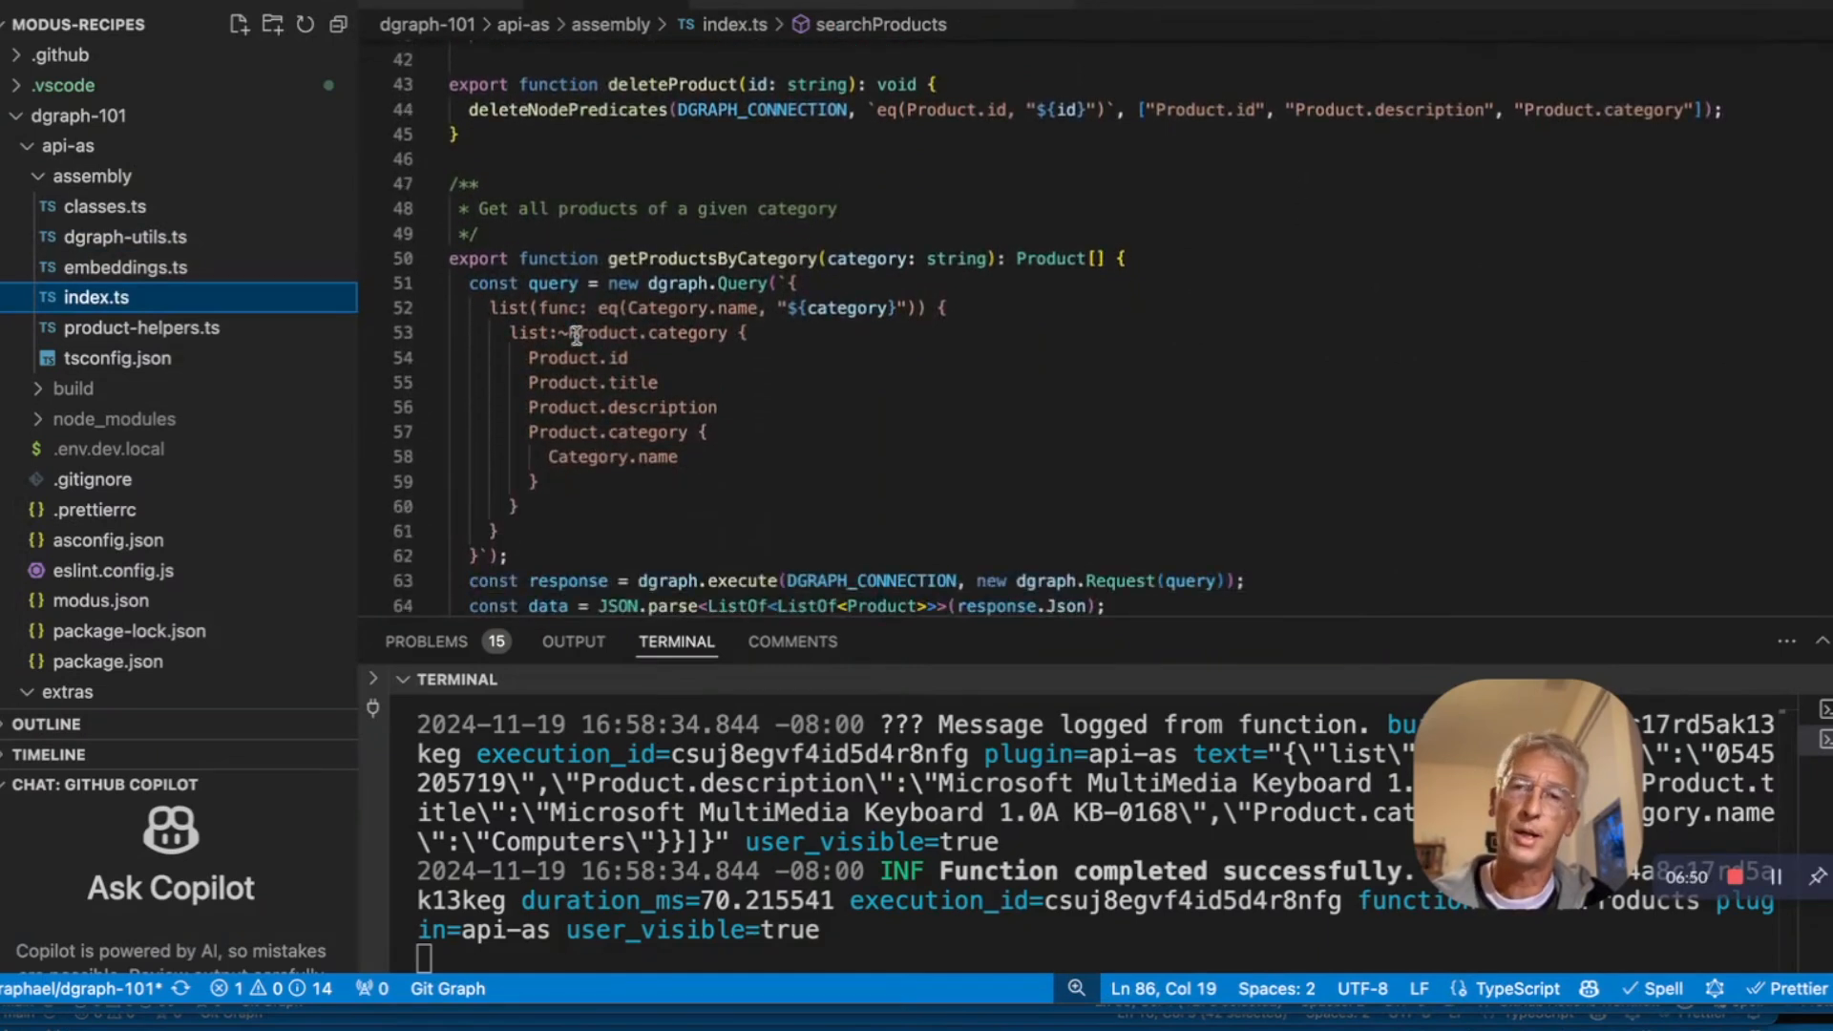
scroll("down", 3)
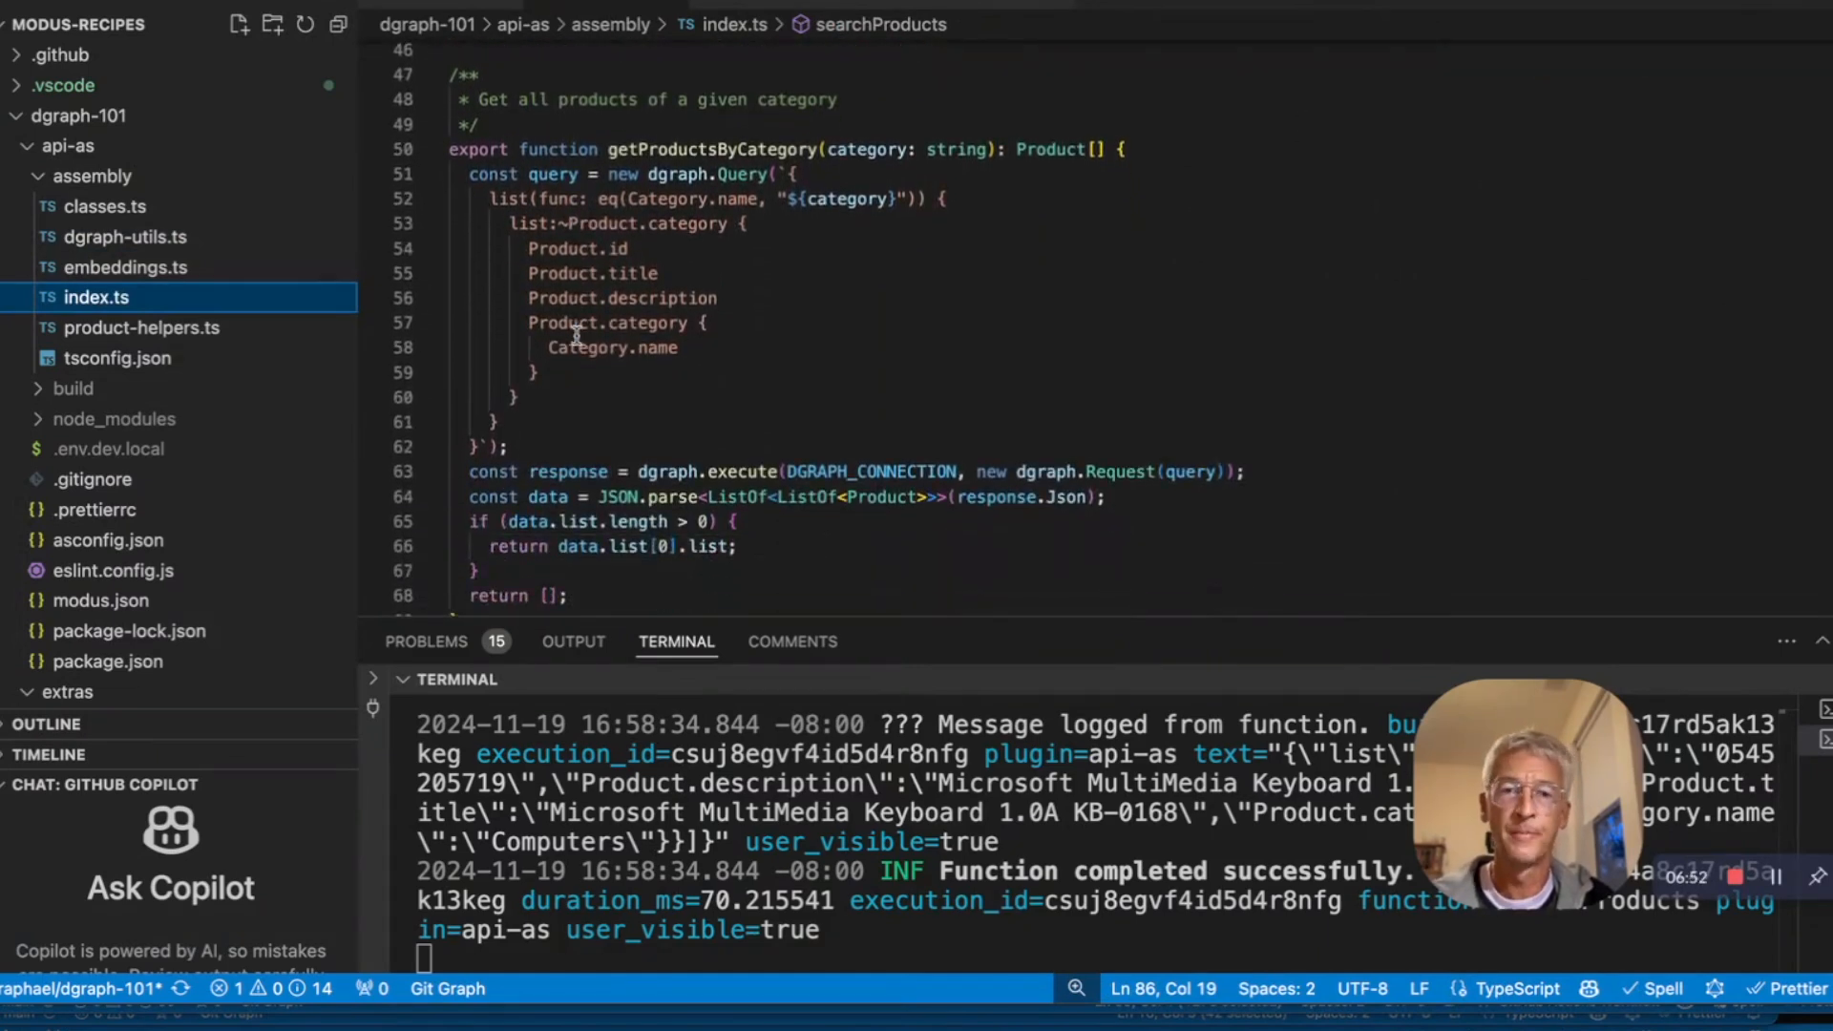